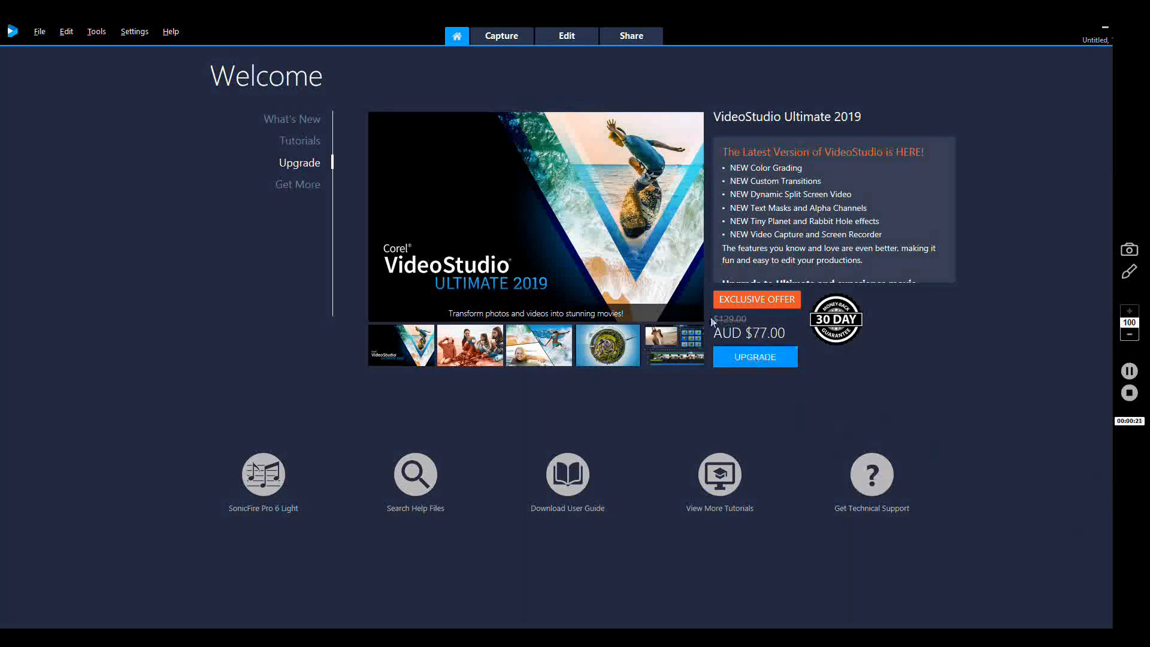
# - Dismiss the Settings menu and switch from the Welcome screen to the Edit workspace
pyautogui.click(134, 32)
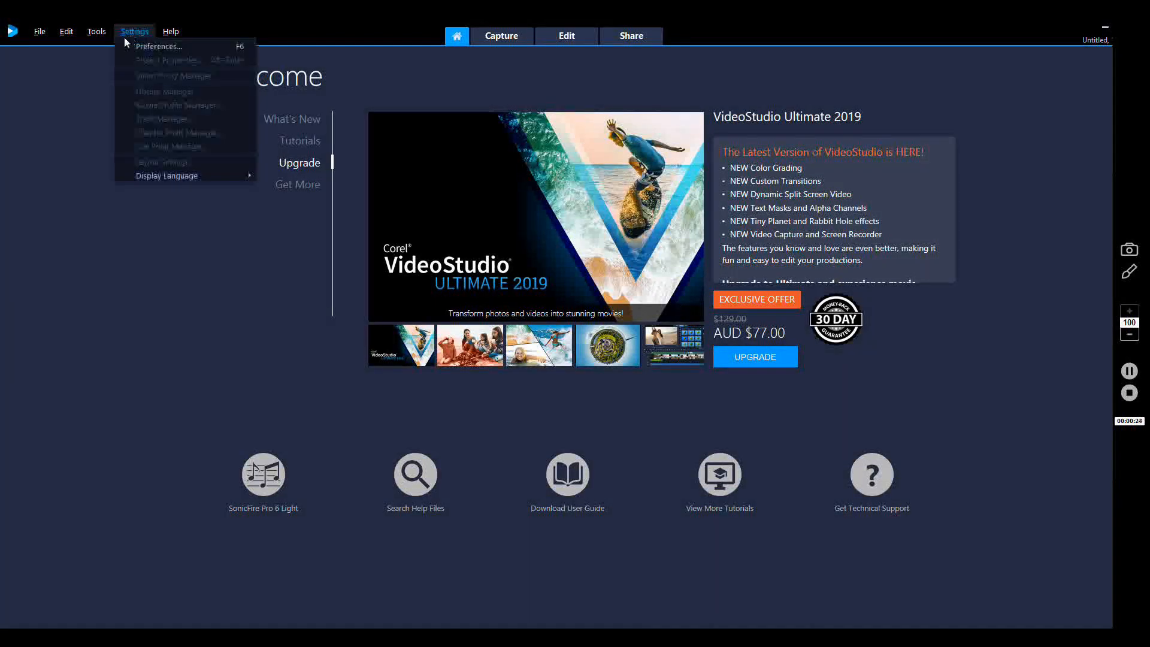
pyautogui.click(194, 209)
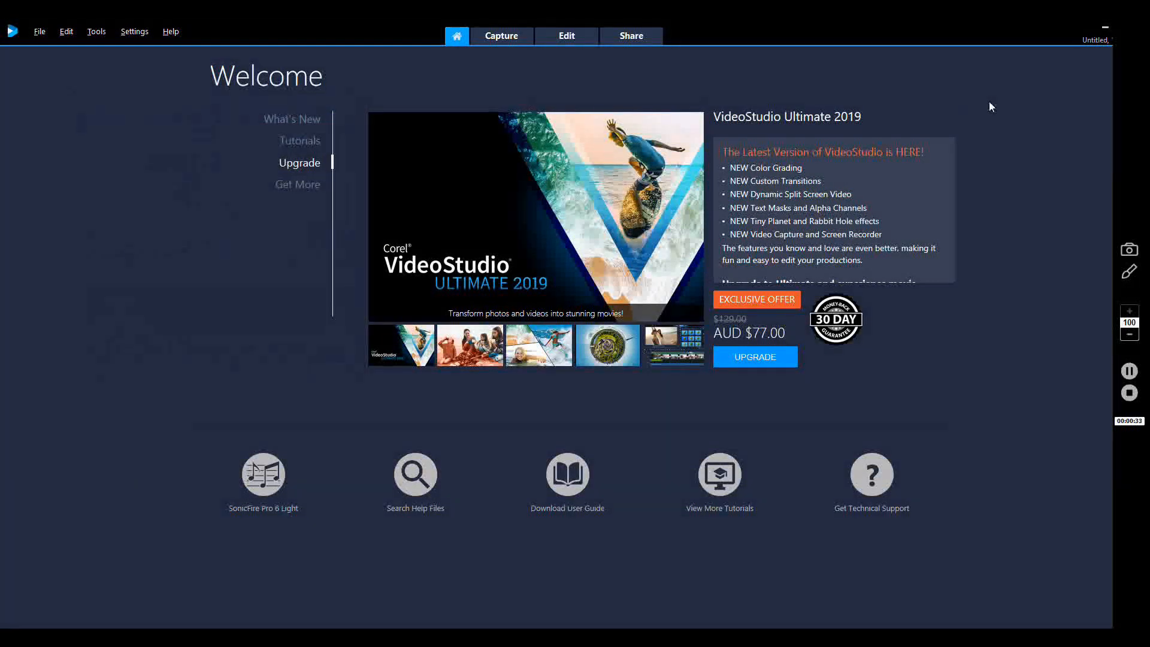
pyautogui.moveTo(841, 73)
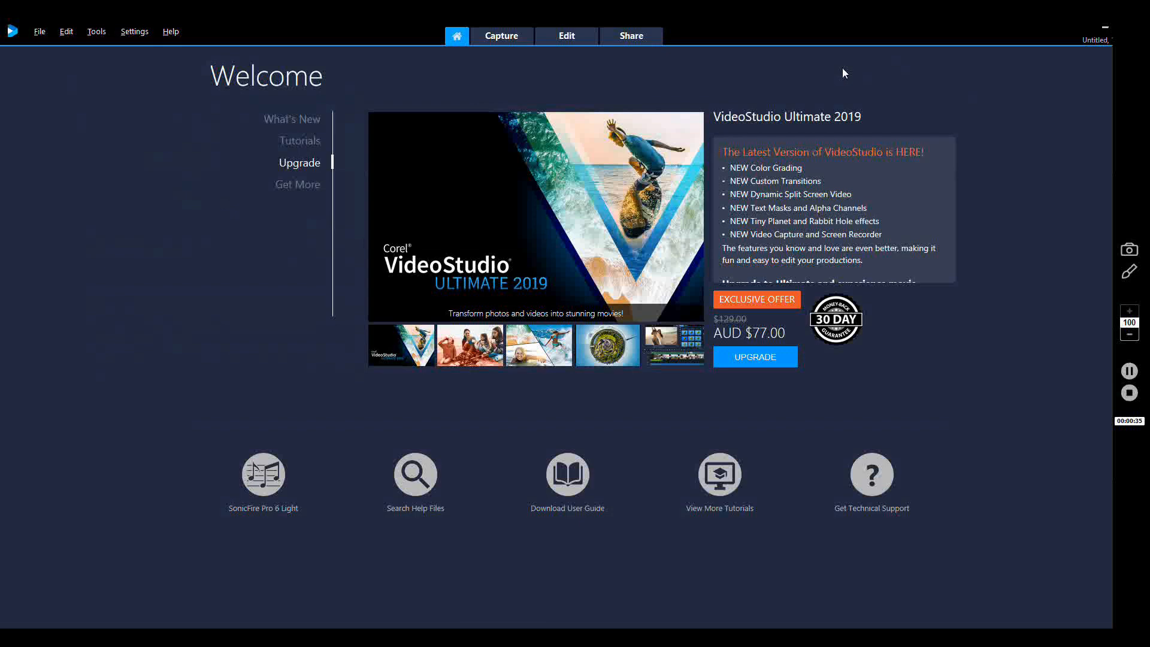
pyautogui.moveTo(908, 295)
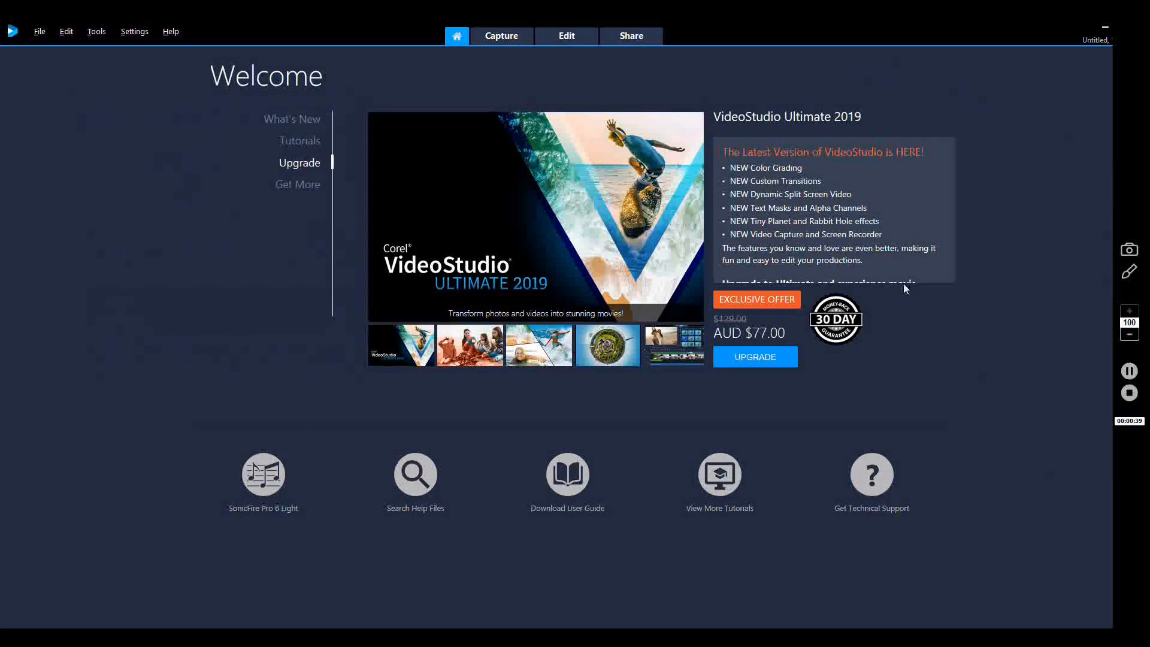
pyautogui.click(566, 35)
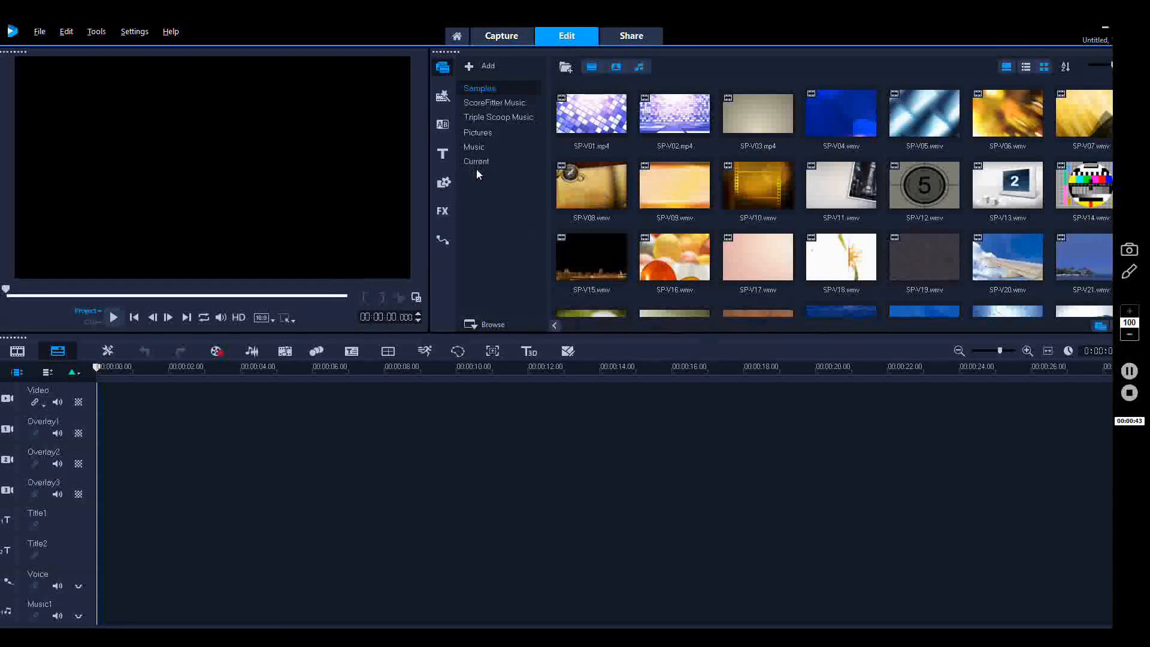
# - Browse the Music and Pictures library folders, ending on the empty Current folder
pyautogui.click(476, 162)
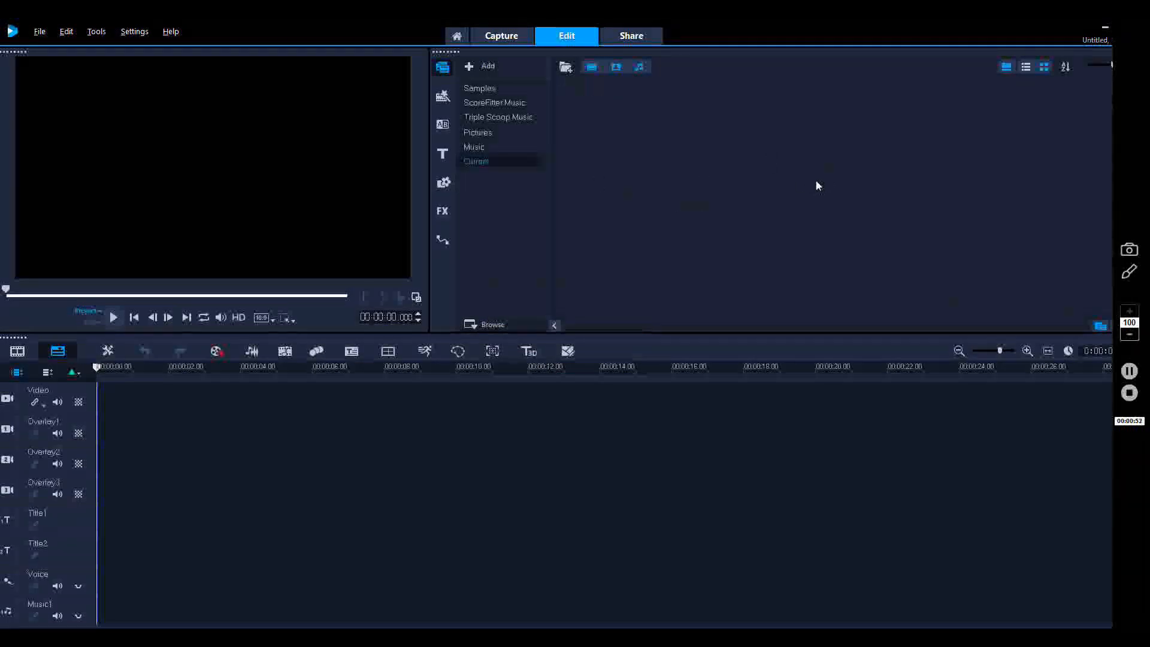
pyautogui.moveTo(915, 198)
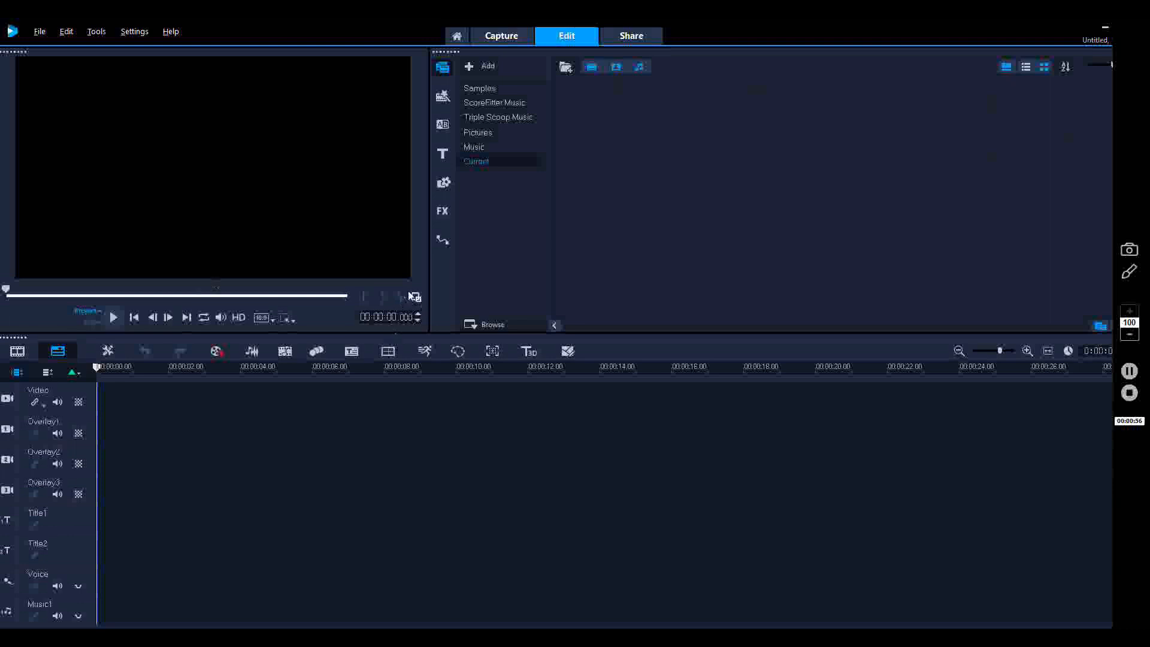
pyautogui.click(479, 87)
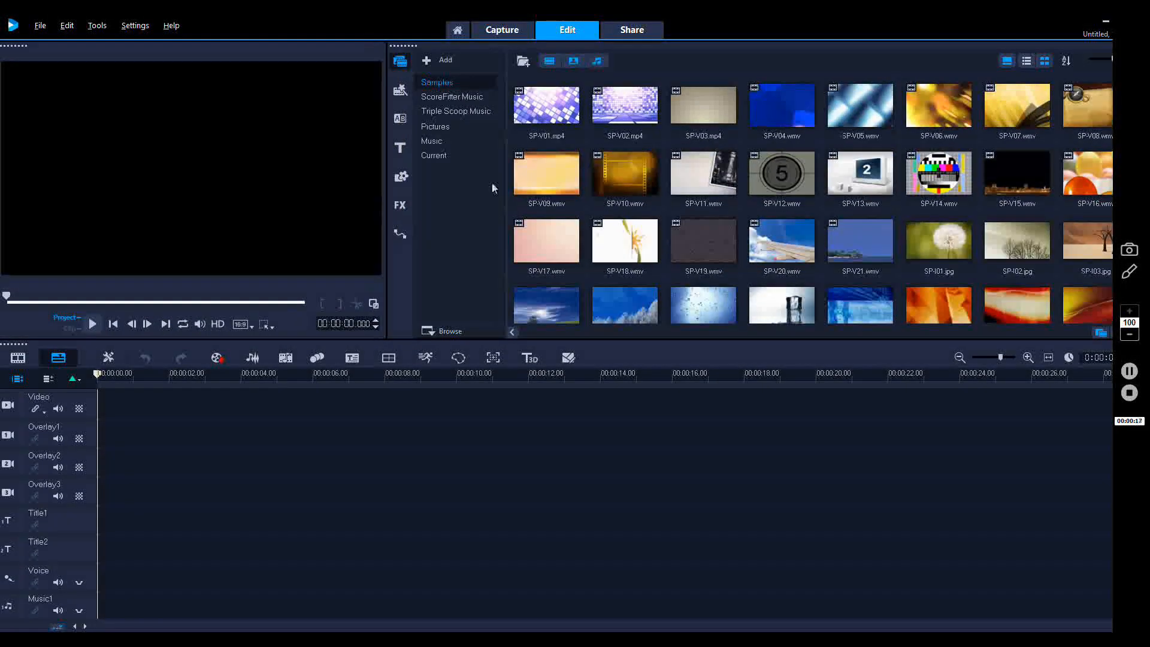
pyautogui.moveTo(842, 204)
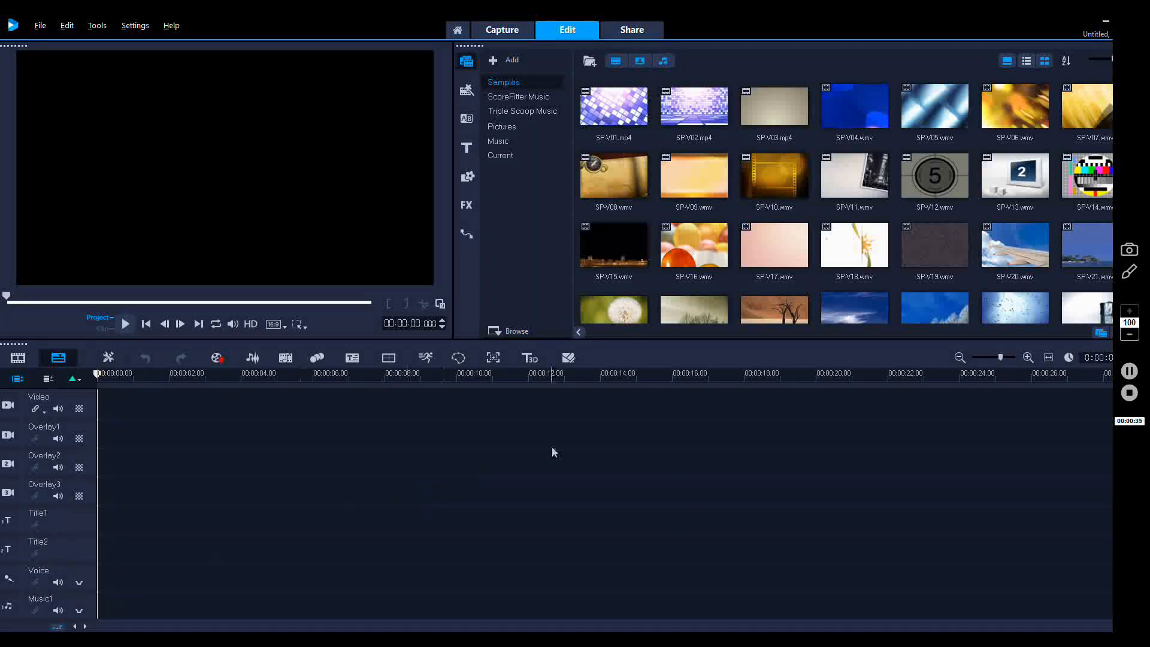
pyautogui.moveTo(470, 452)
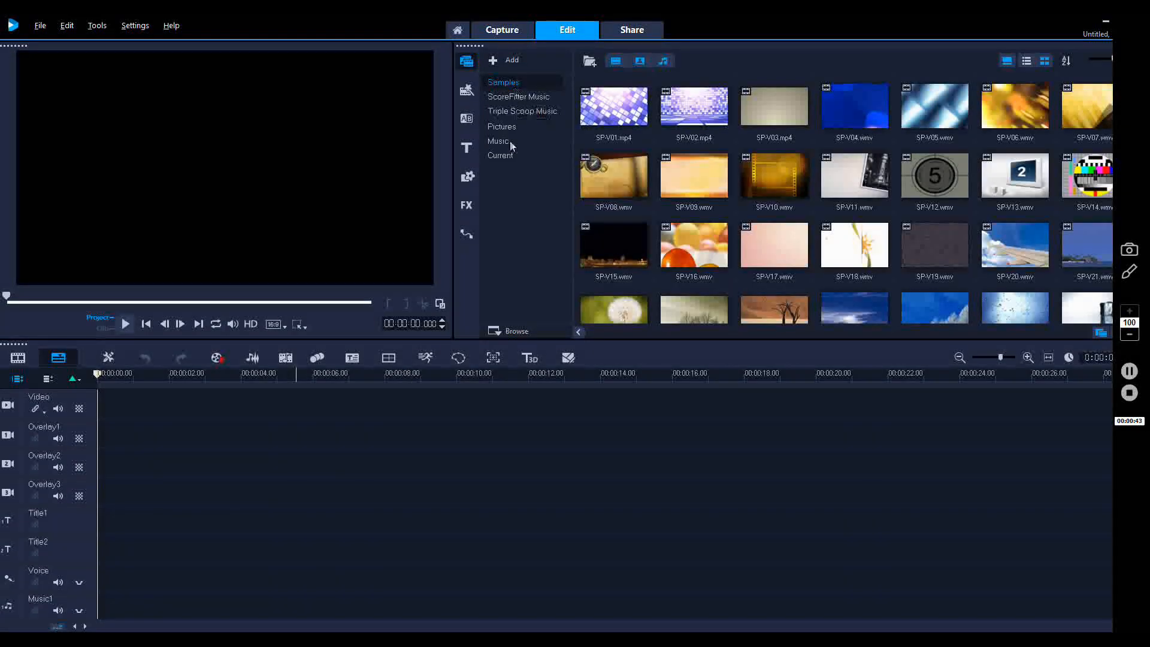
pyautogui.click(499, 141)
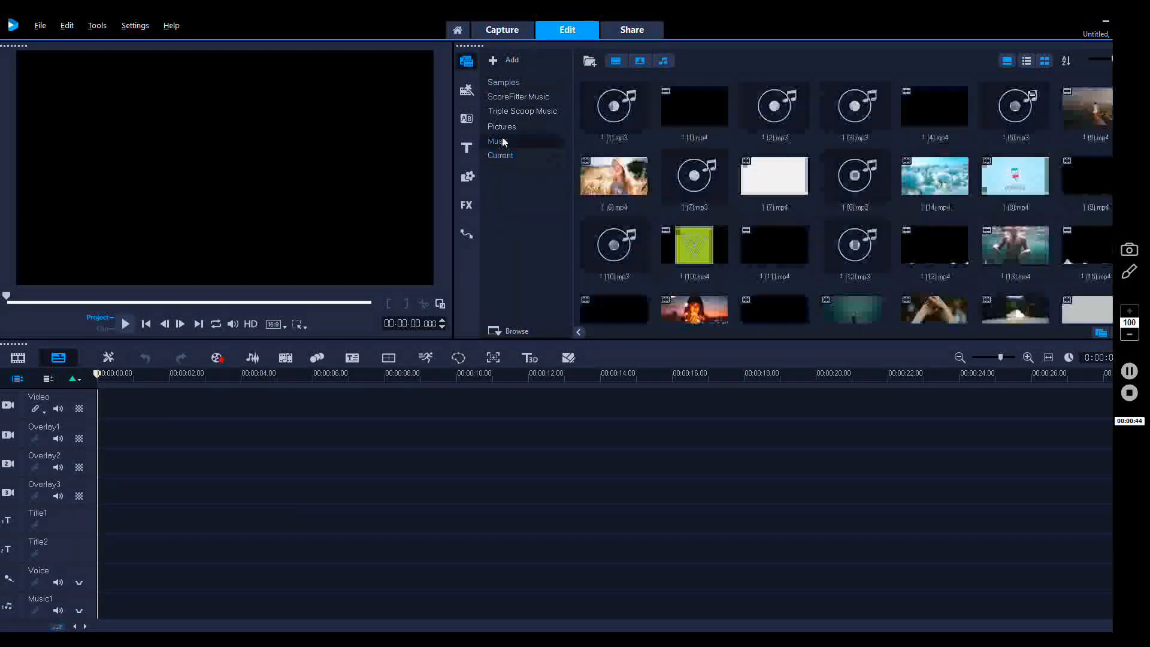
pyautogui.click(502, 126)
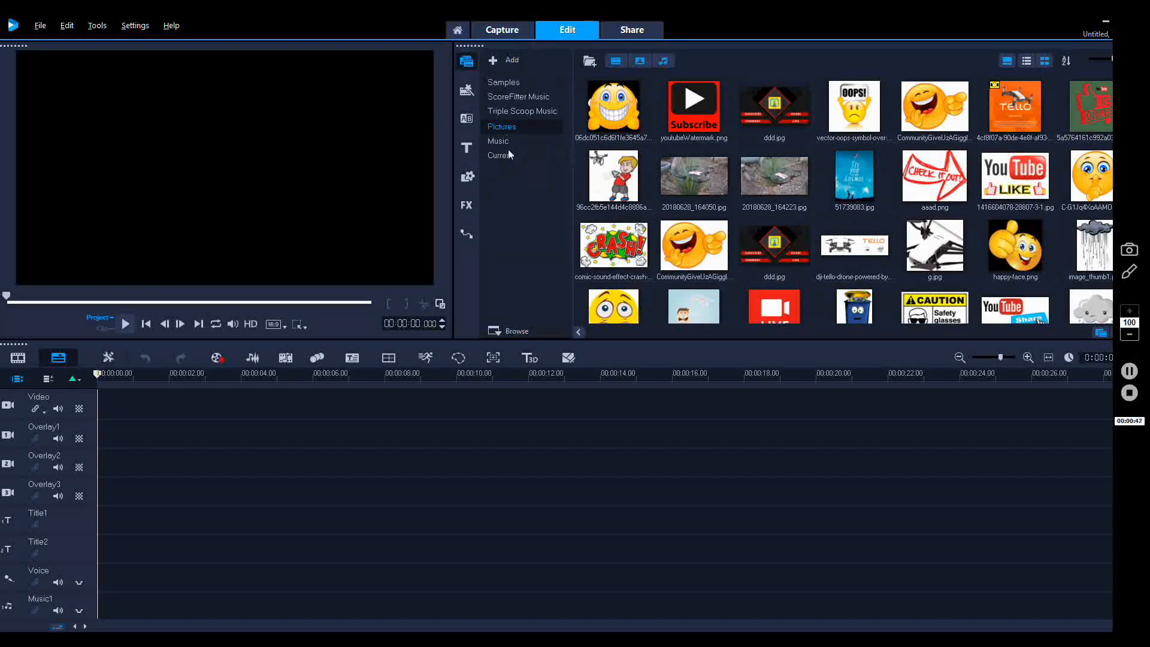
pyautogui.click(500, 154)
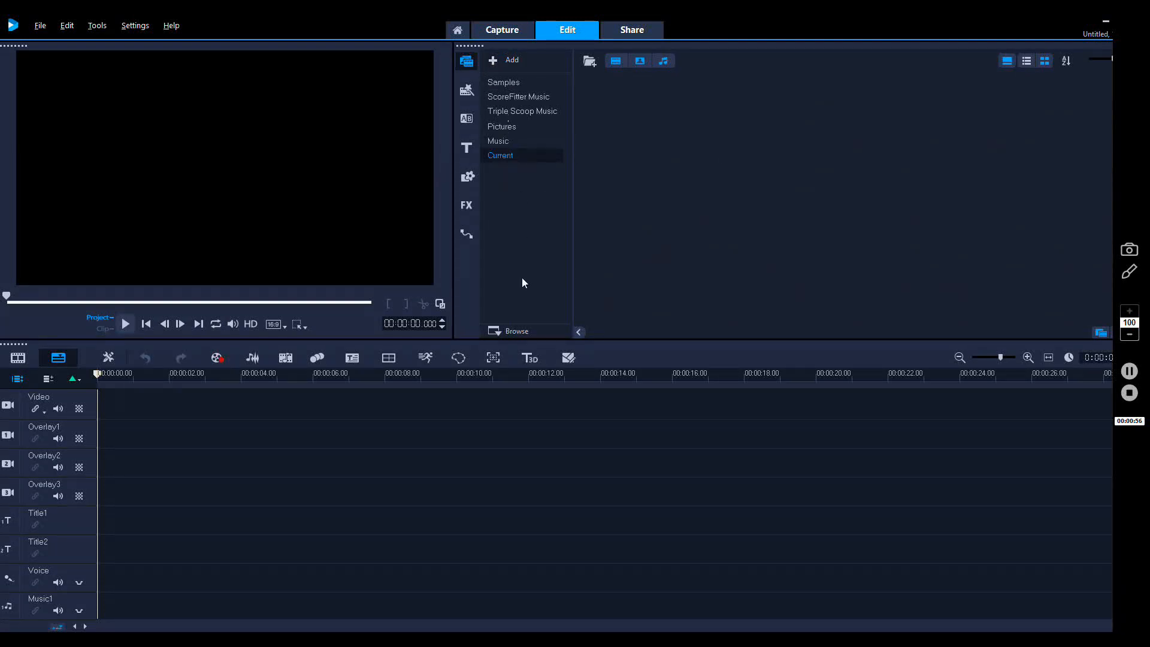
pyautogui.moveTo(531, 244)
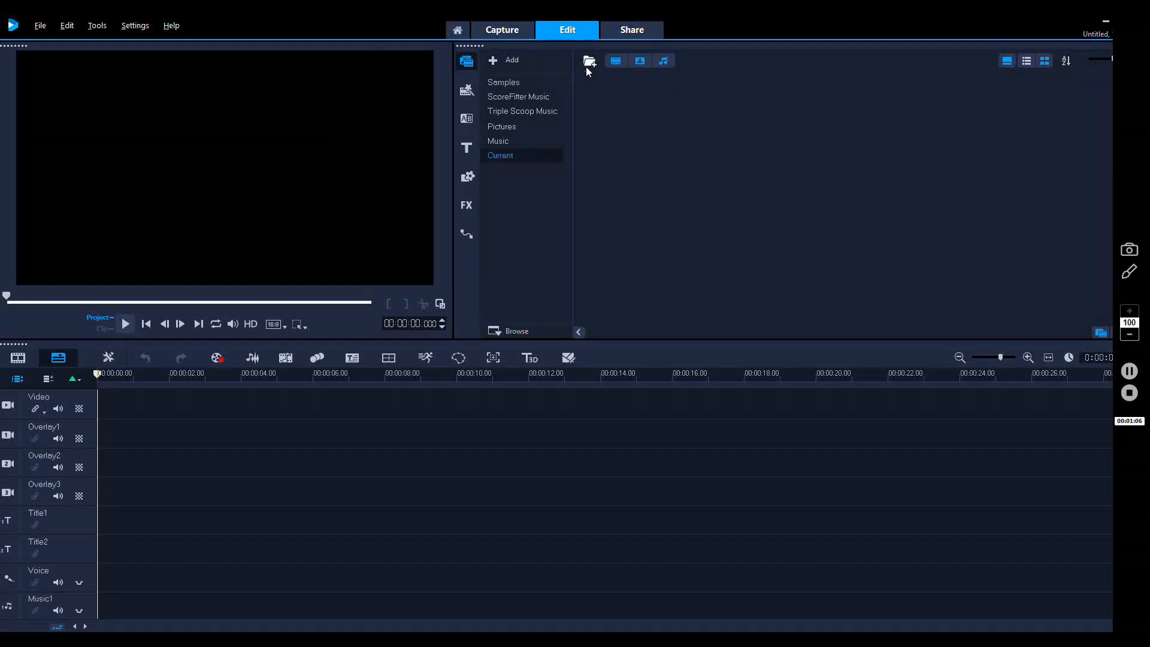
# - Import the road-trip clips FILE0142–FILE0152 into the Current library via Import Media Files
pyautogui.click(590, 60)
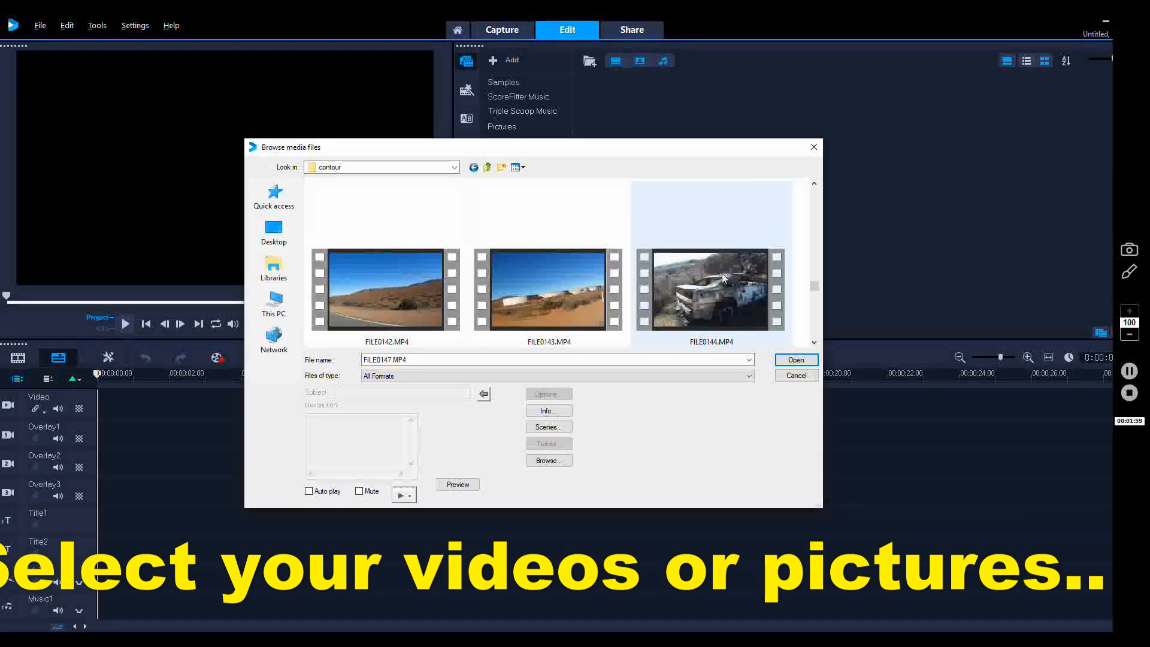
pyautogui.click(796, 359)
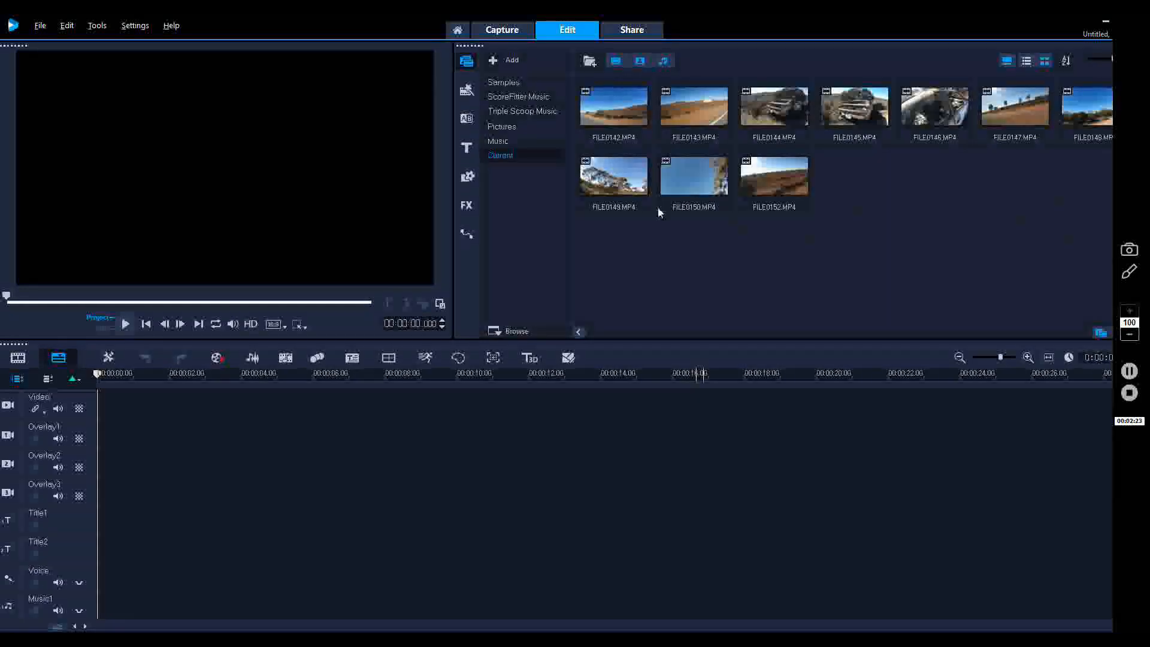
# - Preview the FILE0142, FILE0143, FILE0145 and FILE0146 thumbnails, then clear the preview
pyautogui.click(614, 106)
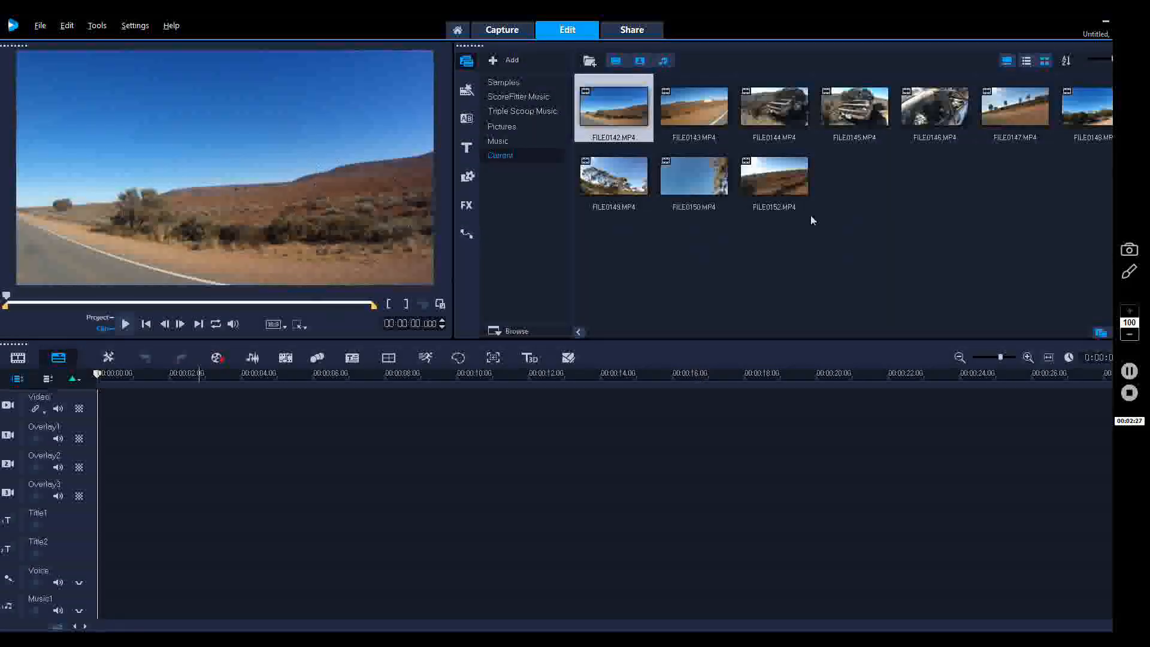
pyautogui.click(693, 108)
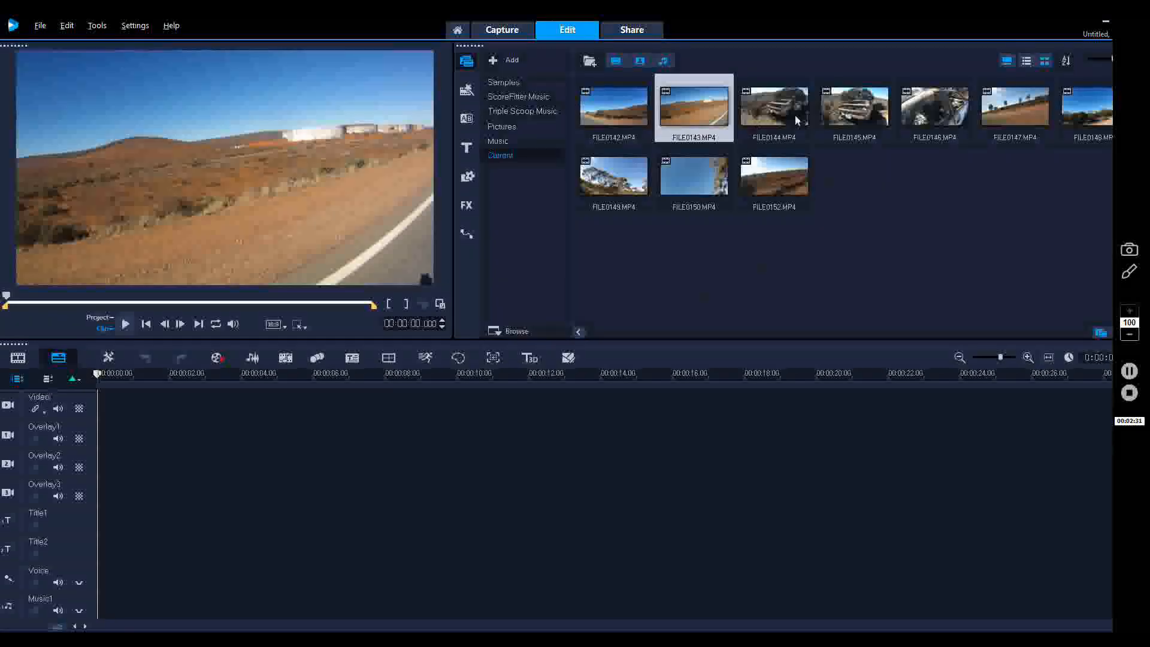
pyautogui.click(854, 106)
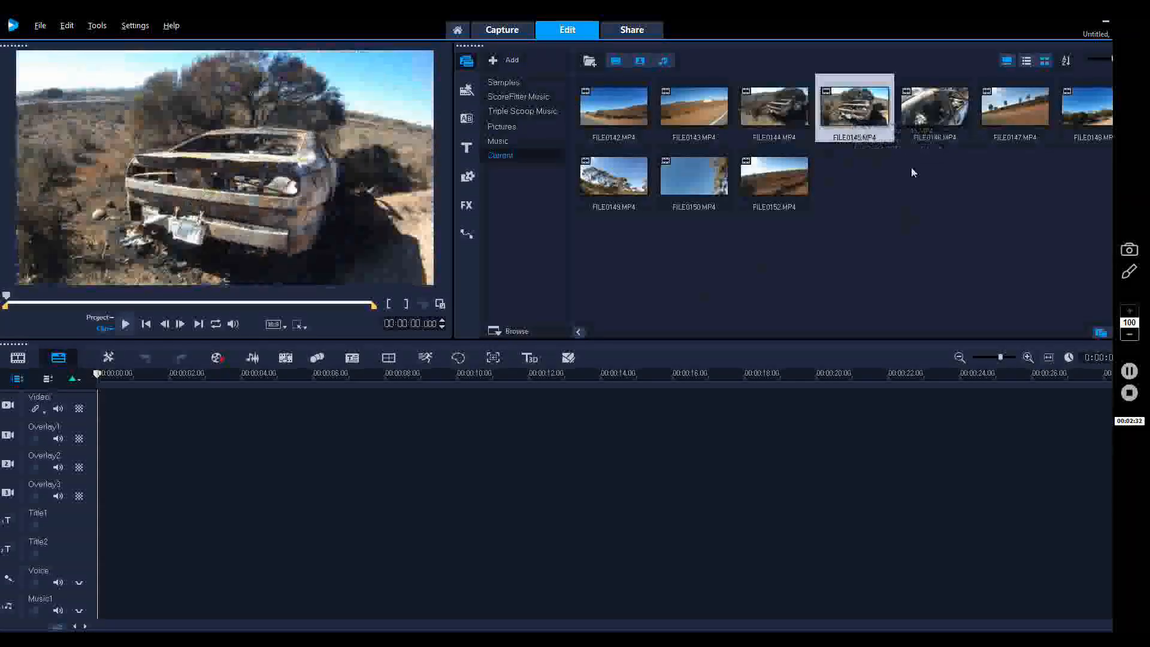
pyautogui.click(935, 109)
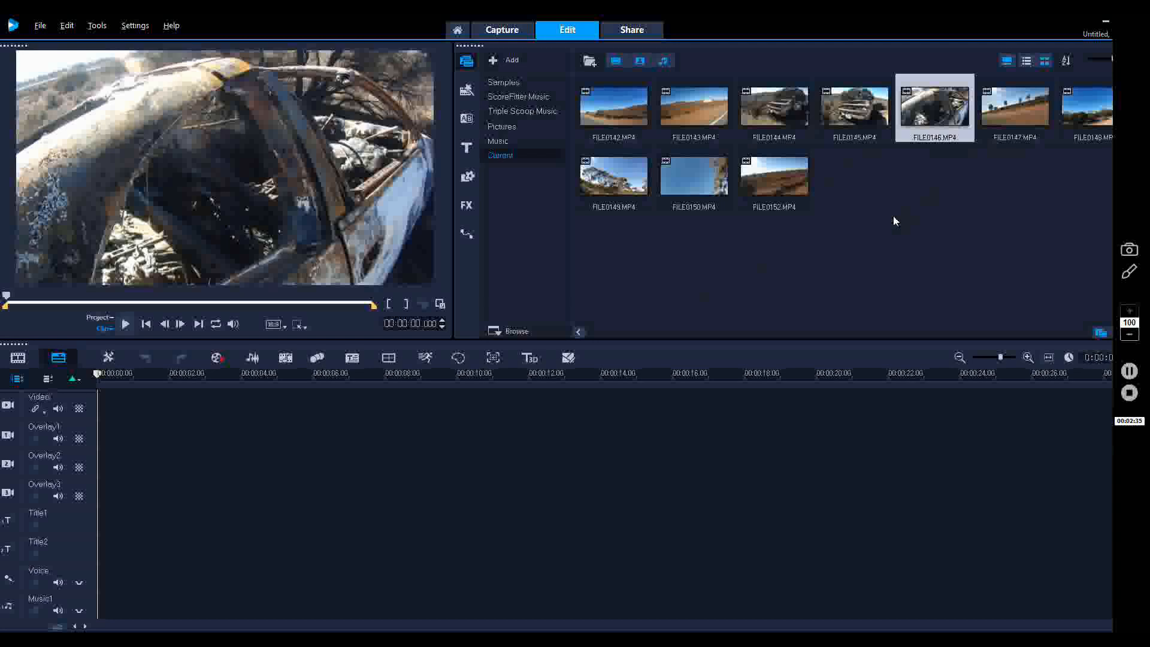
pyautogui.click(1015, 107)
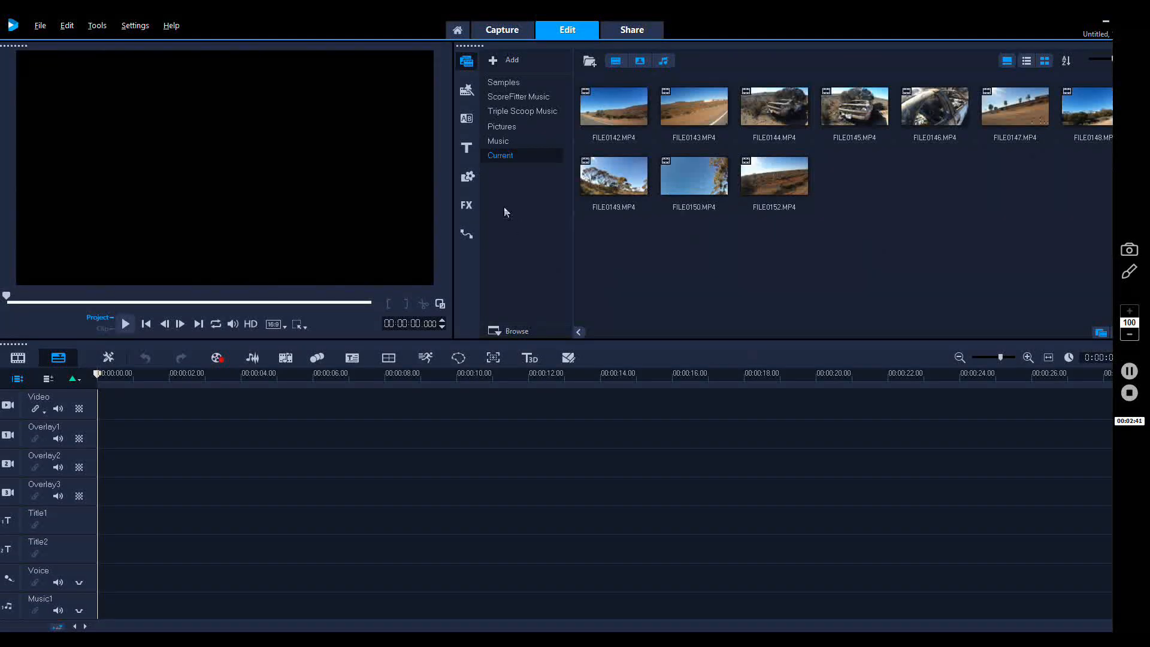
# - Drag Sky intro.mp4 from Pictures to the start of the Video track and open its edit options
pyautogui.click(502, 125)
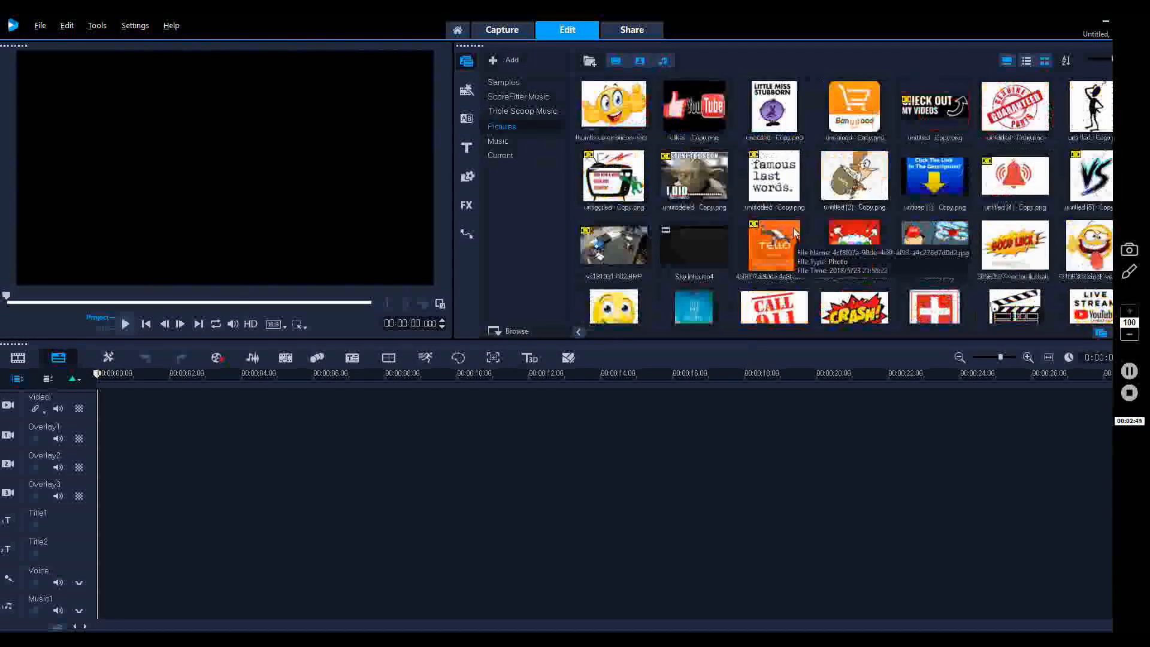
pyautogui.click(693, 246)
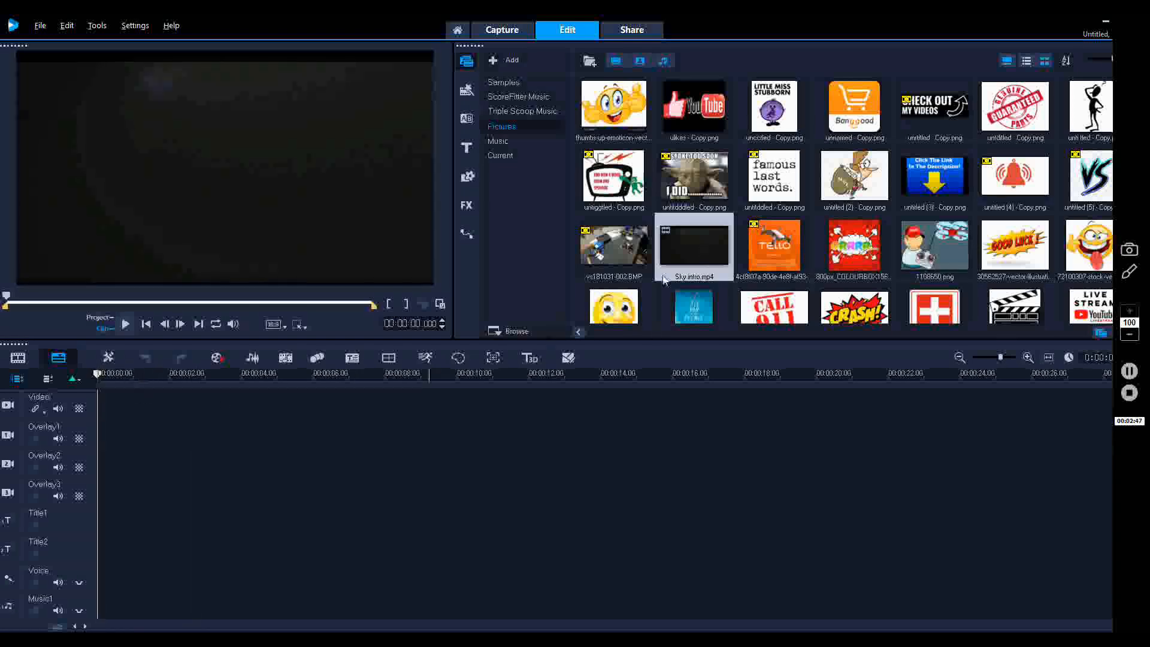
pyautogui.moveTo(692, 246); pyautogui.dragTo(249, 403)
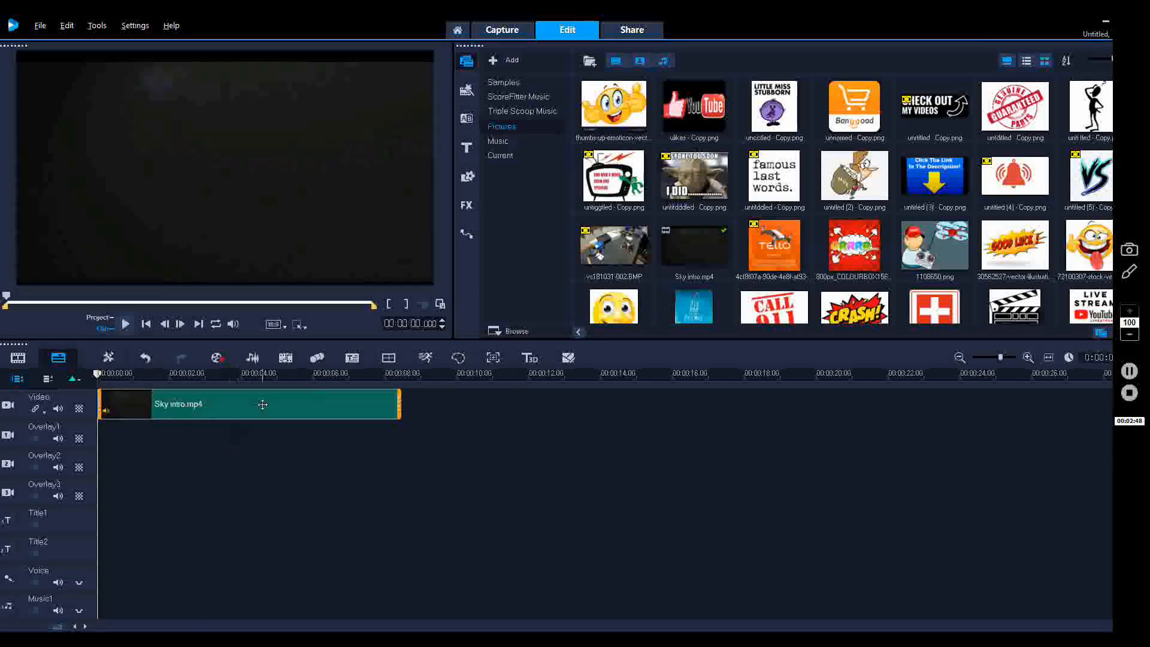
pyautogui.doubleClick(249, 404)
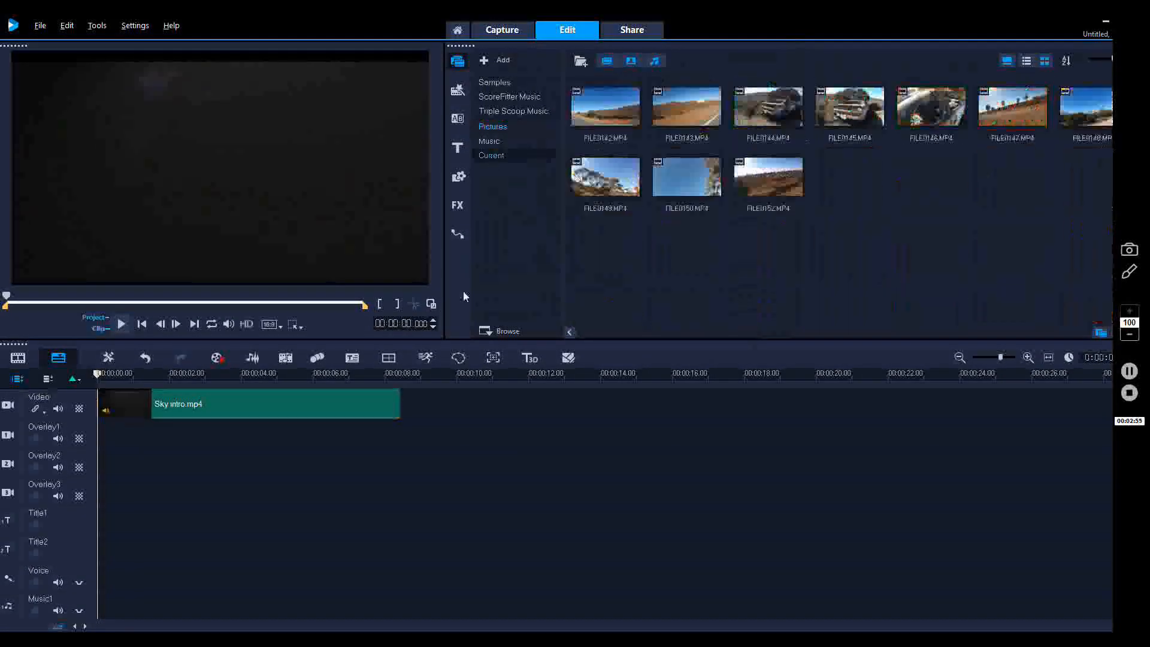
pyautogui.click(256, 404)
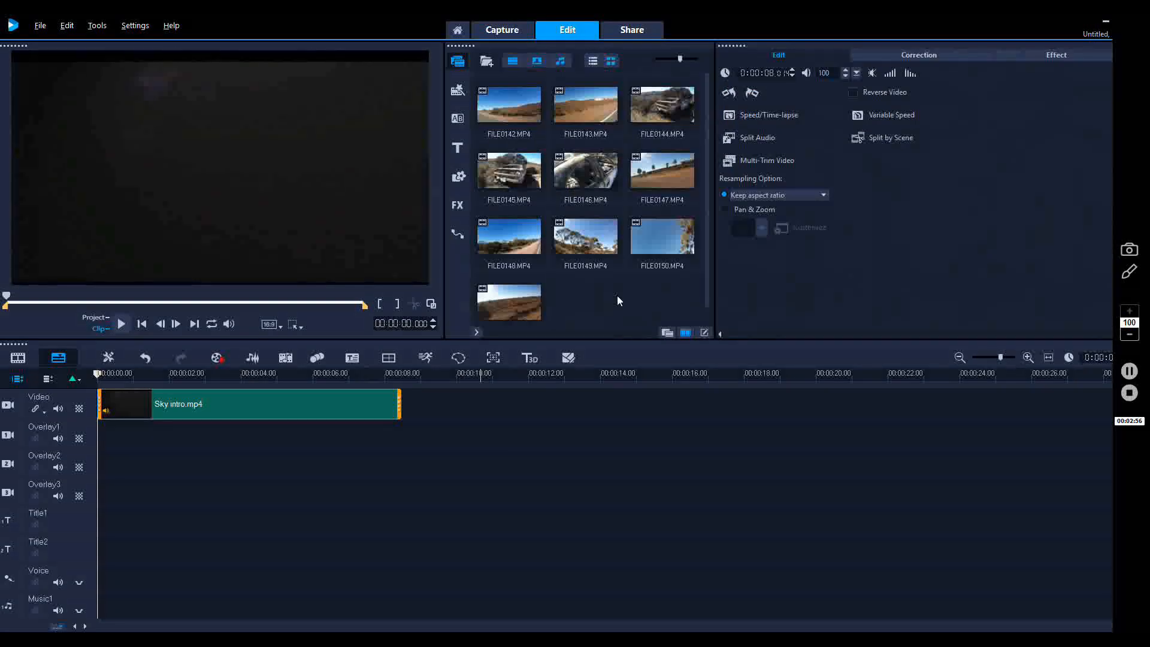
pyautogui.click(769, 115)
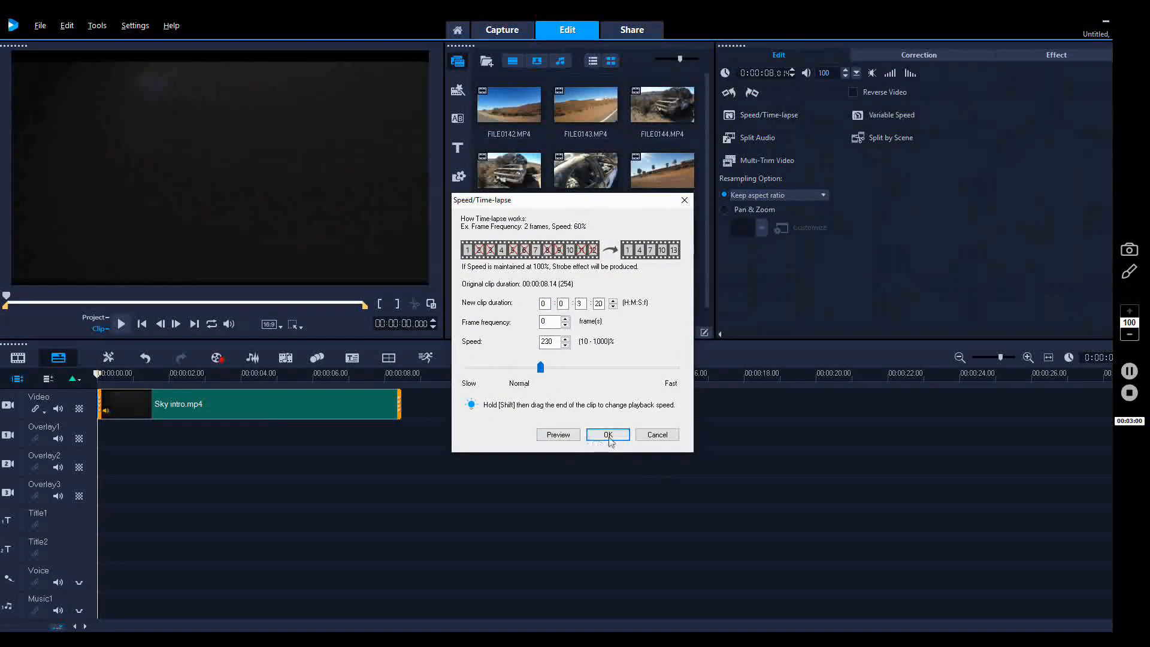
pyautogui.click(608, 434)
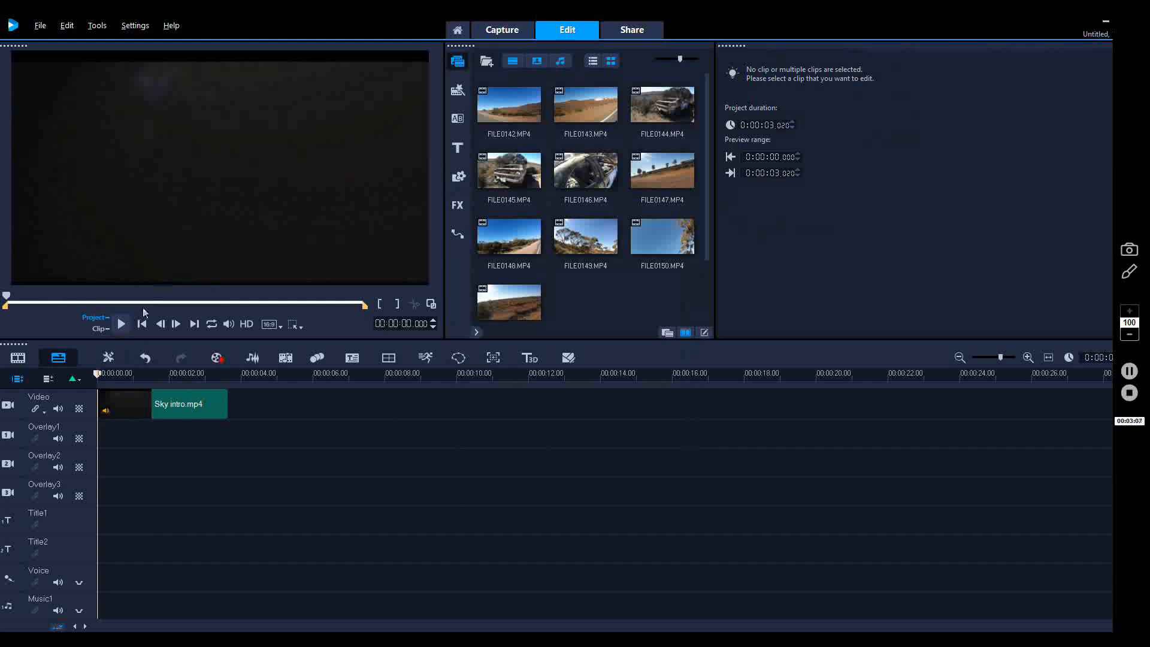
pyautogui.click(120, 325)
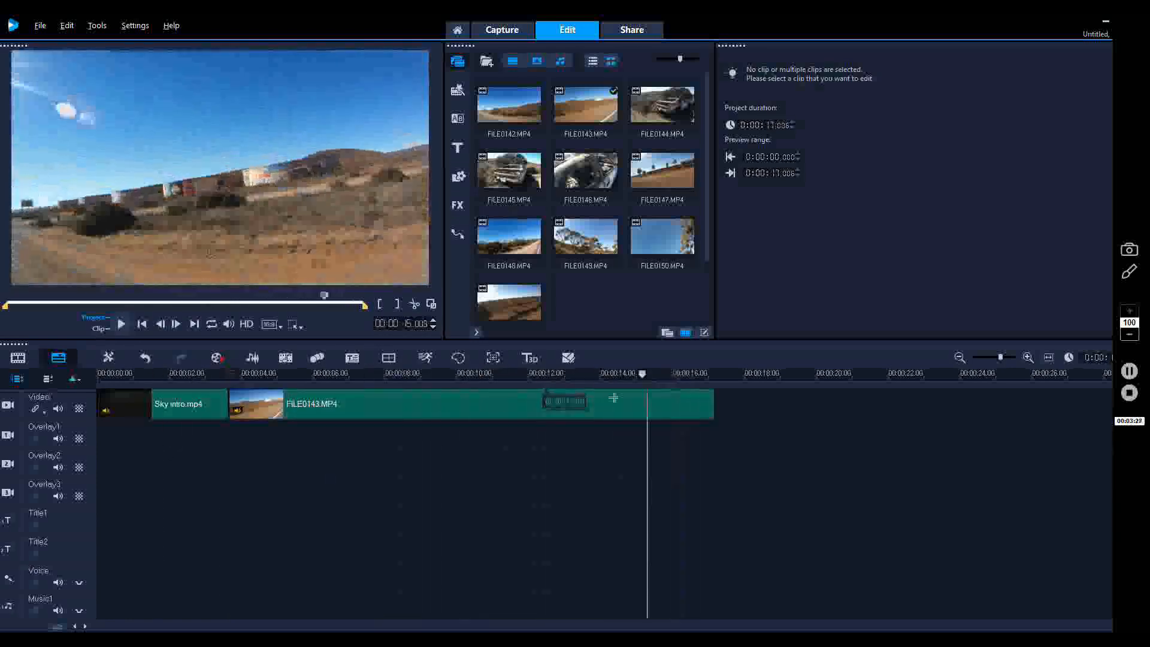
# - Split FILE0143 around eleven seconds and discard the unwanted part after the Sky intro
pyautogui.click(342, 374)
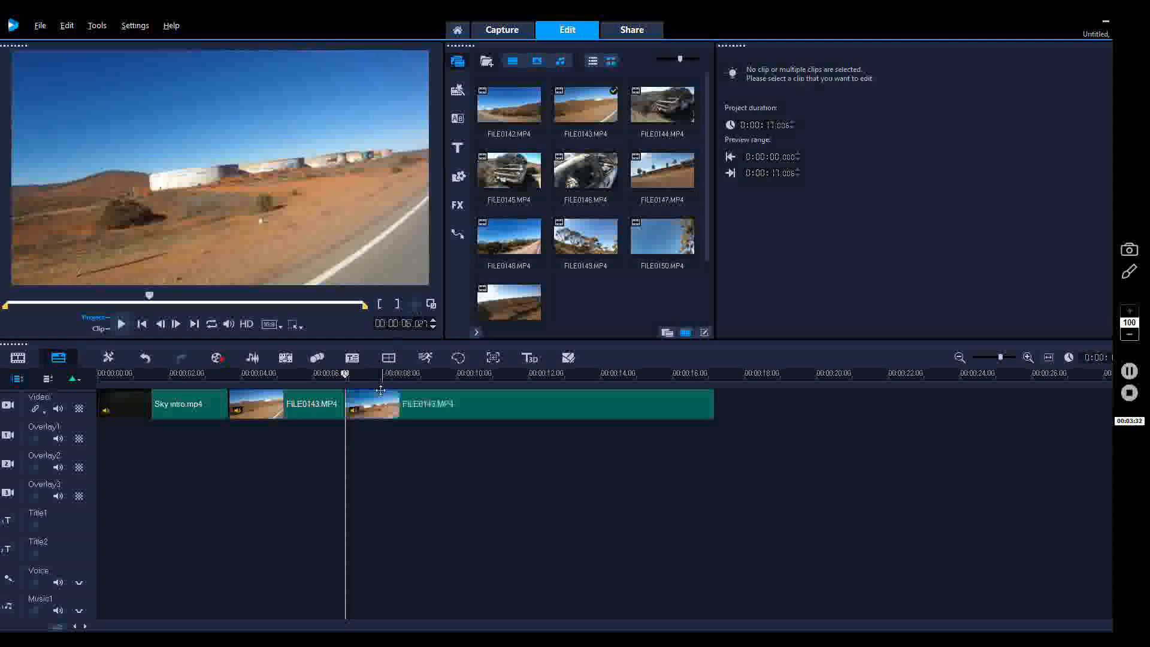
pyautogui.click(286, 403)
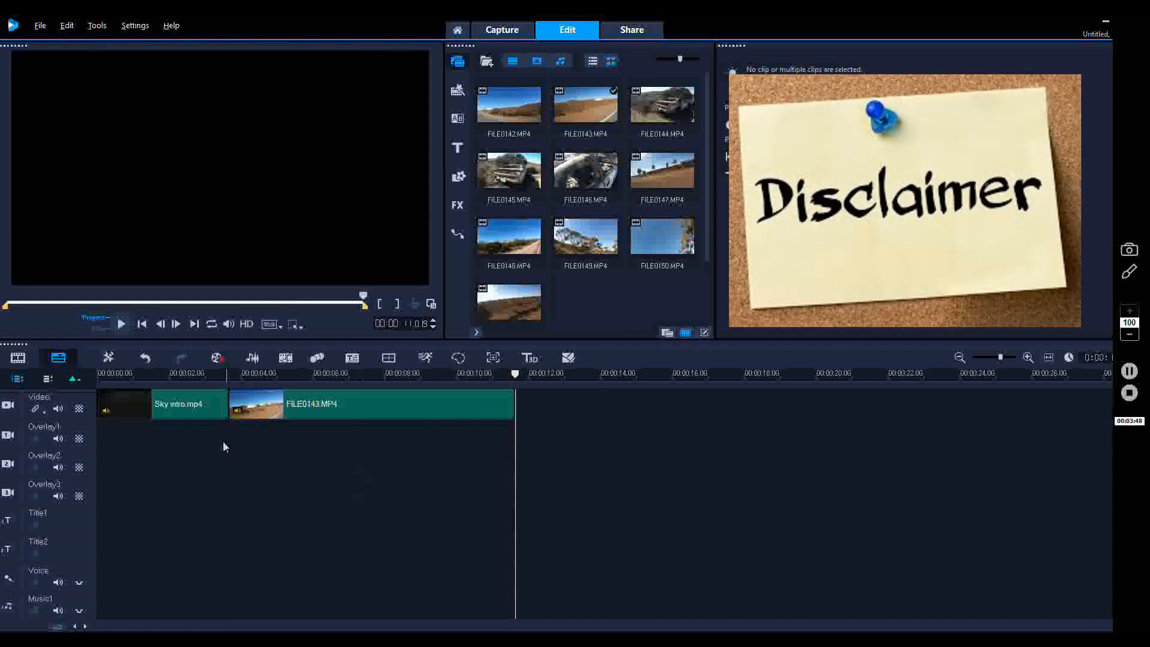
pyautogui.click(180, 404)
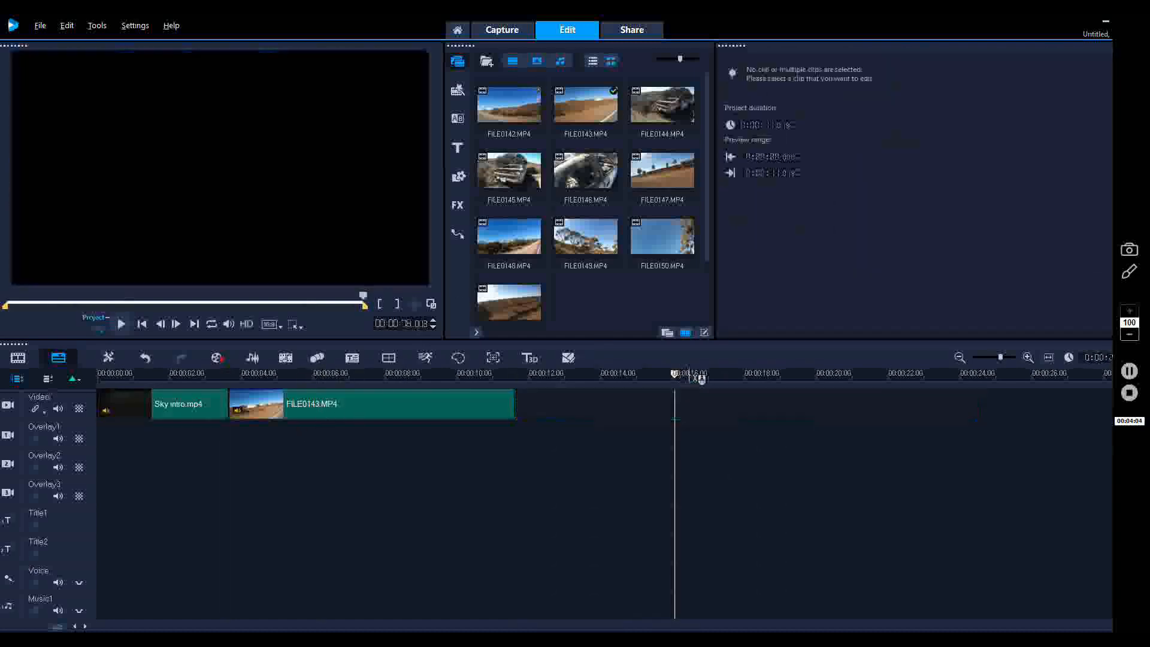
pyautogui.click(661, 107)
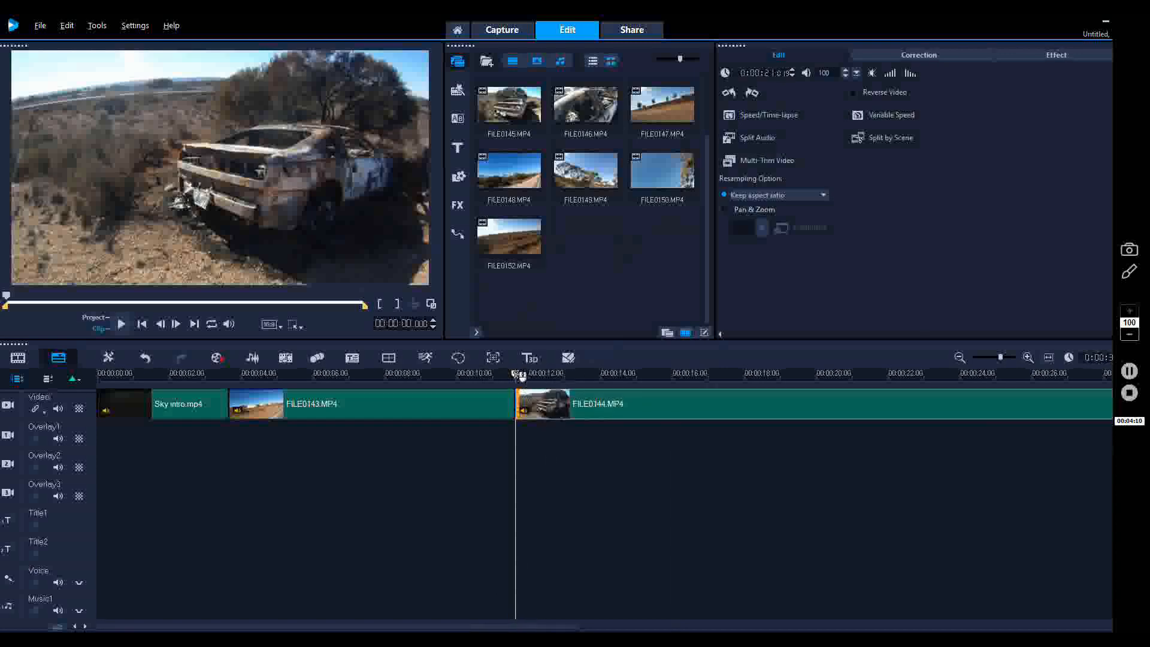
# - Scrub through FILE0144's burnt-out car footage on the timeline to preview it
pyautogui.click(748, 374)
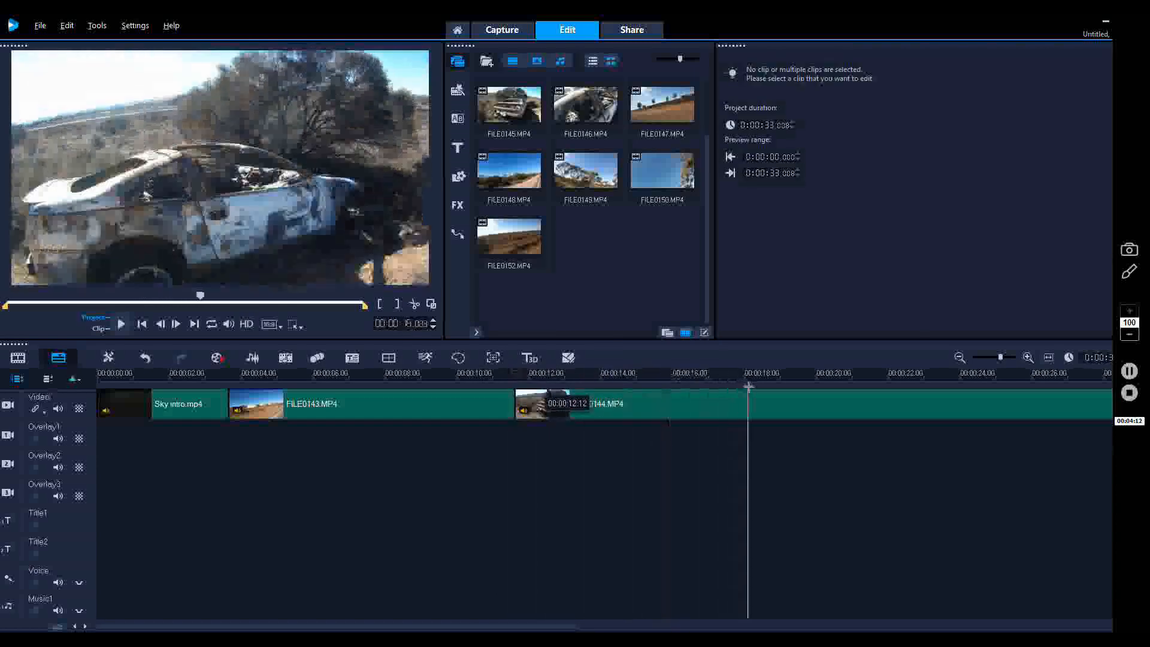
pyautogui.click(826, 374)
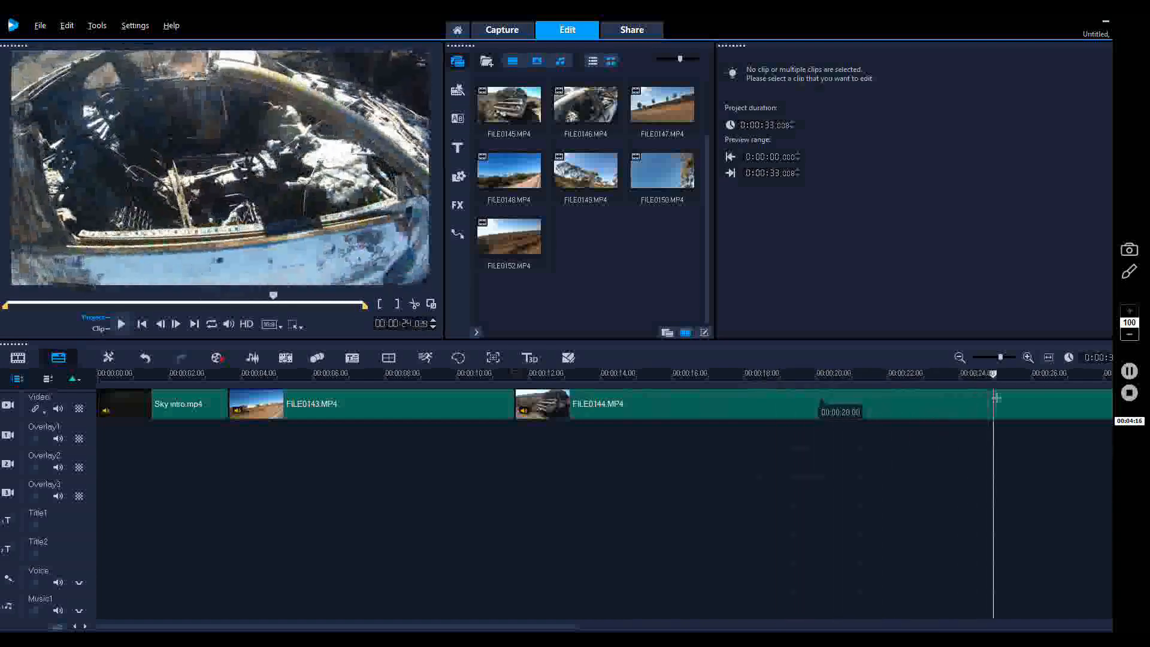
pyautogui.moveTo(996, 397); pyautogui.dragTo(847, 396)
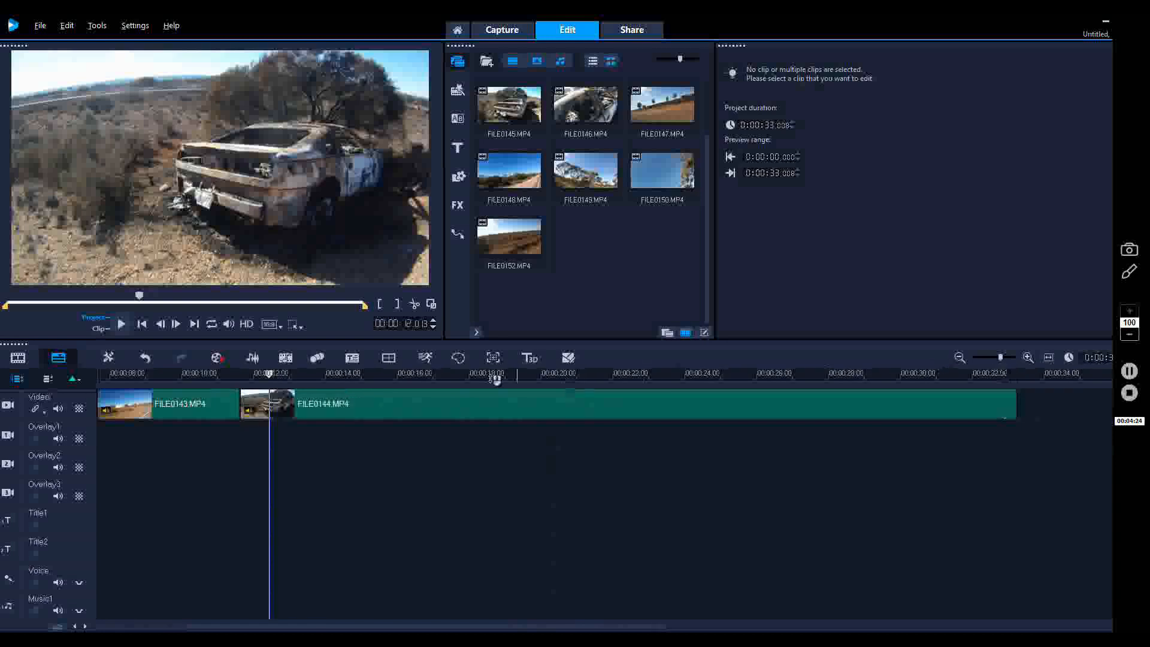
# - Zoom the timeline out and place FILE0145 after FILE0144, previewing moments in it
pyautogui.click(959, 358)
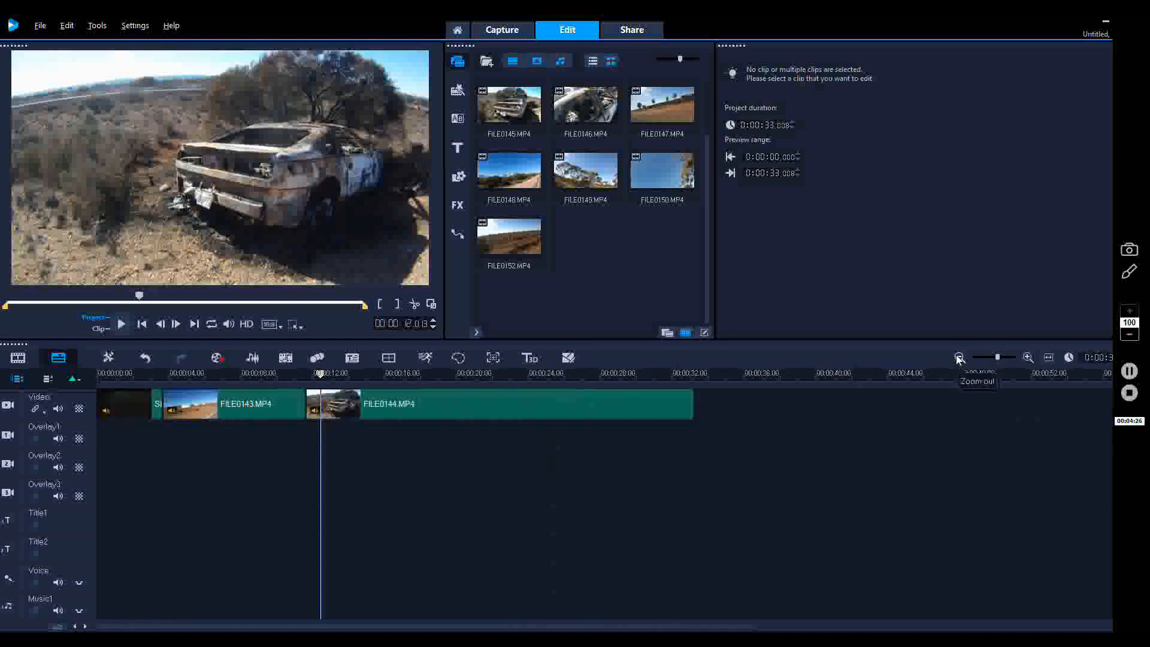
pyautogui.click(958, 358)
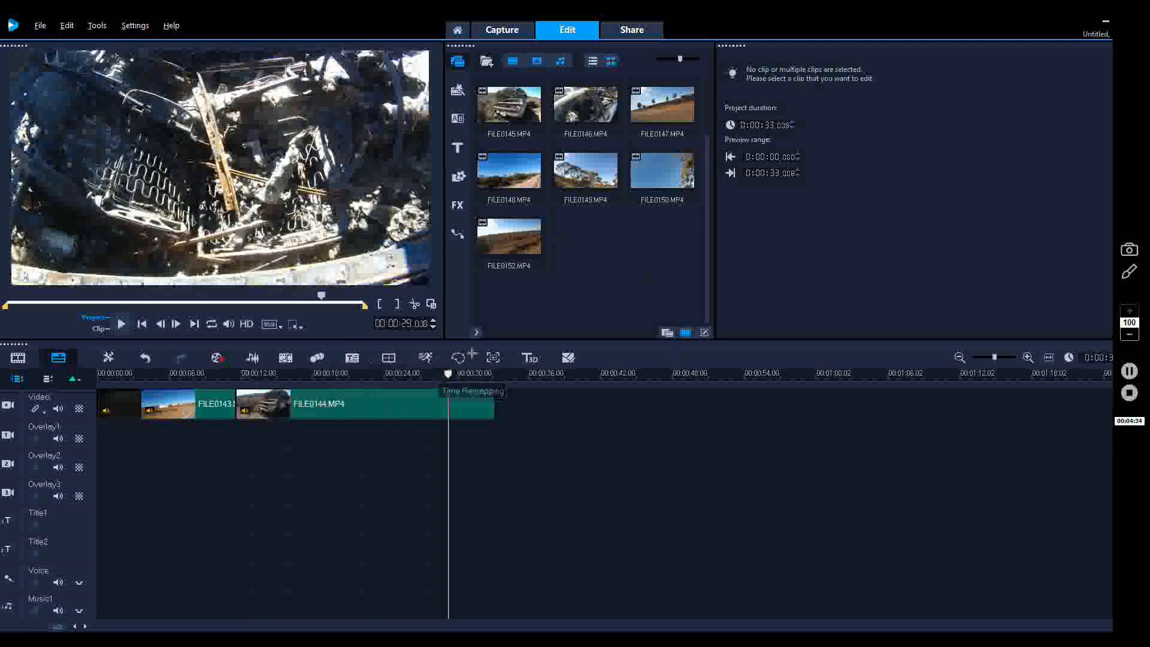
pyautogui.click(508, 171)
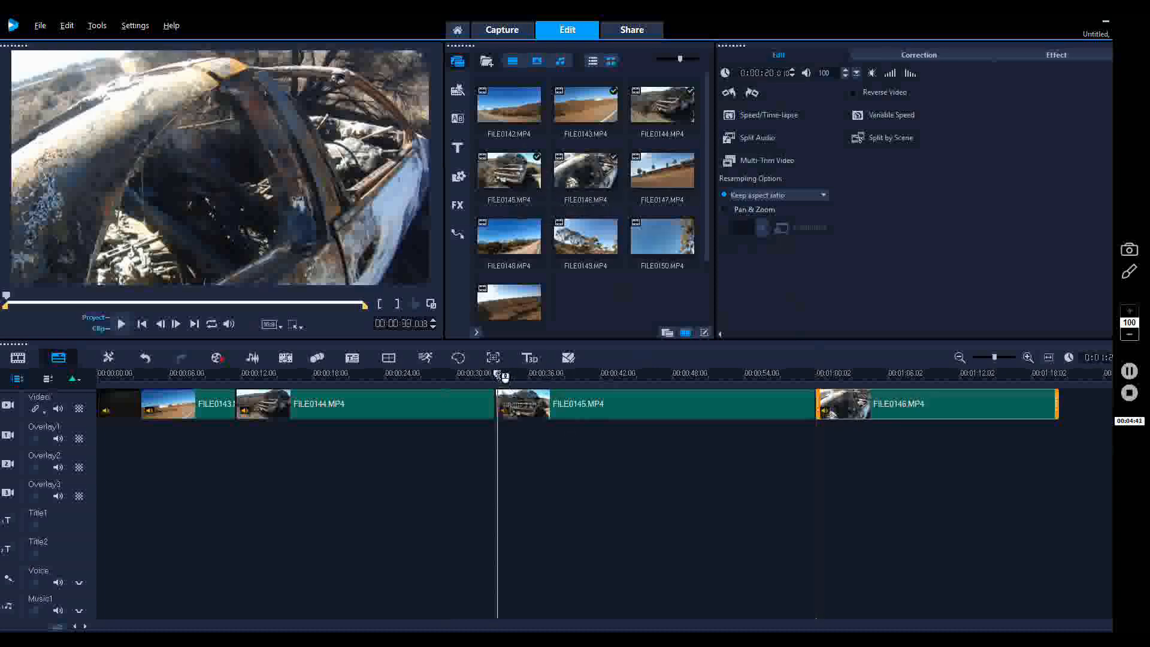
pyautogui.click(564, 374)
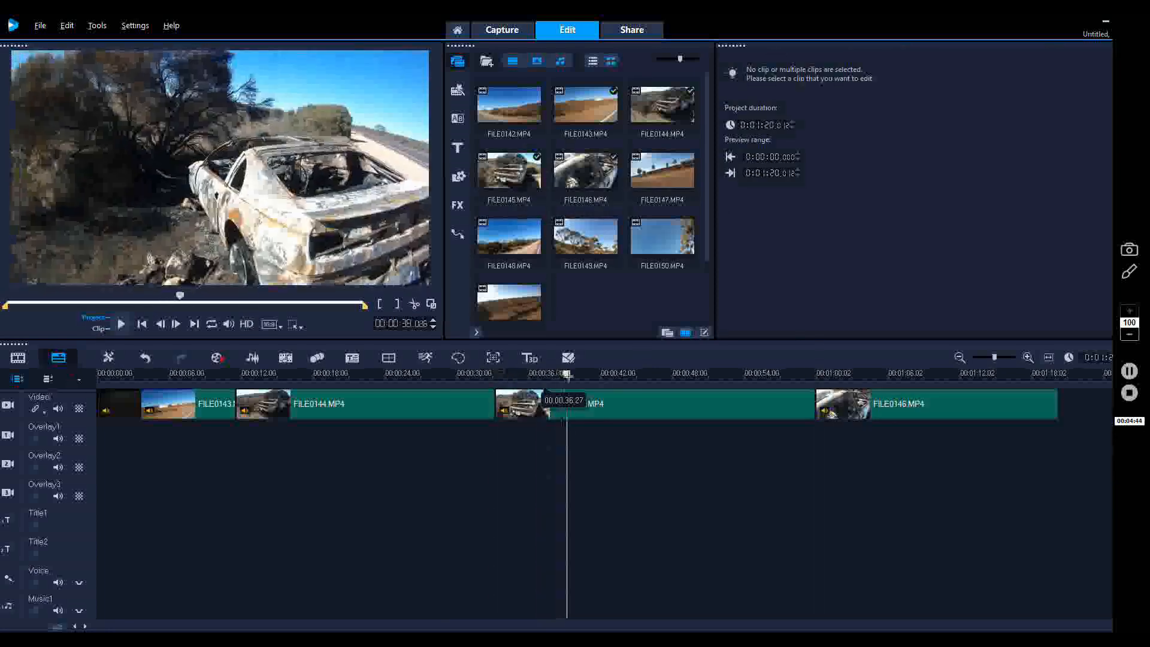
pyautogui.click(684, 374)
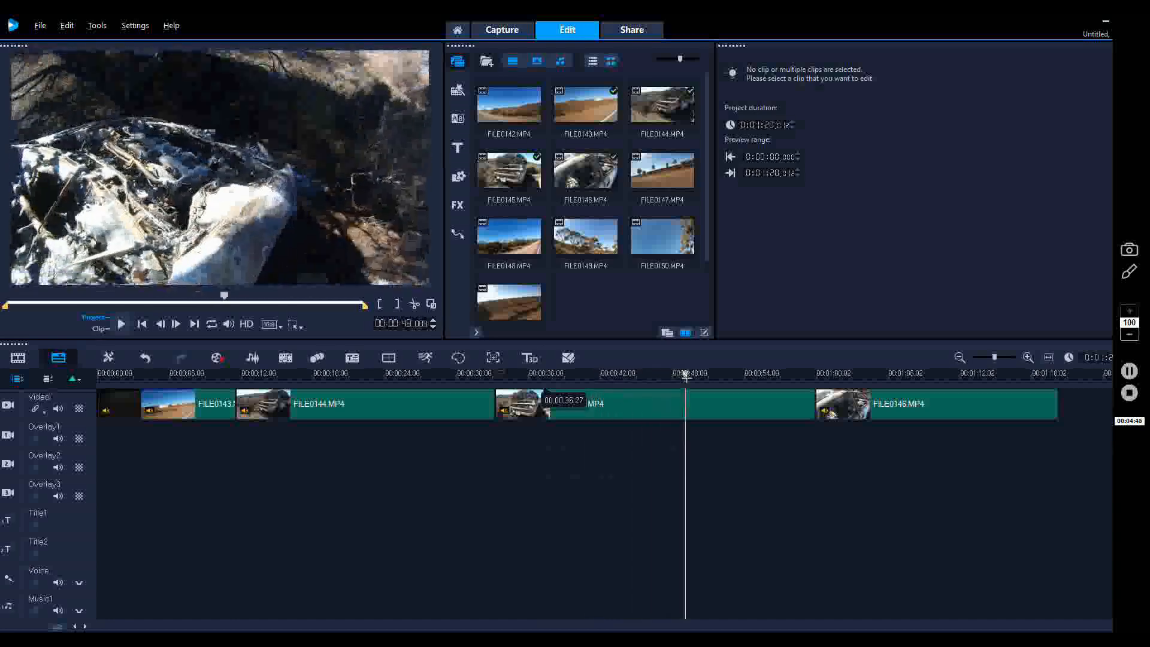
# - Add FILE0146 to the end and play the movie back, now about 1:20 long
pyautogui.click(768, 374)
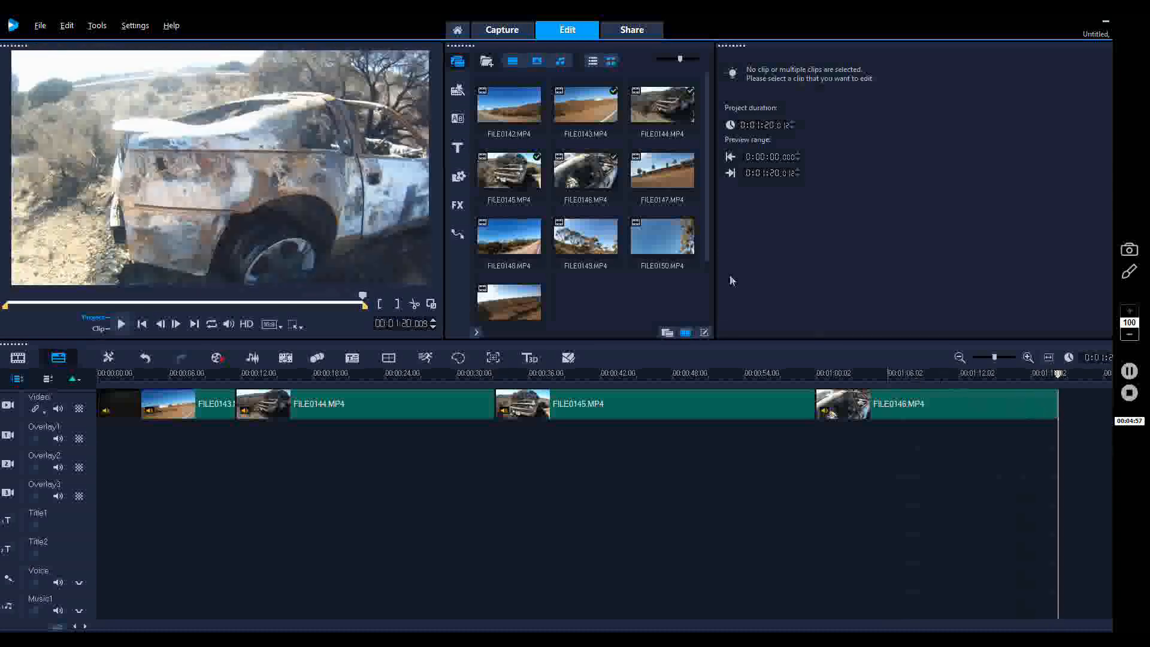
pyautogui.click(578, 373)
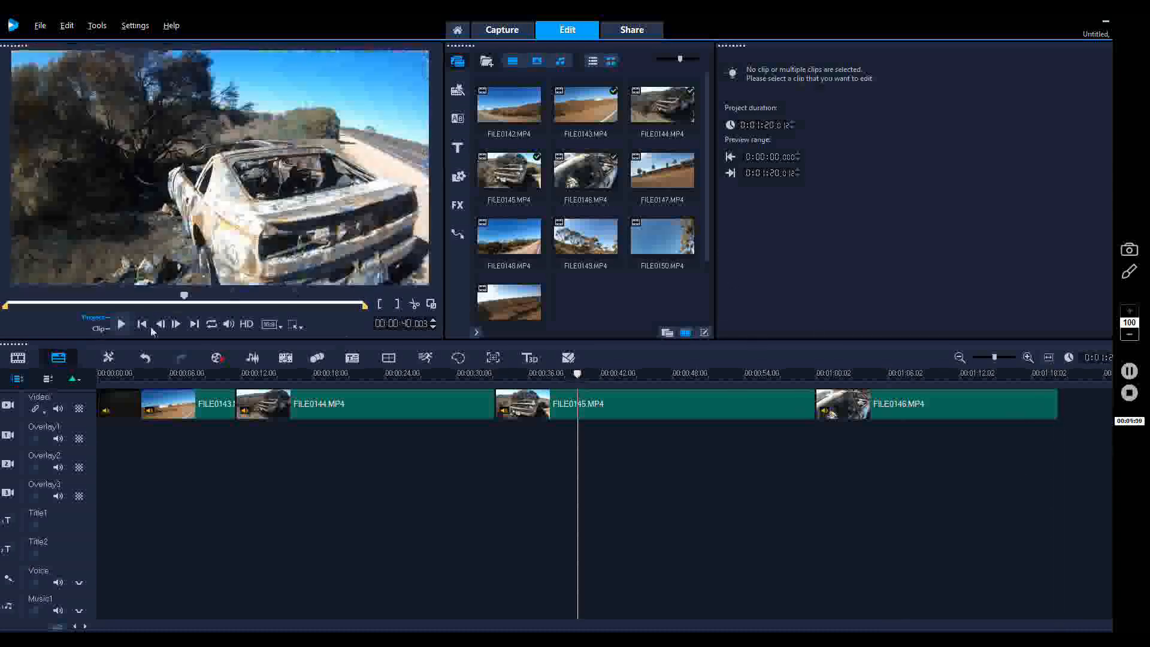
pyautogui.click(121, 323)
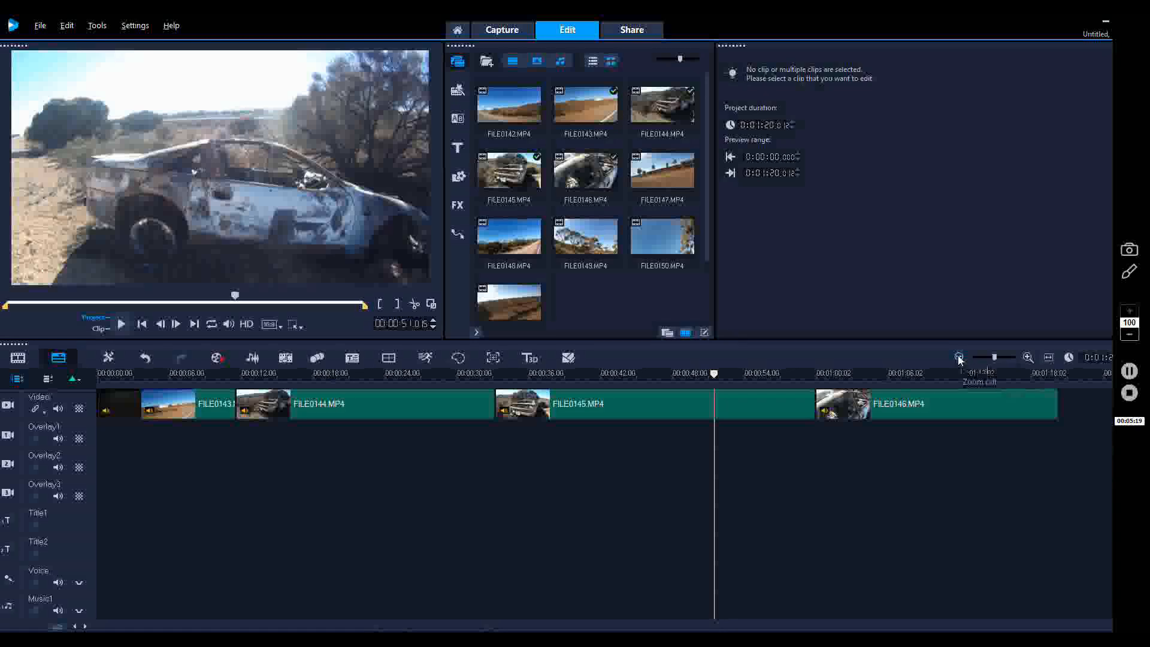
# - Preview FILE0150 by scrubbing the player and add it after FILE0146, reaching about 1:27
pyautogui.click(959, 357)
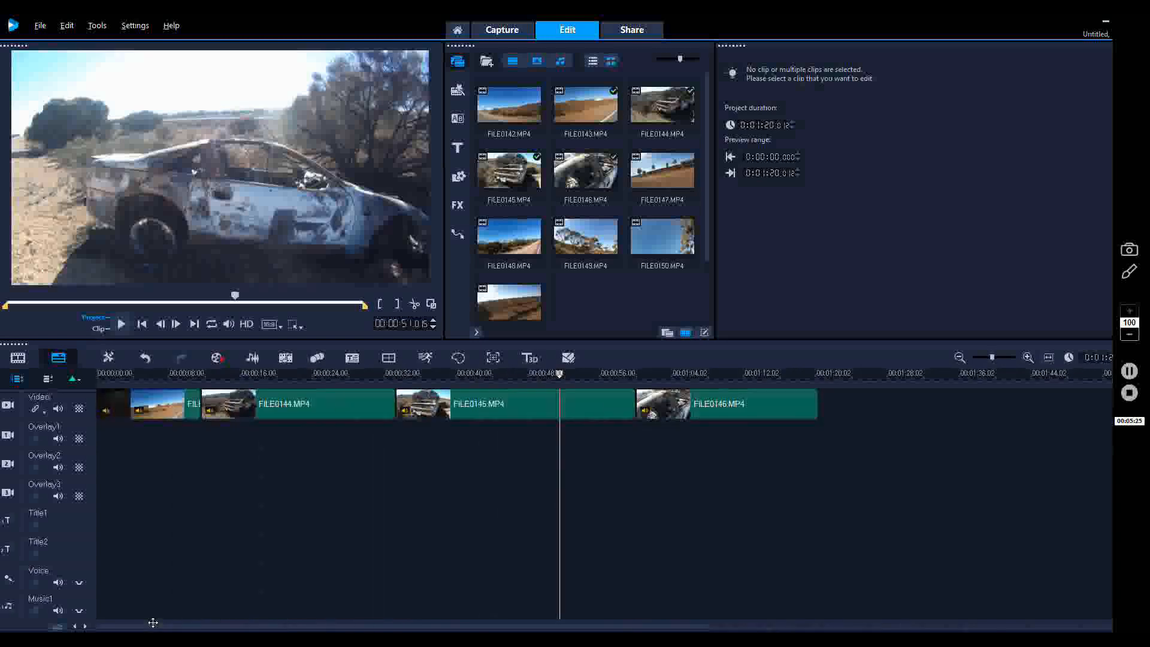
pyautogui.moveTo(671, 313)
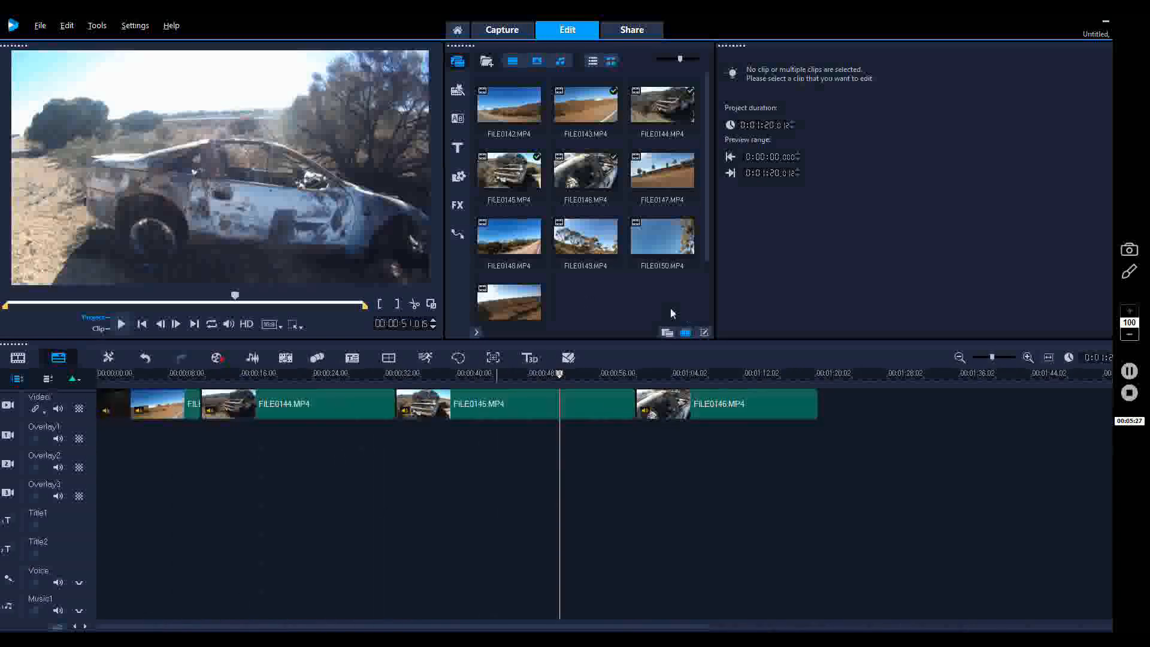
pyautogui.click(661, 173)
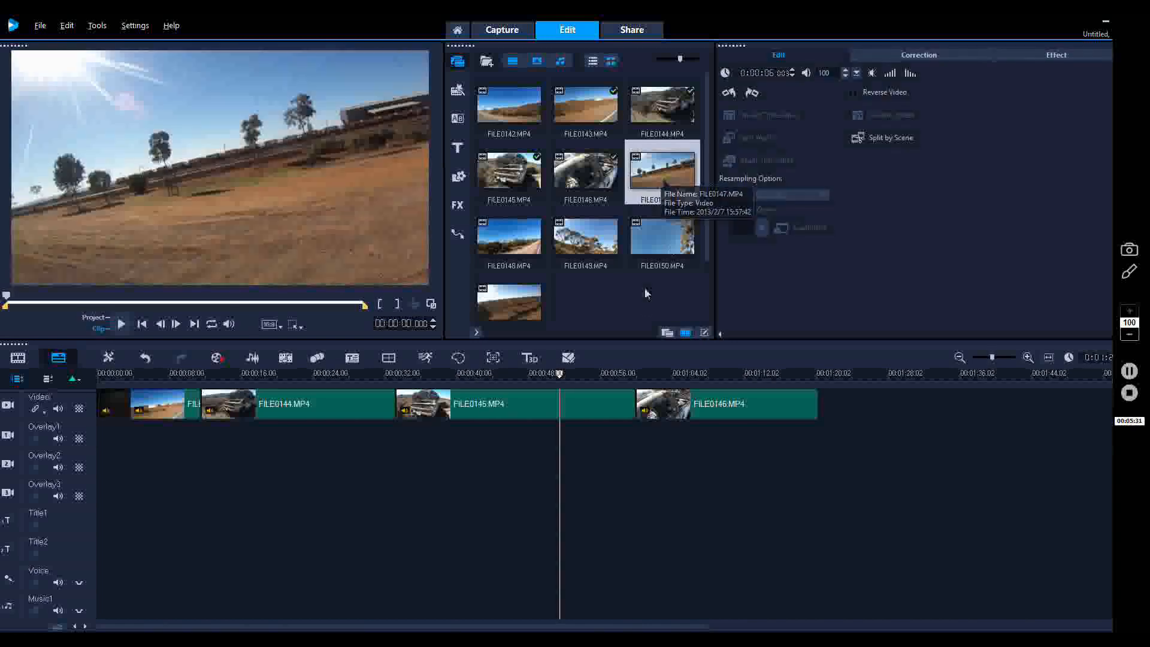
pyautogui.moveTo(509, 235)
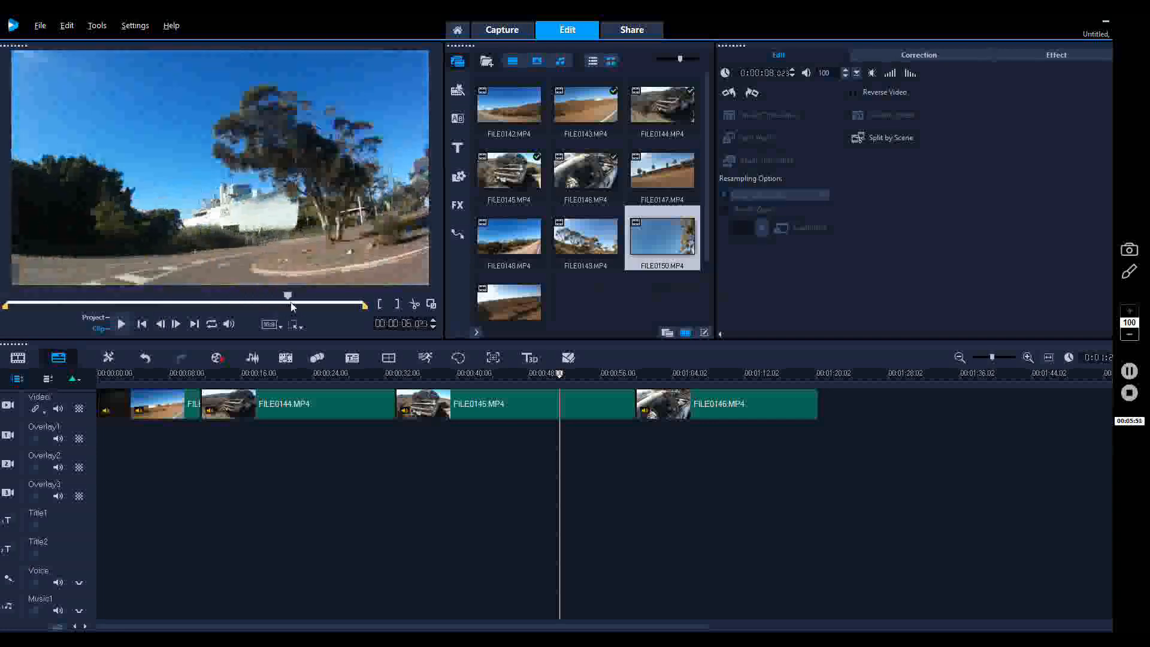
pyautogui.moveTo(287, 295); pyautogui.dragTo(162, 294)
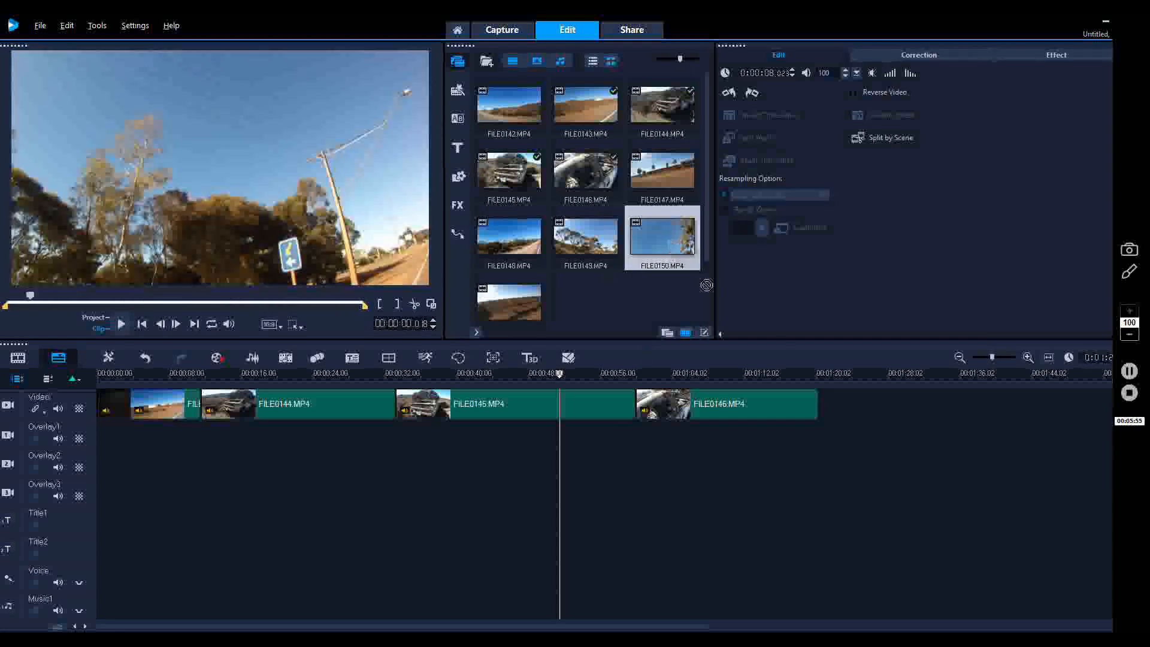
pyautogui.click(618, 373)
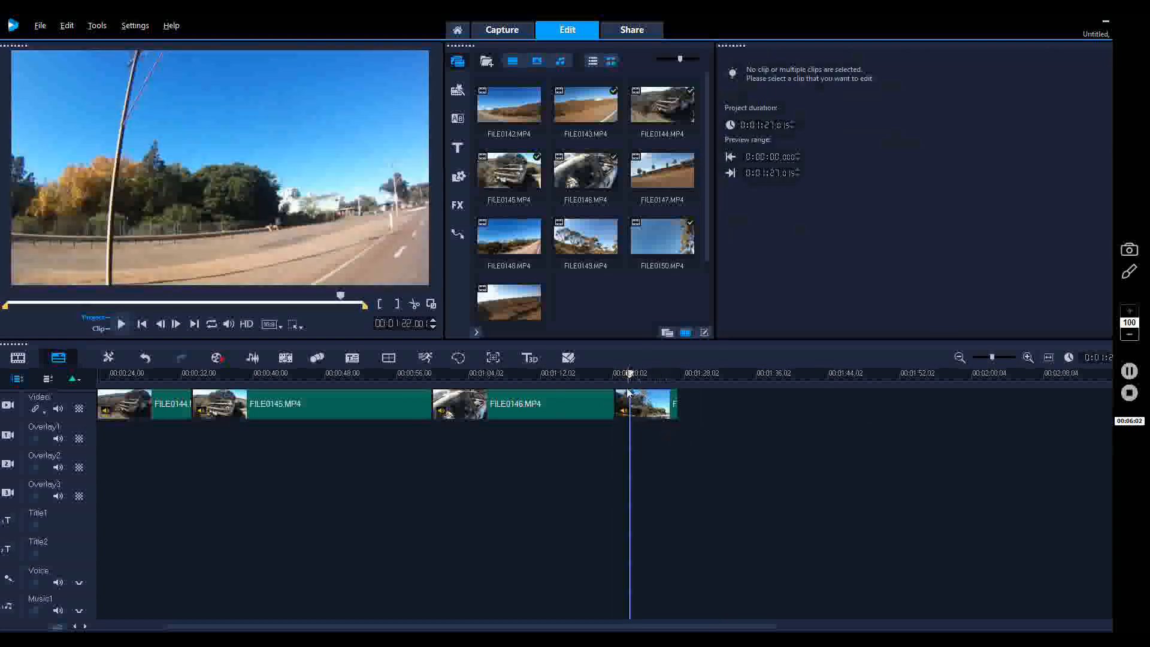
# - Play and pause through the trimmed closing FILE0150 clip to review its ending
pyautogui.moveTo(629, 373); pyautogui.dragTo(618, 372)
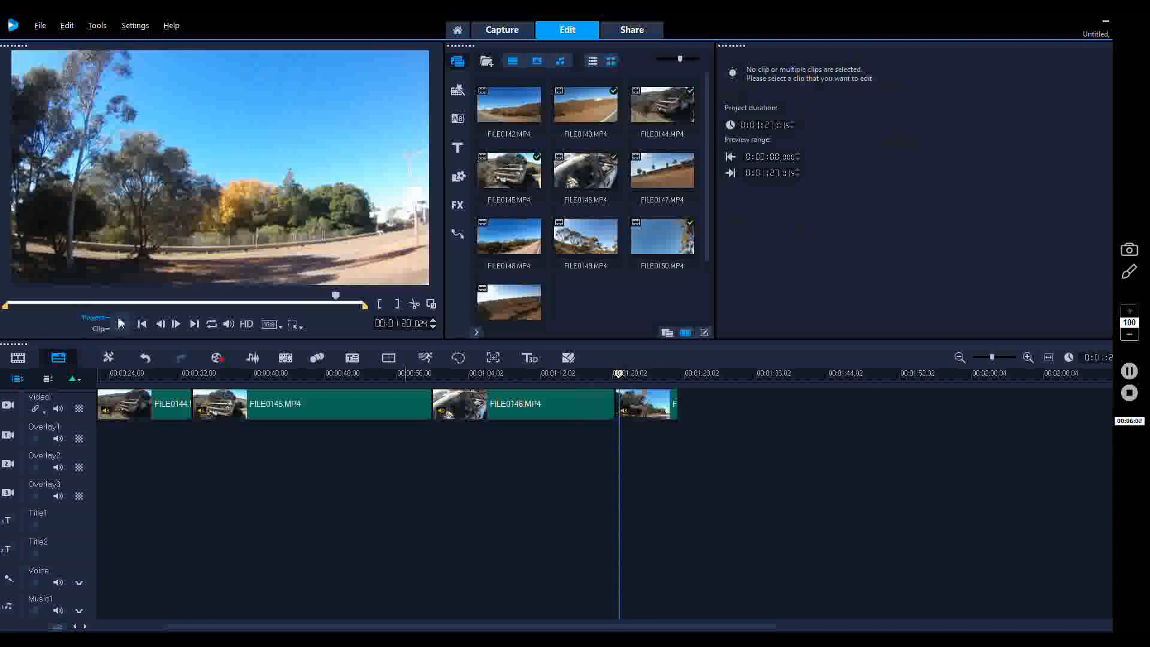
pyautogui.click(159, 323)
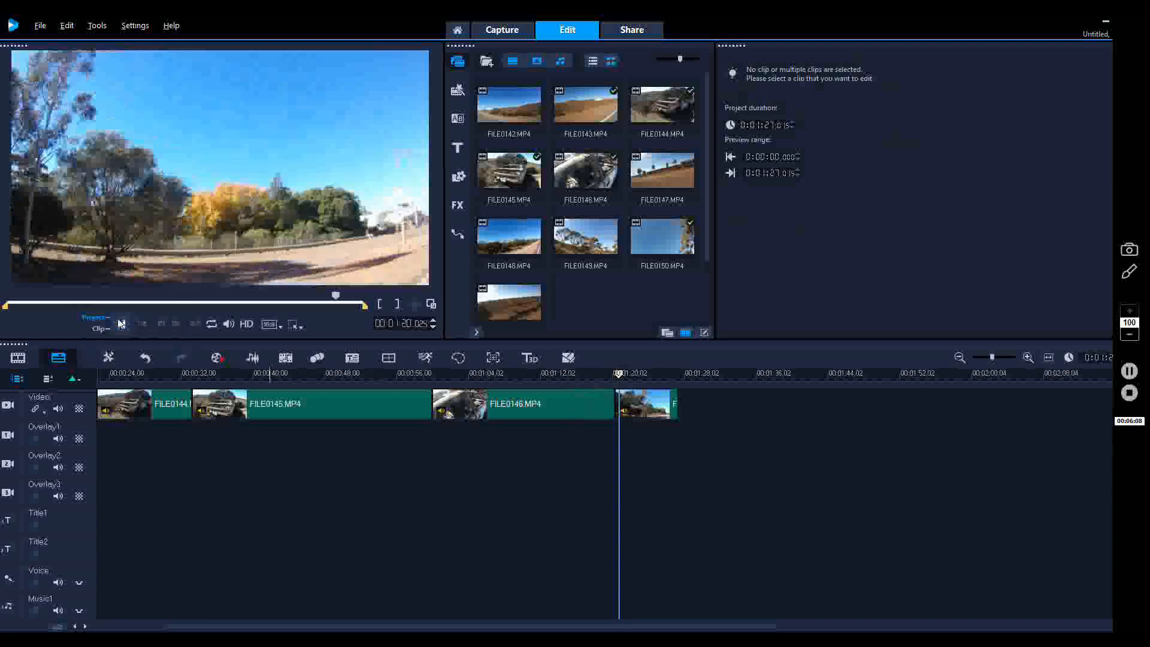
pyautogui.click(121, 325)
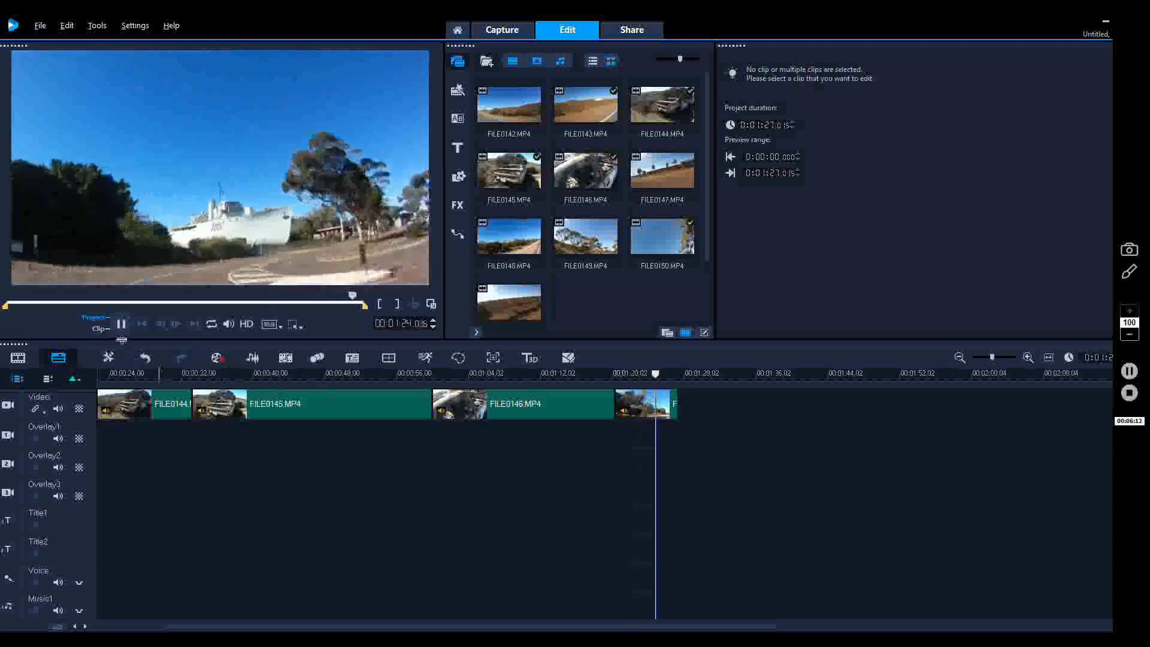
pyautogui.click(122, 323)
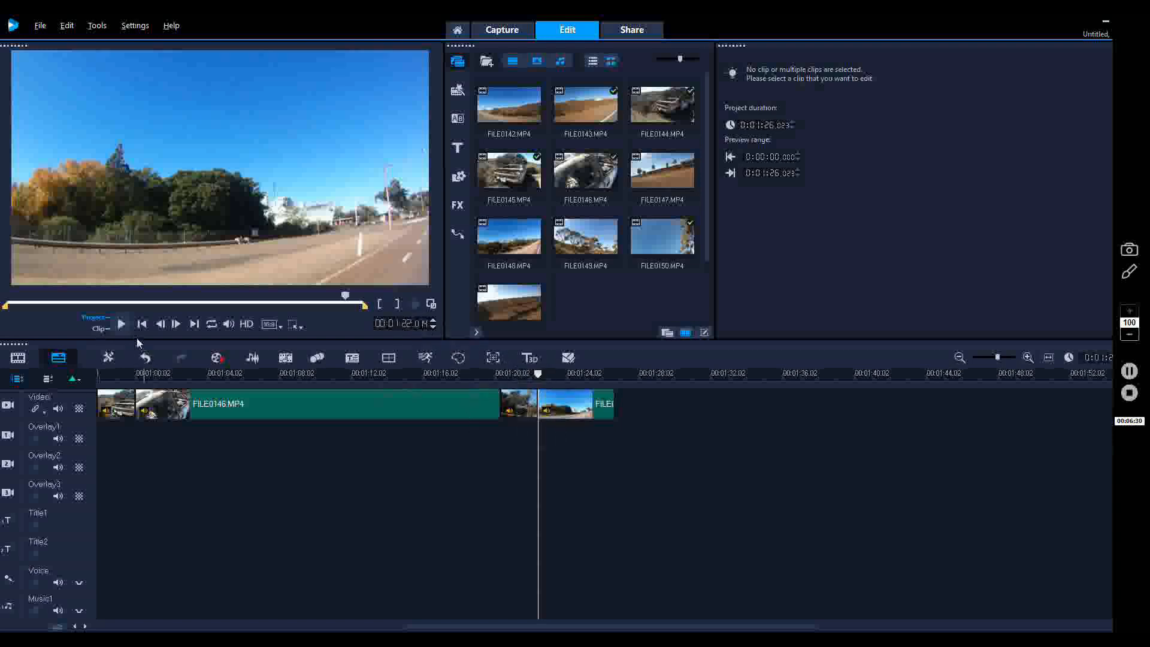
pyautogui.click(121, 324)
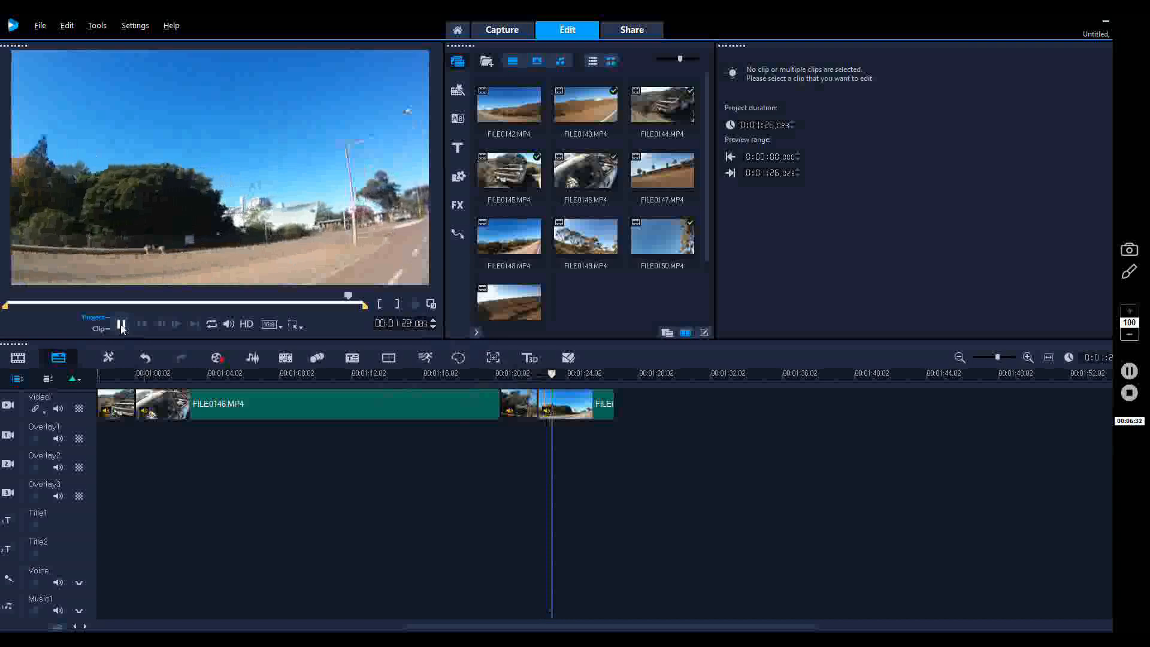
pyautogui.click(121, 325)
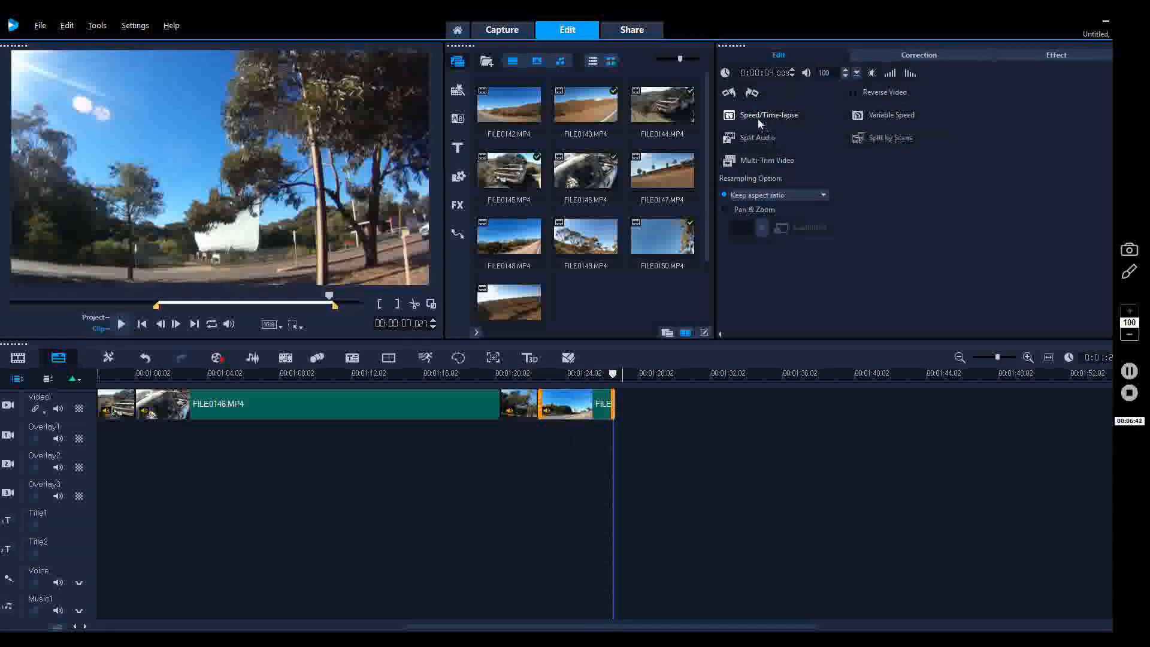
pyautogui.moveTo(768, 117)
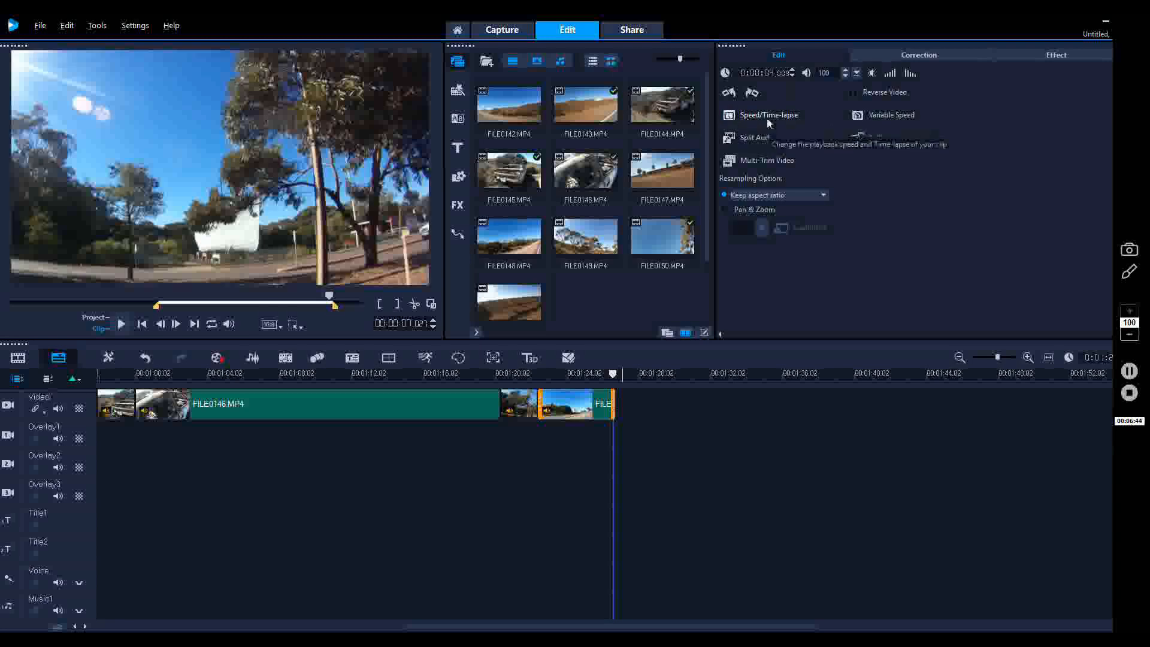
# - Set FILE0150's Speed/Time-lapse speed to about 29–30, stretching it to roughly fifteen seconds
pyautogui.click(768, 115)
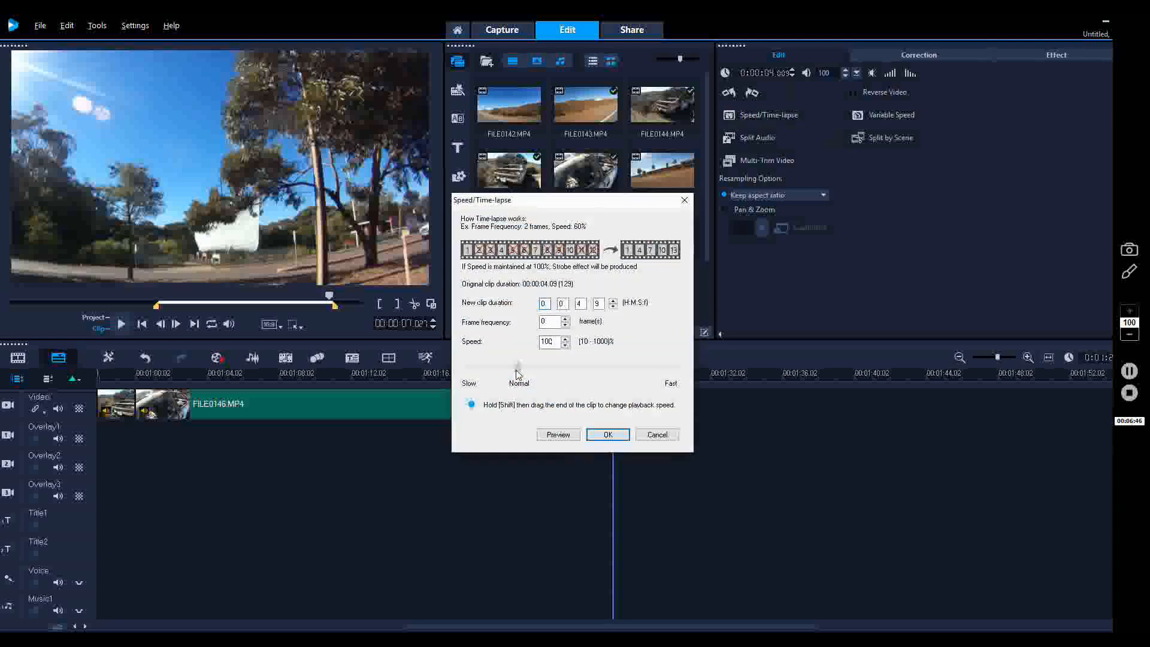
pyautogui.moveTo(519, 365); pyautogui.dragTo(480, 366)
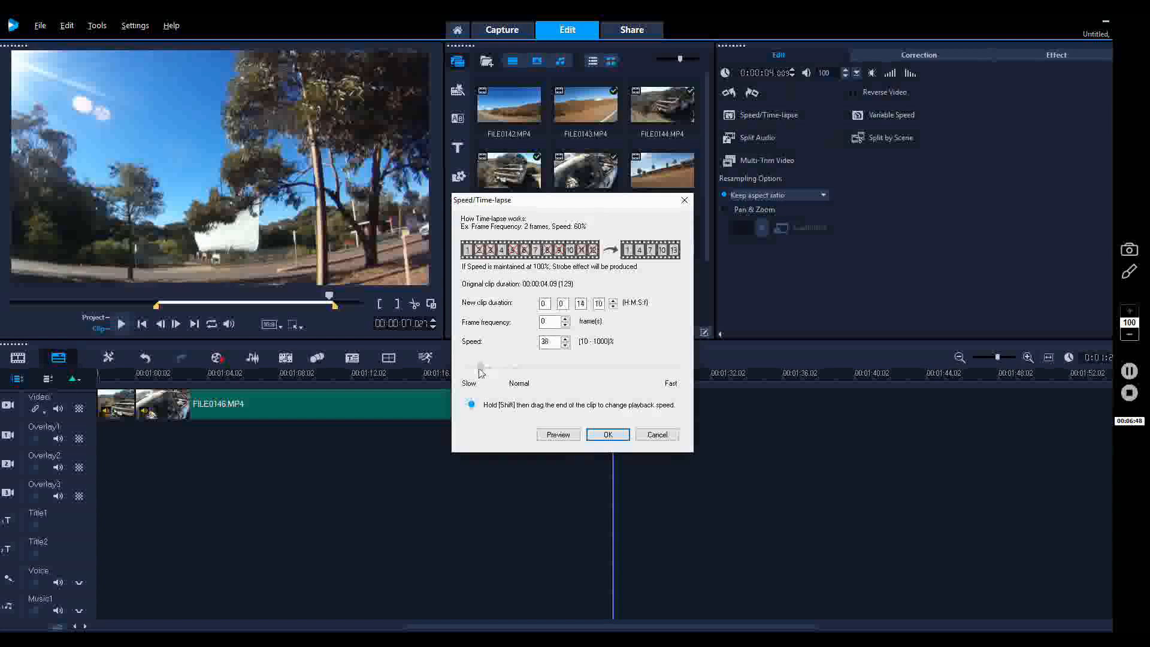
pyautogui.moveTo(484, 367); pyautogui.dragTo(478, 367)
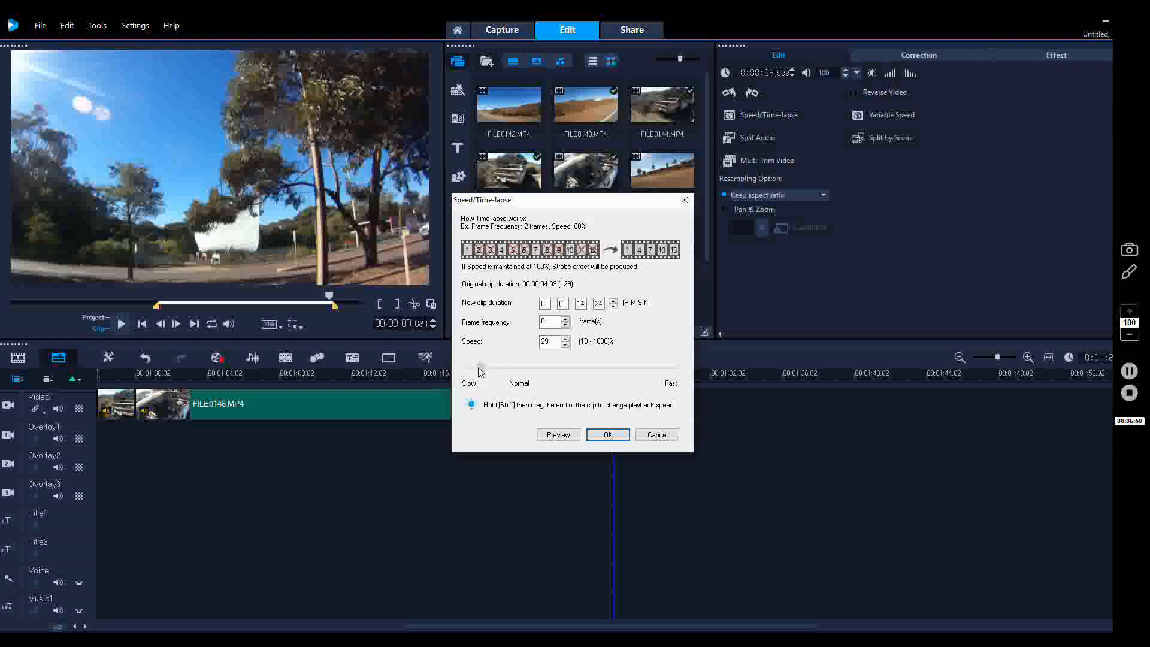
pyautogui.click(607, 434)
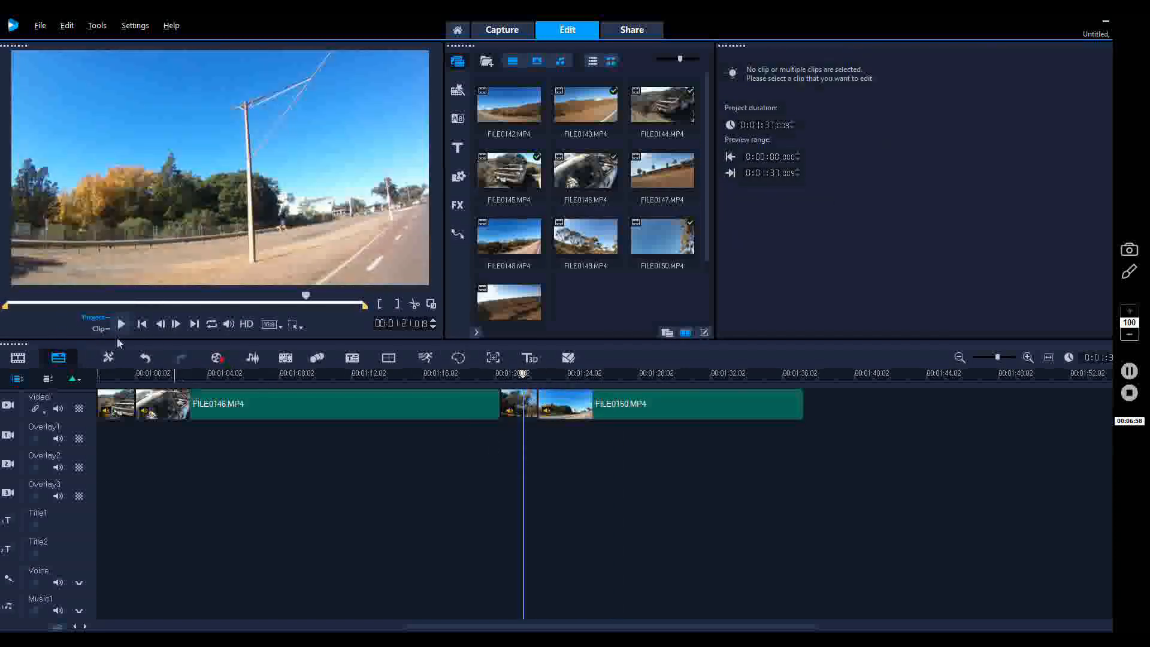
# - Play back the slowed FILE0150 ending, then select the clip to show its editing options
pyautogui.click(120, 324)
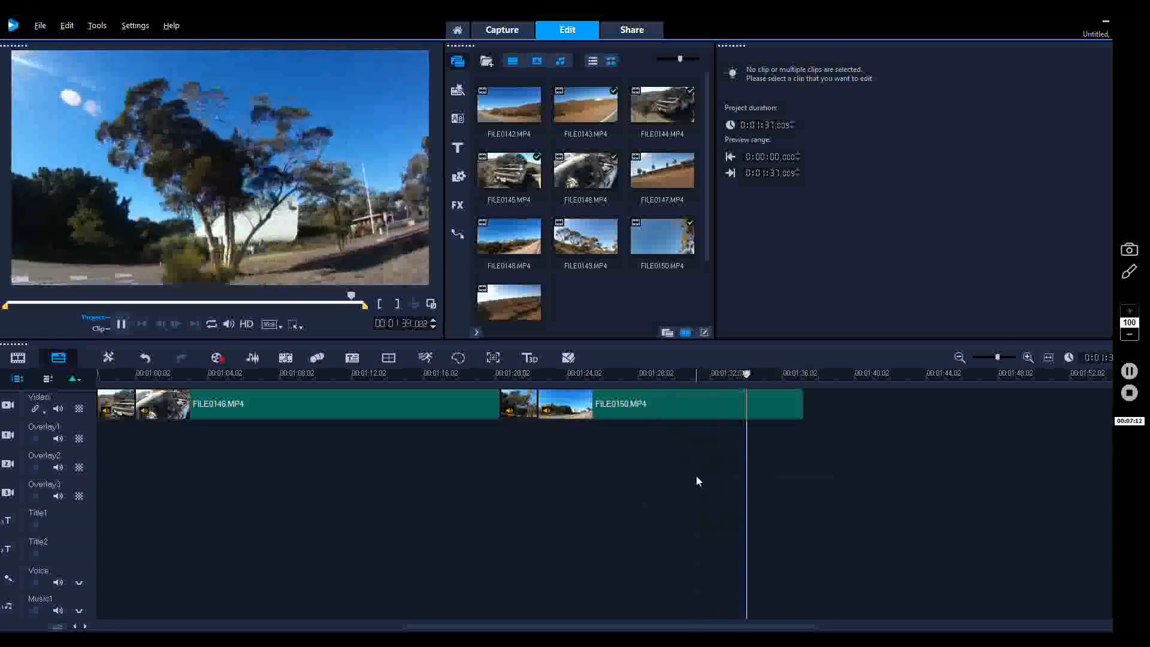
pyautogui.click(121, 323)
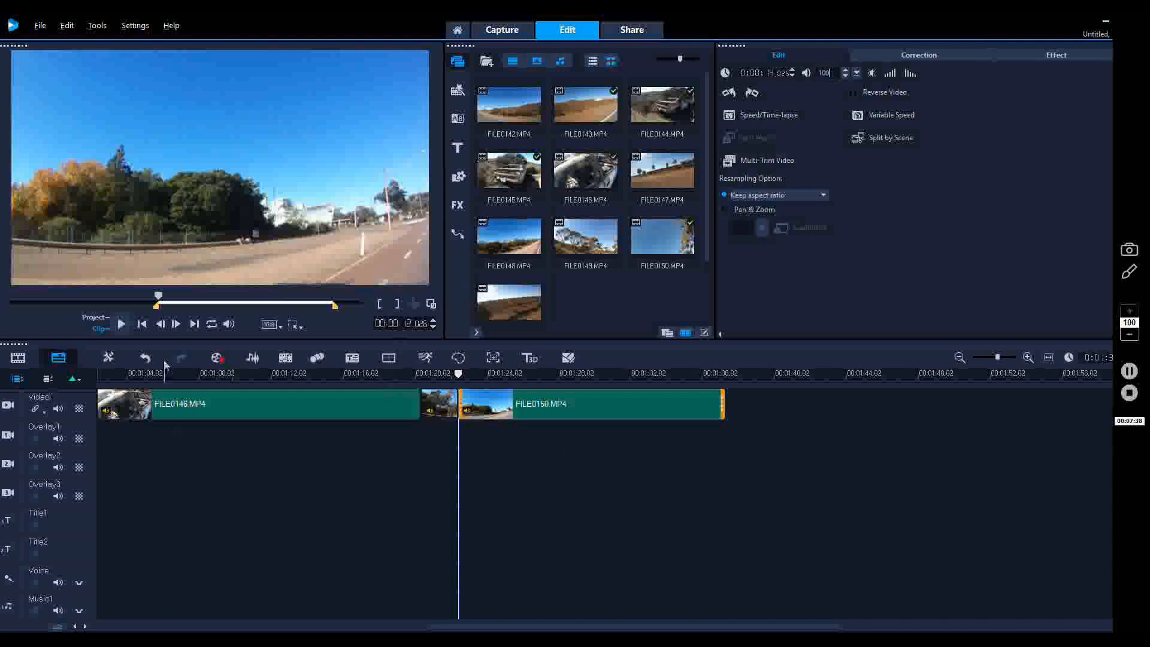
# - Split FILE0150 at the playhead and play on toward the next cut, isolating a three-second middle section
pyautogui.click(120, 324)
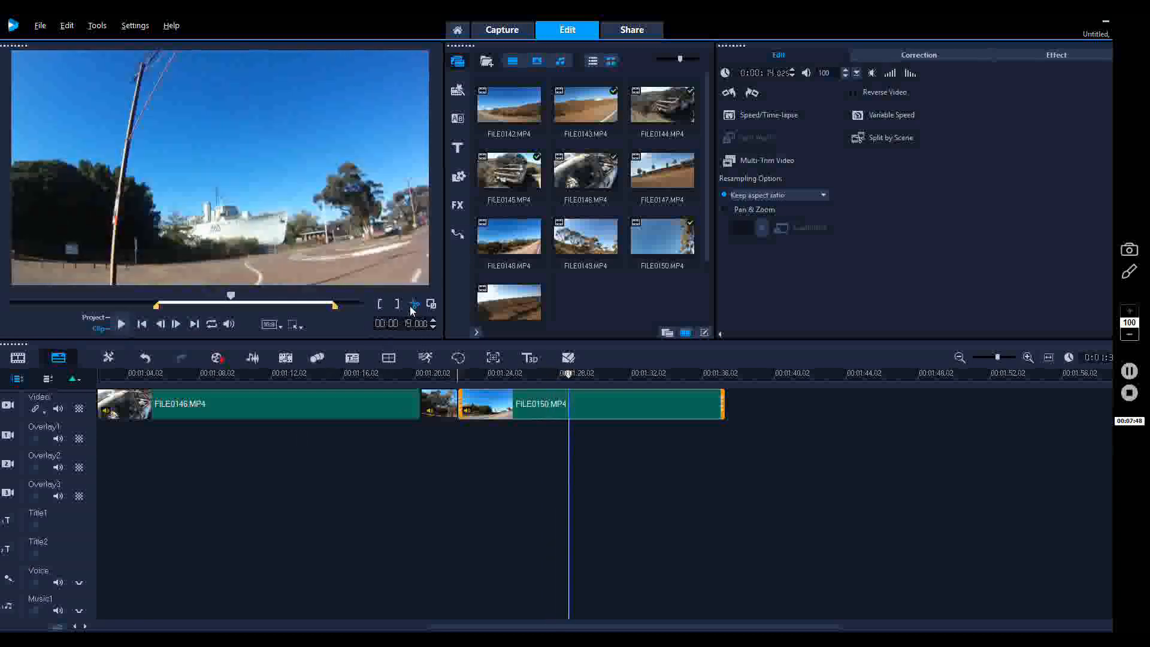
pyautogui.click(121, 324)
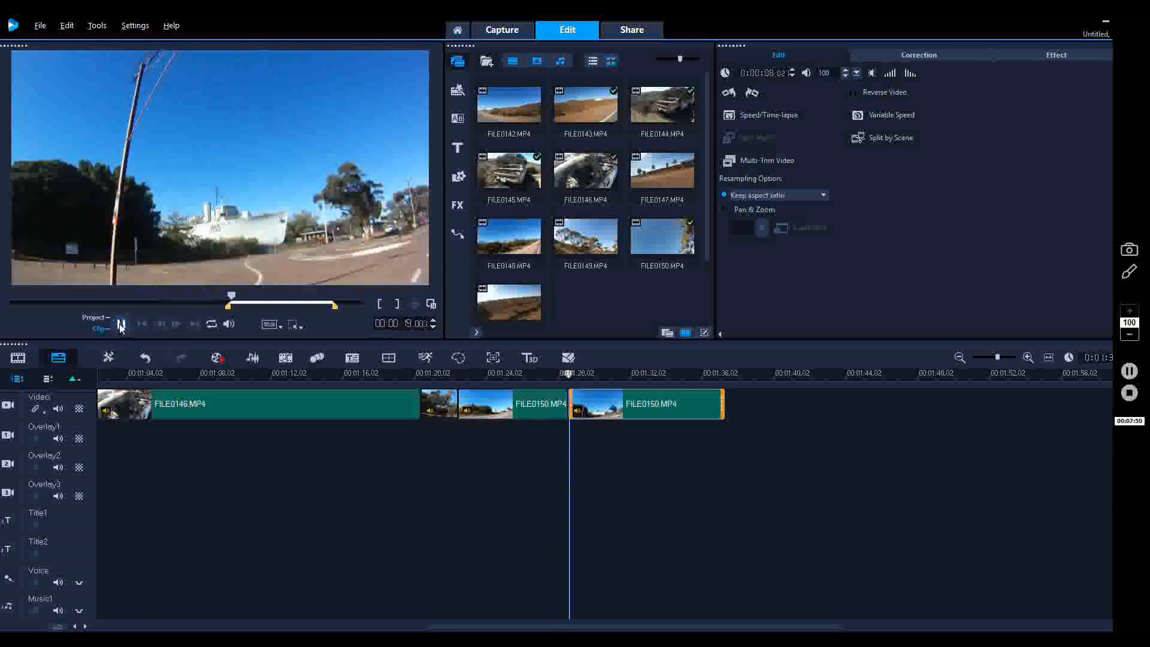
pyautogui.click(122, 324)
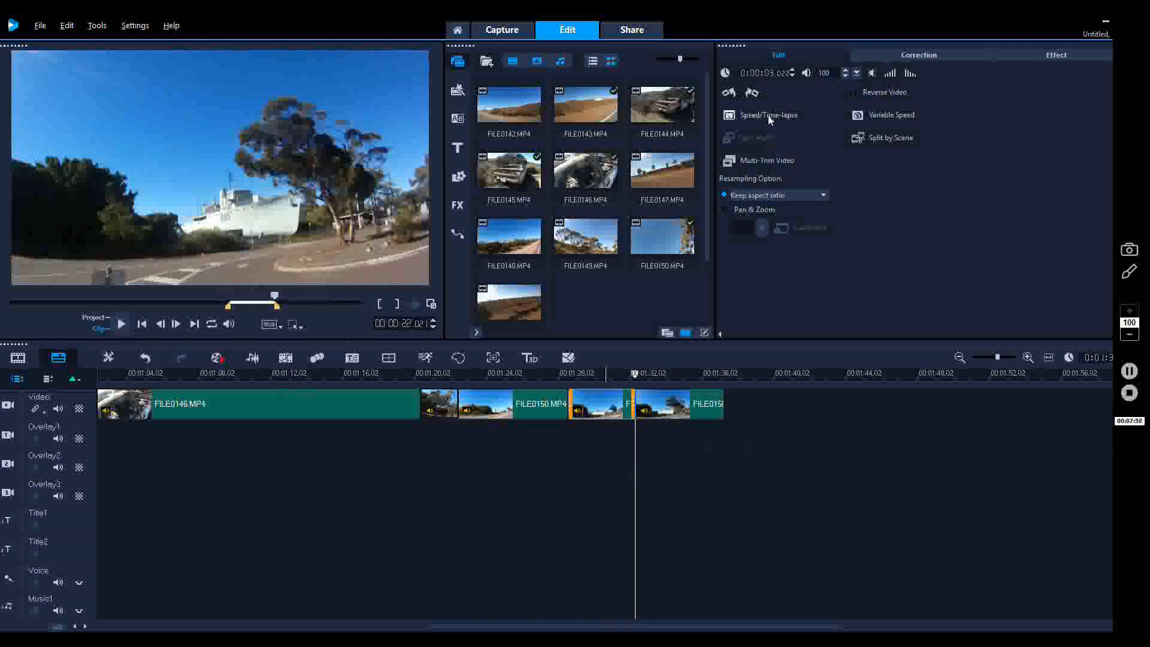
# - Set the short middle FILE0150 section's Speed/Time-lapse to 20% and apply it
pyautogui.click(767, 115)
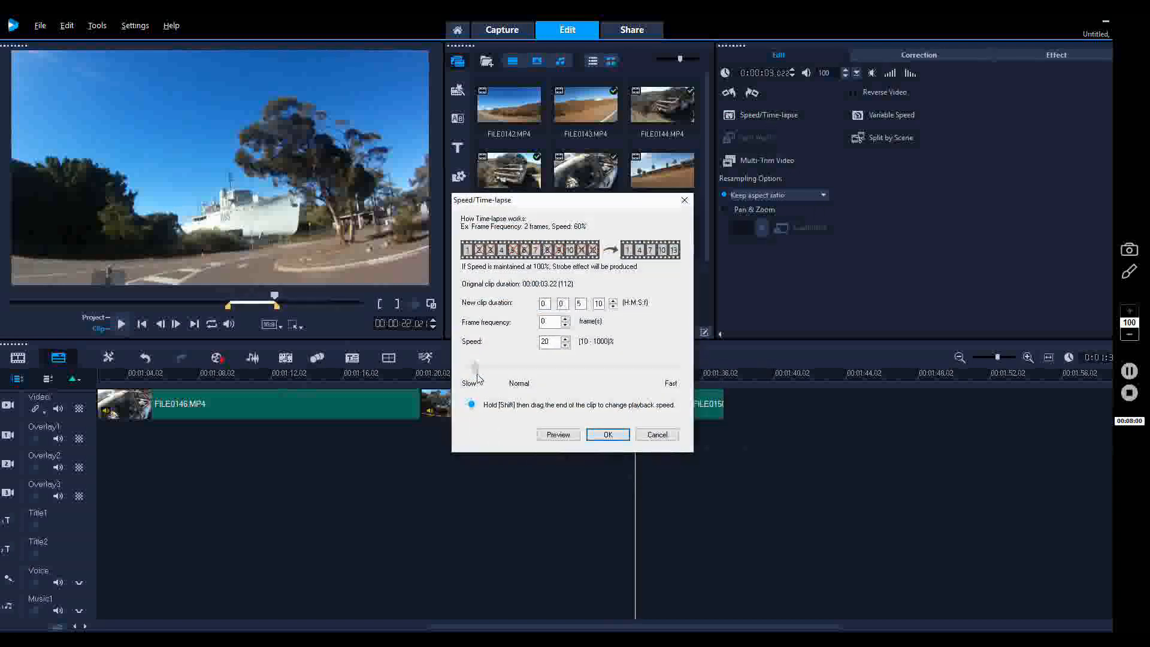
pyautogui.click(607, 434)
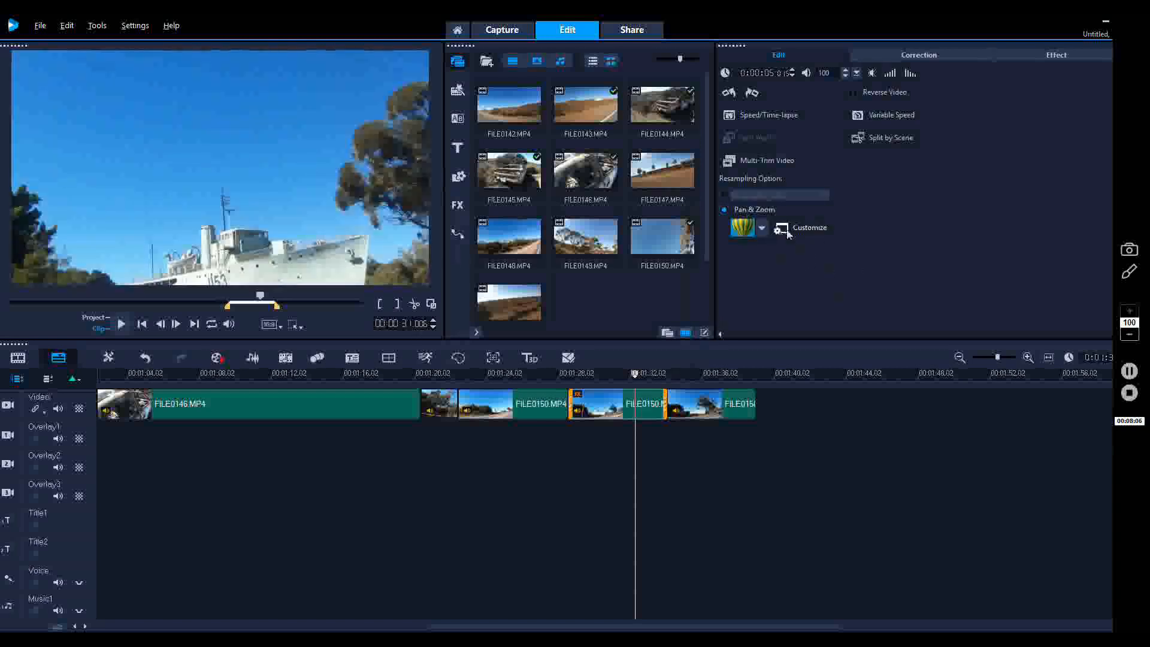
# - Customize Pan & Zoom so the 200% frame sits centred on the grey J153 ship
pyautogui.click(810, 228)
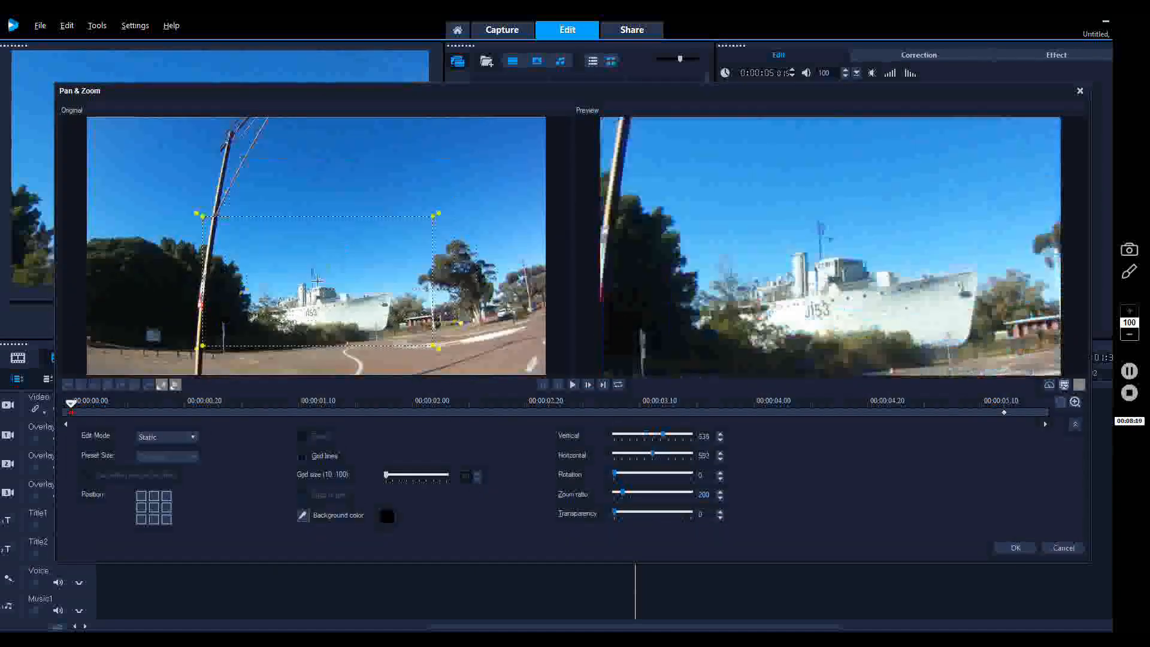
pyautogui.moveTo(316, 279); pyautogui.dragTo(326, 297)
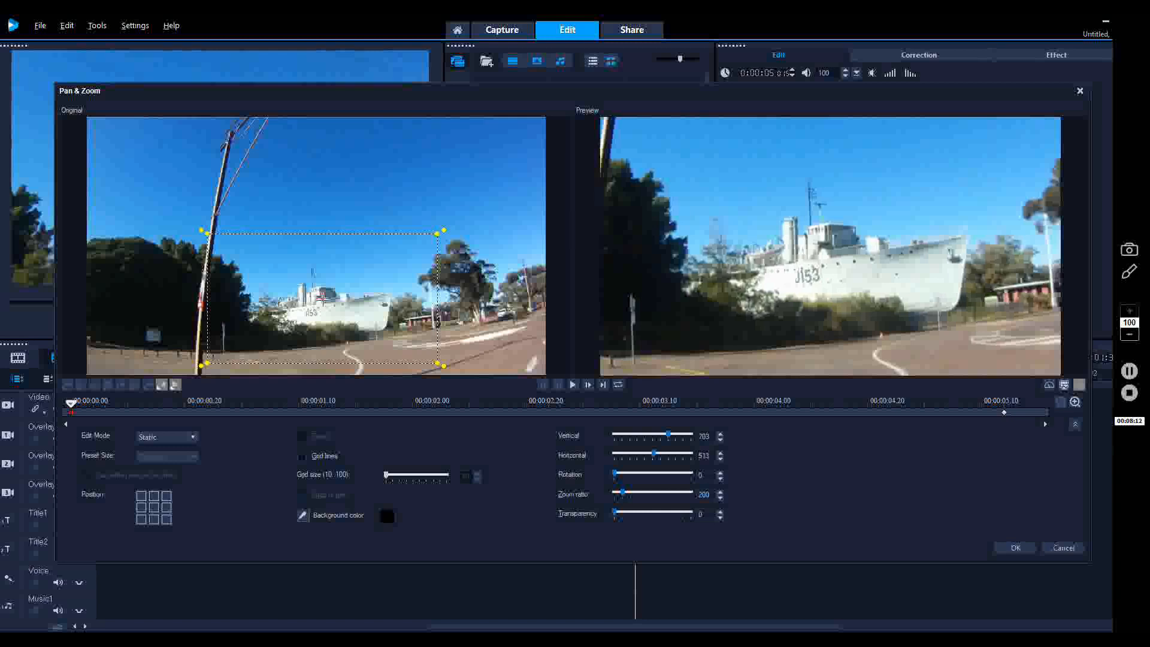
pyautogui.moveTo(326, 301); pyautogui.dragTo(334, 308)
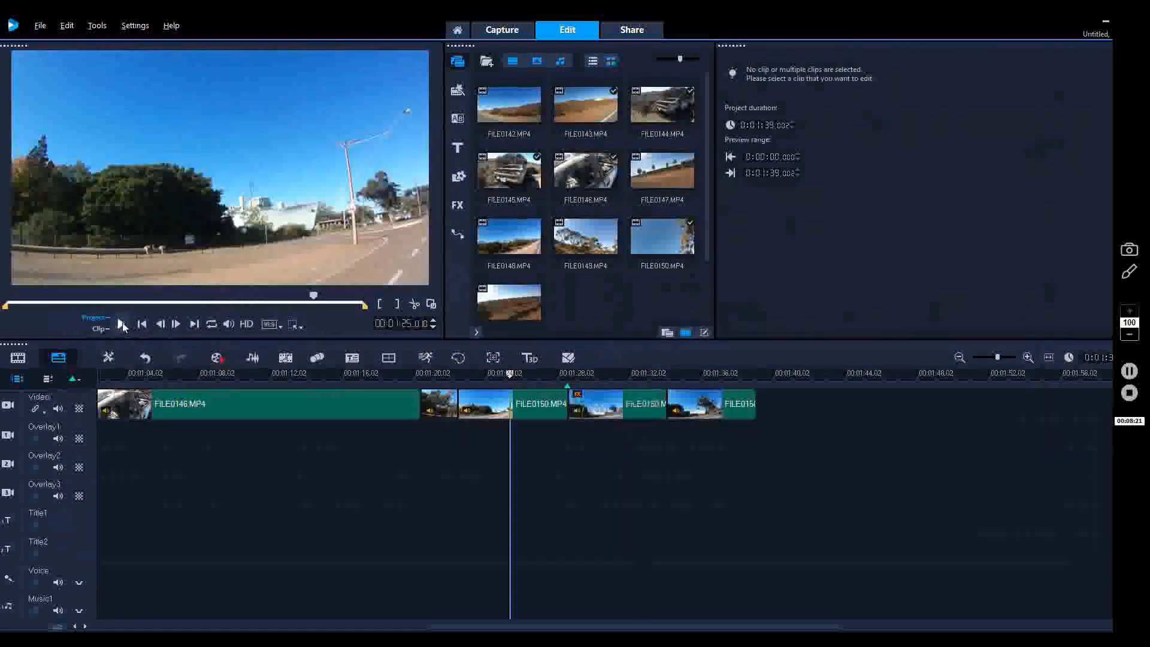
# - Preview the zoomed ship section before appending FILE0152.MP4 to the Video track
pyautogui.click(123, 323)
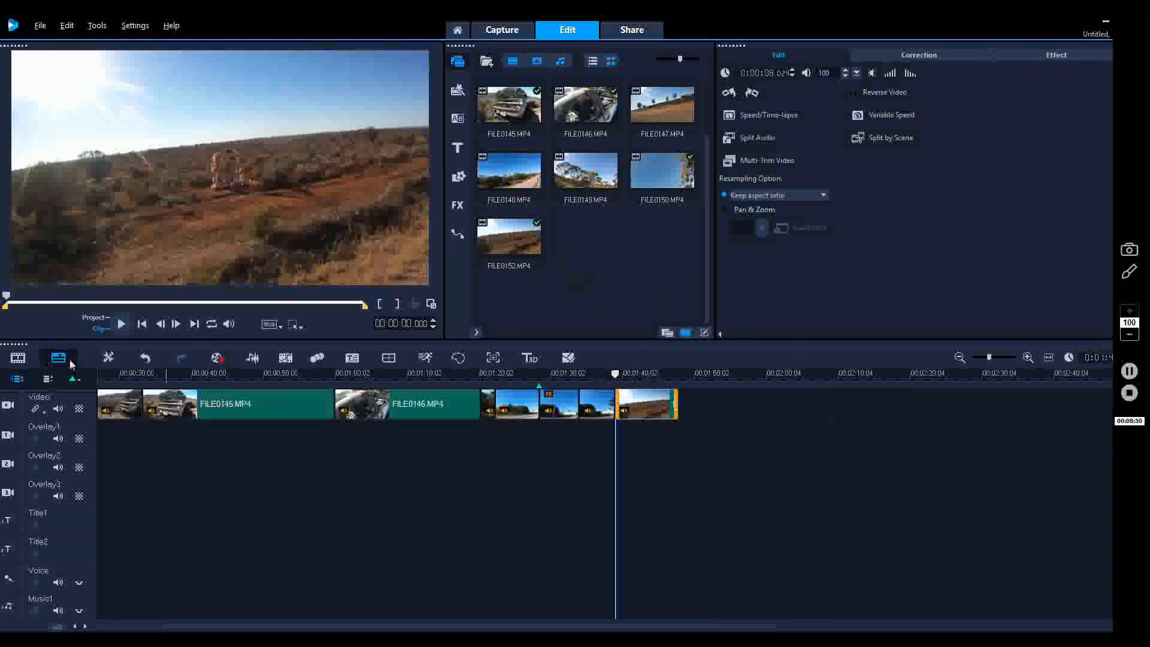
# - Trim FILE0152 at the five-second mark, set its speed to 50%, and bring up its Pan & Zoom editor
pyautogui.click(120, 323)
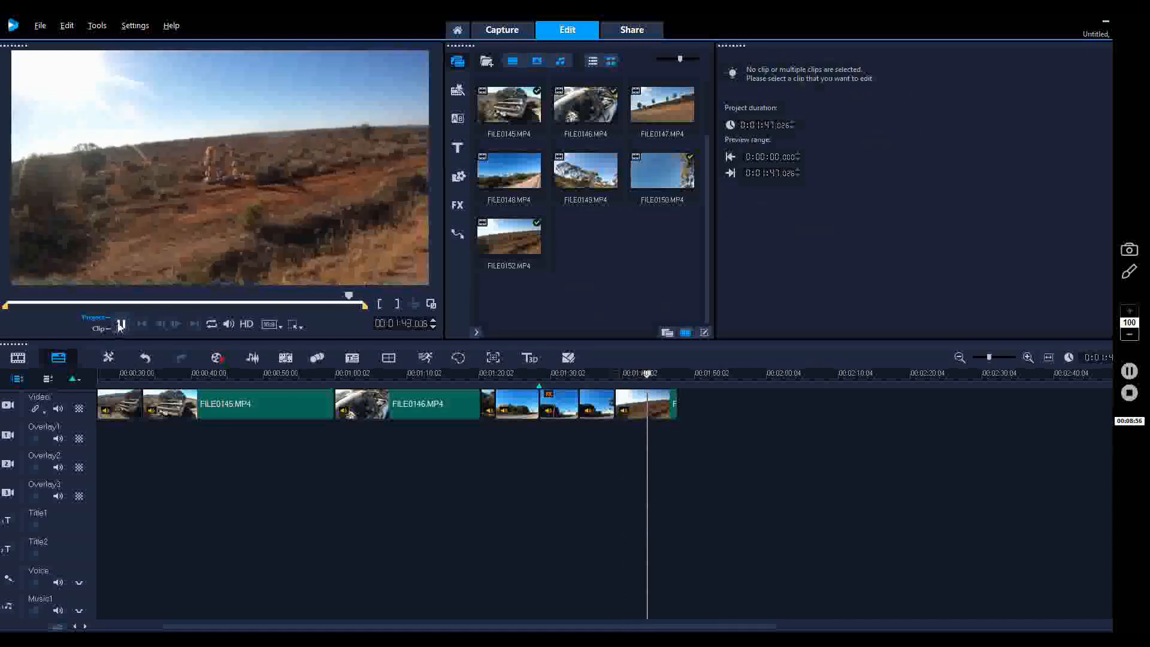
pyautogui.click(633, 404)
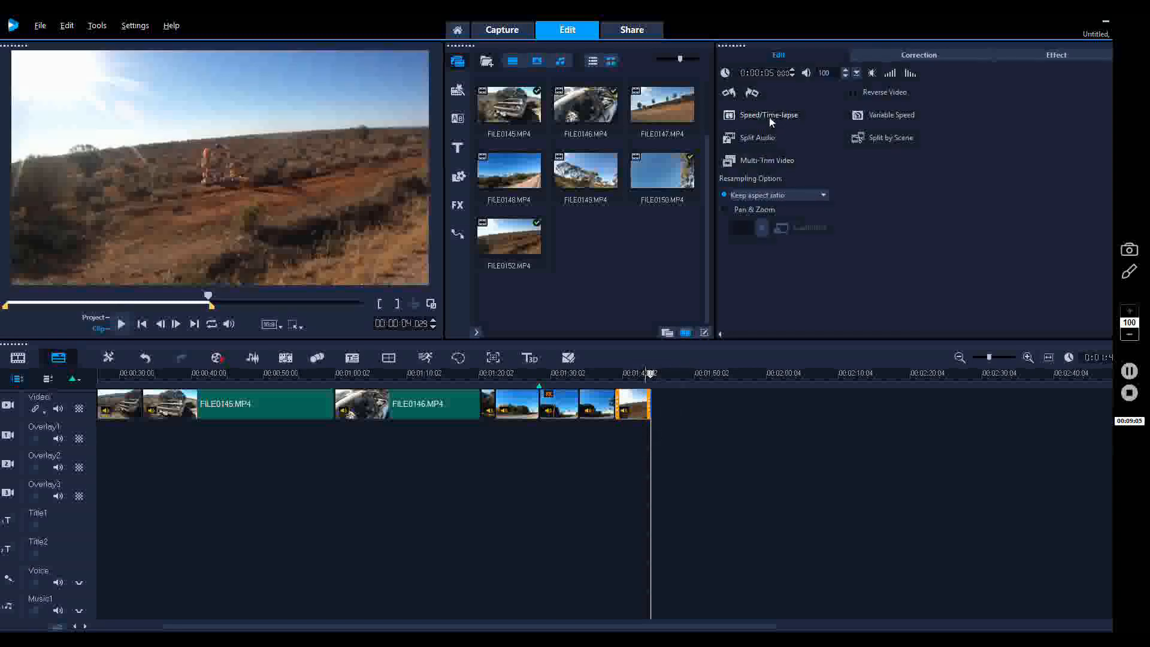
pyautogui.click(767, 115)
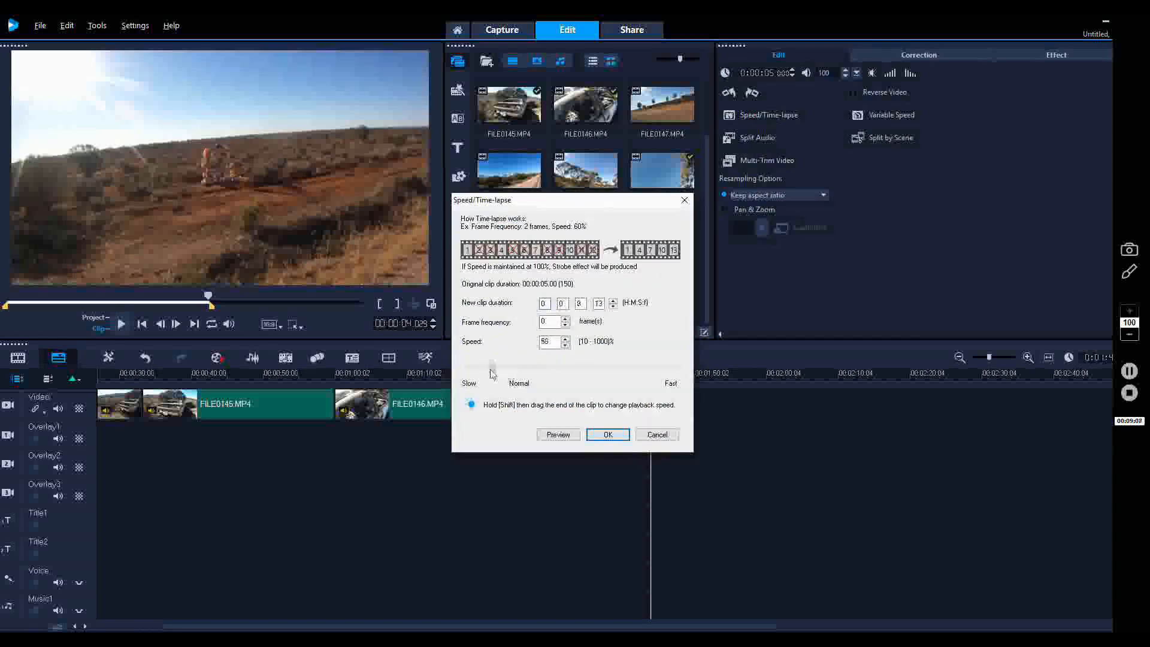
pyautogui.click(608, 434)
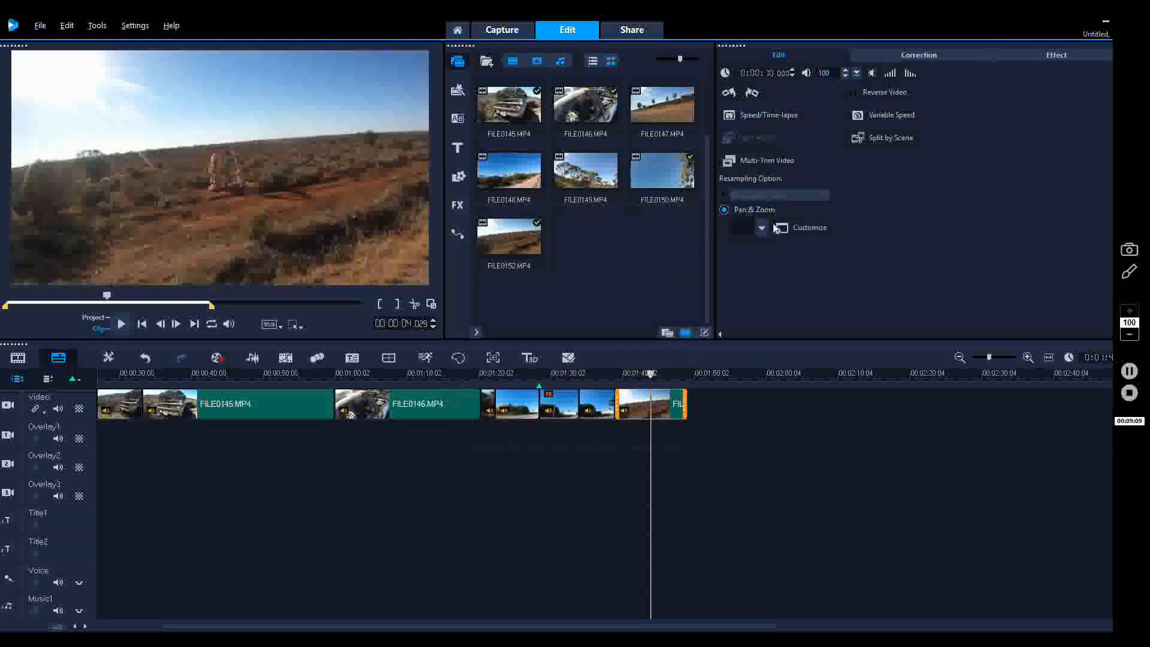
pyautogui.click(810, 227)
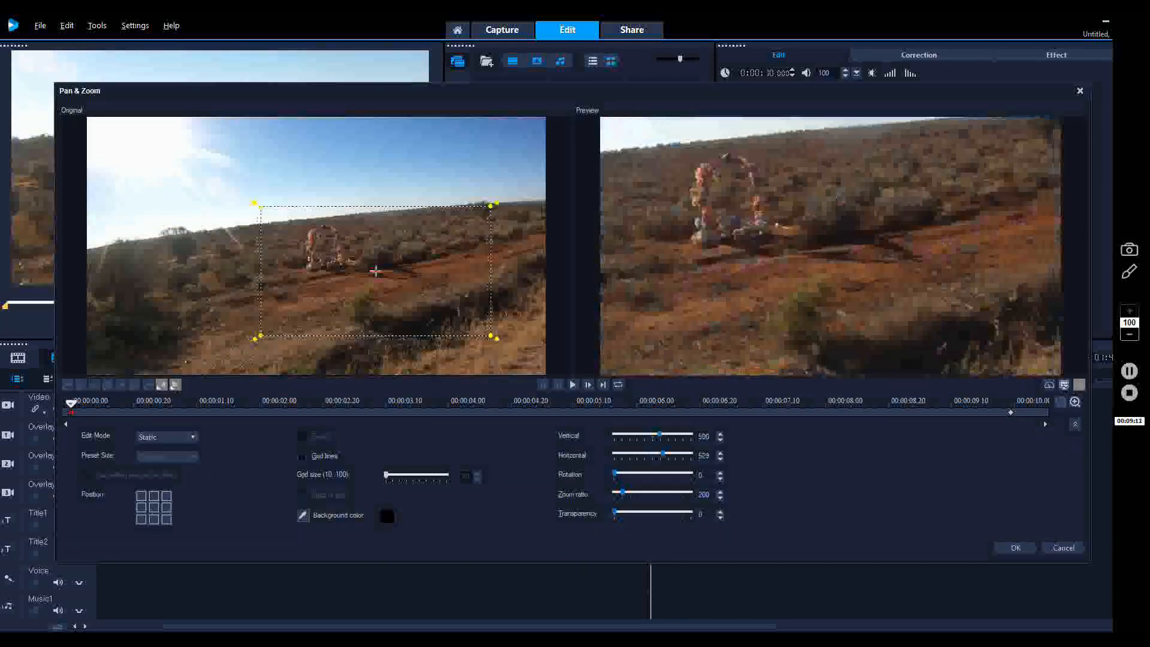
# - Drag the 200% zoom frame onto the stacked rock sculpture and confirm the framing
pyautogui.moveTo(375, 272); pyautogui.dragTo(339, 249)
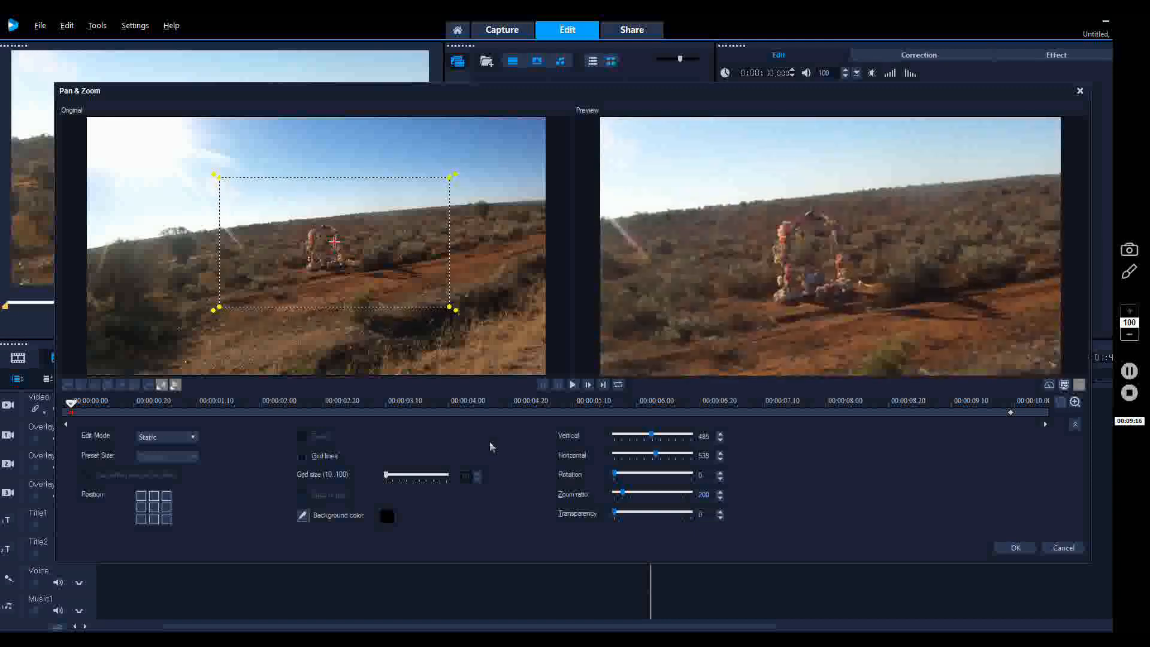
pyautogui.click(1014, 547)
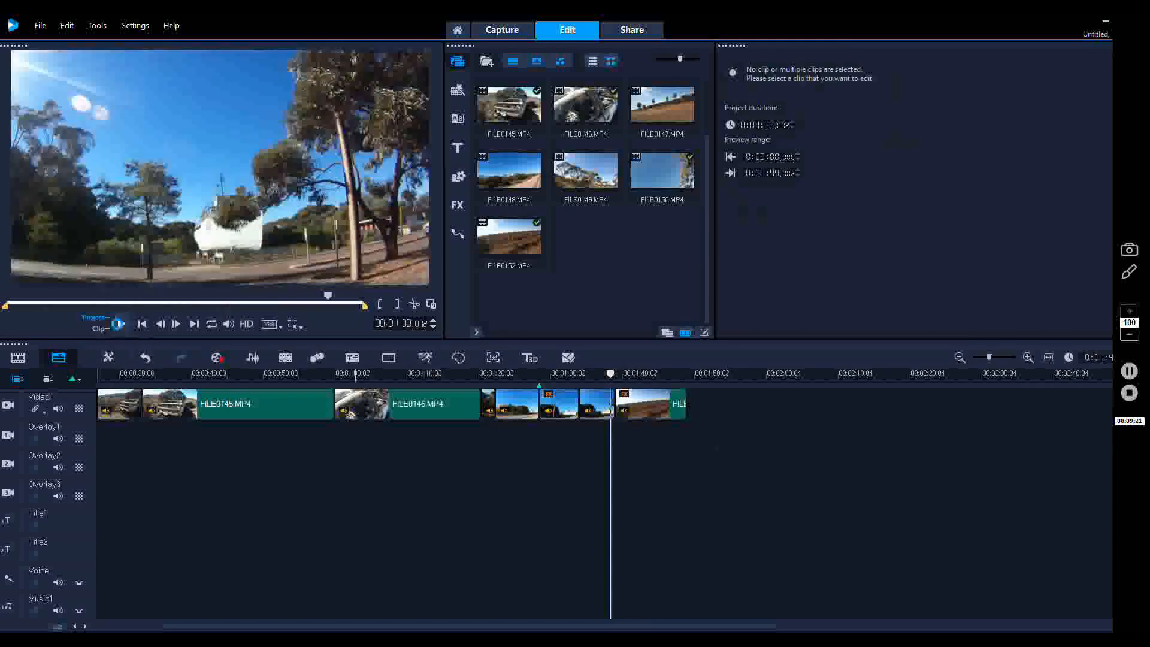
# - Play the project from the start to check the speed and zoom edits
pyautogui.click(121, 323)
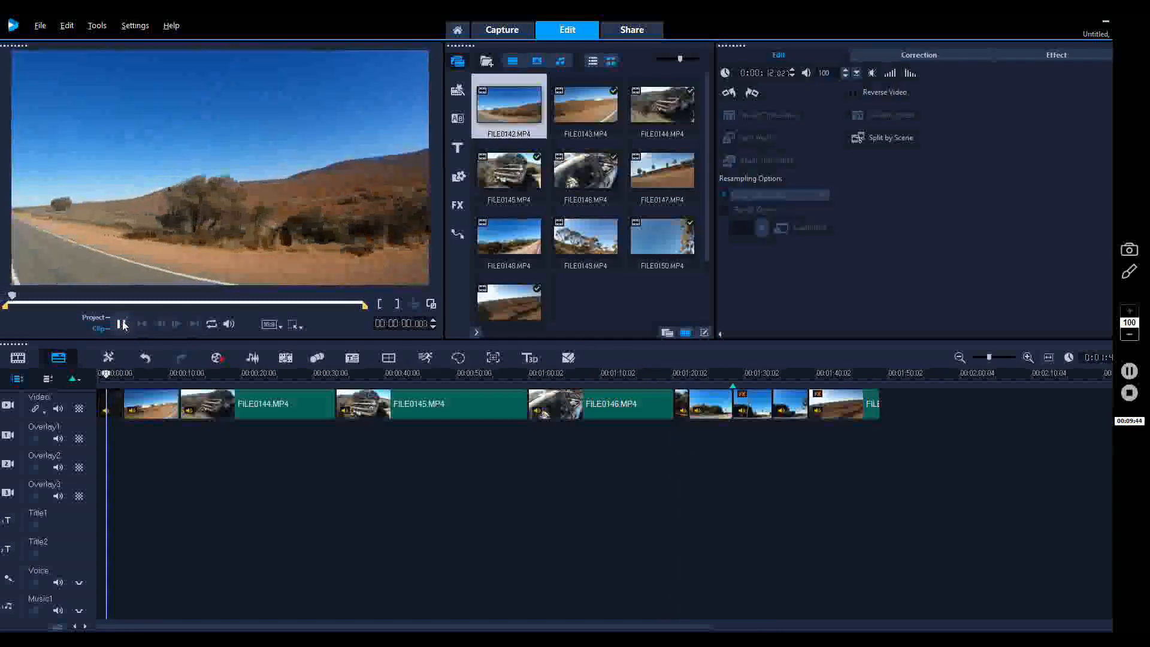
pyautogui.click(124, 324)
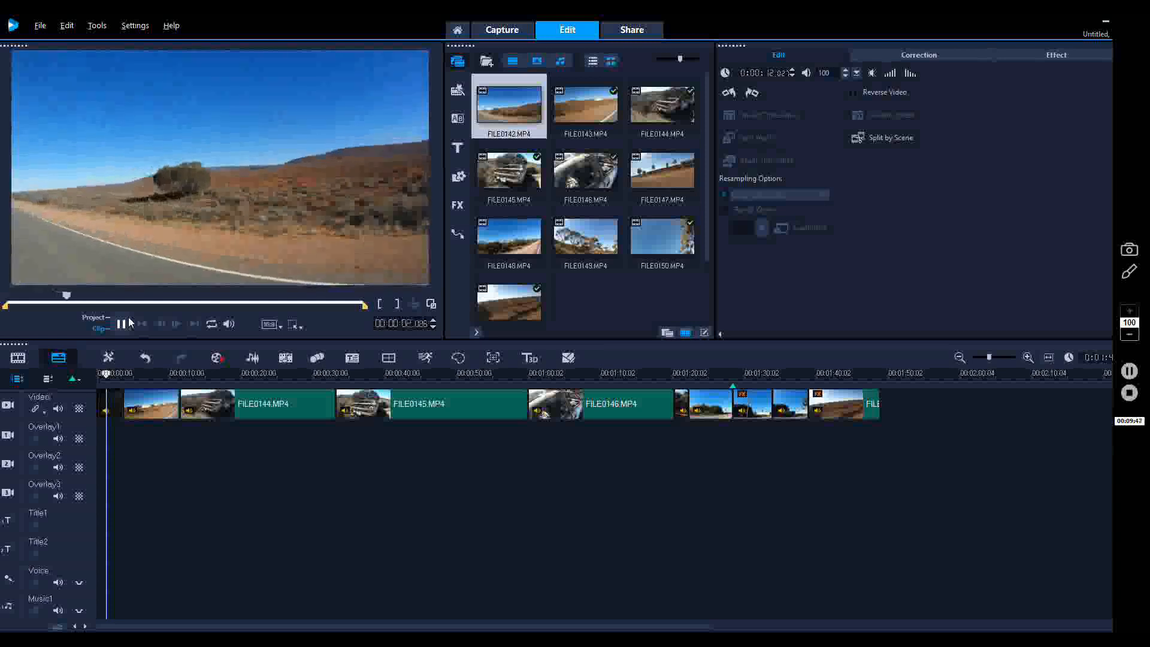
pyautogui.click(121, 323)
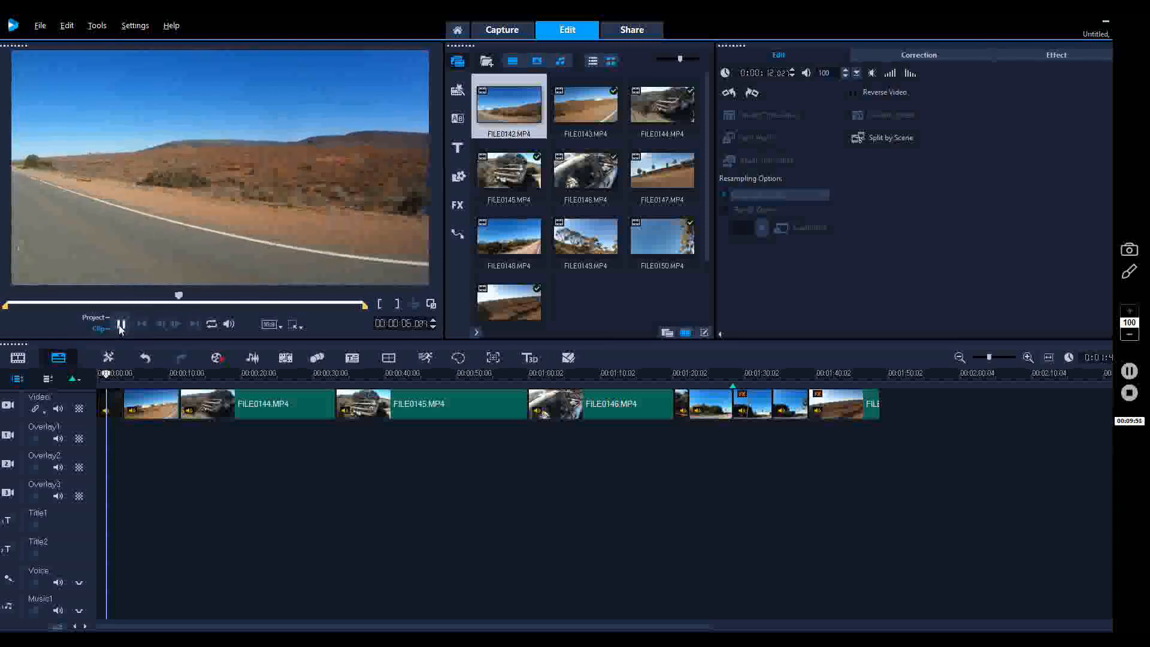
pyautogui.click(120, 324)
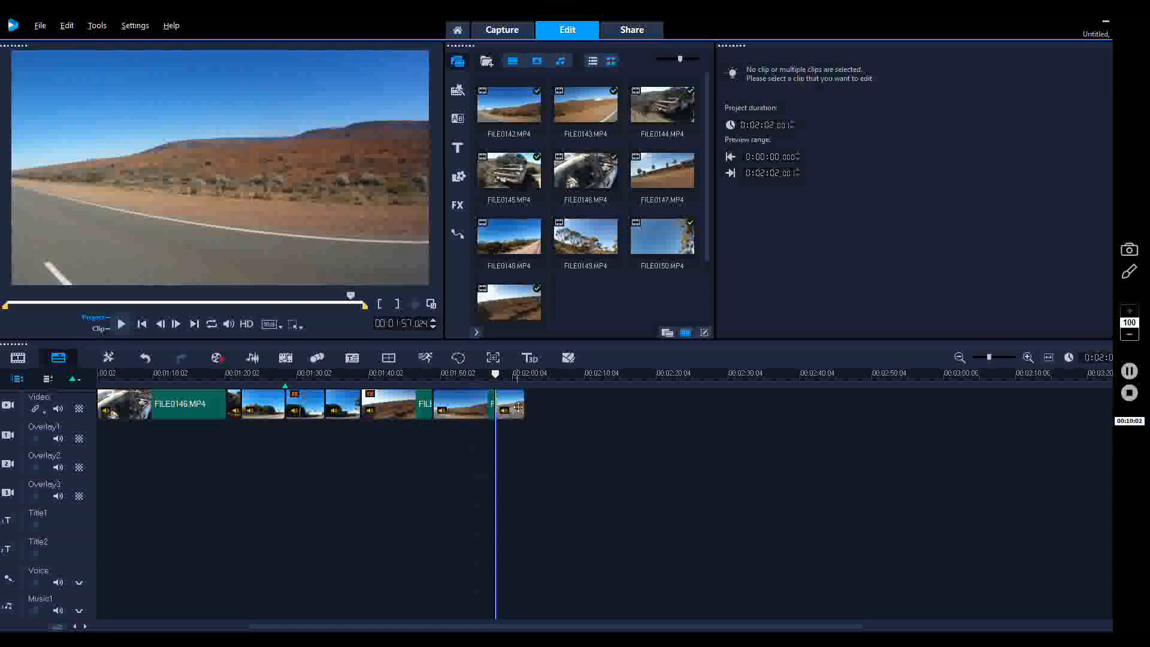
# - Select the final clip, play through the ending, and stop playback at the end
pyautogui.click(462, 403)
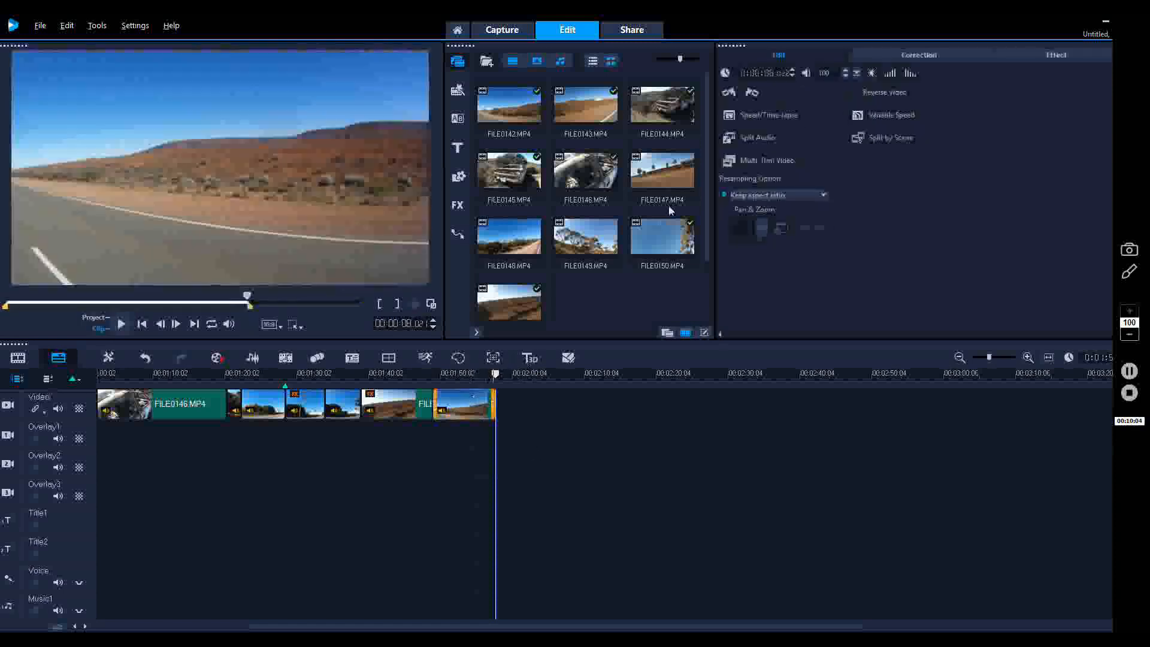
pyautogui.click(761, 115)
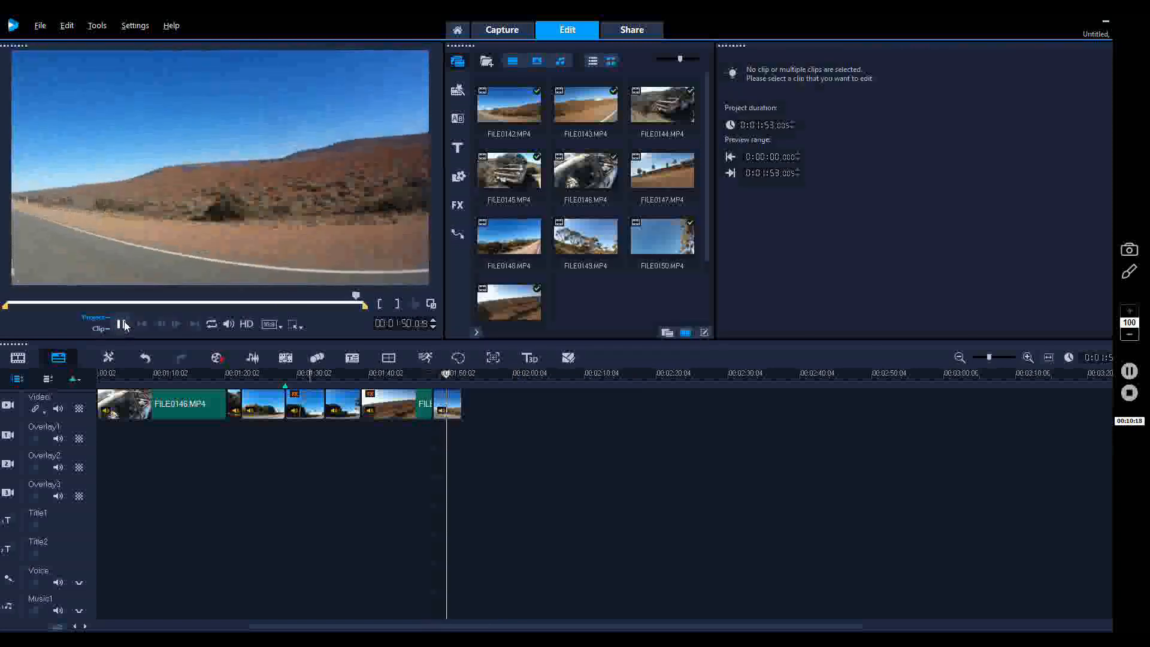
pyautogui.click(122, 323)
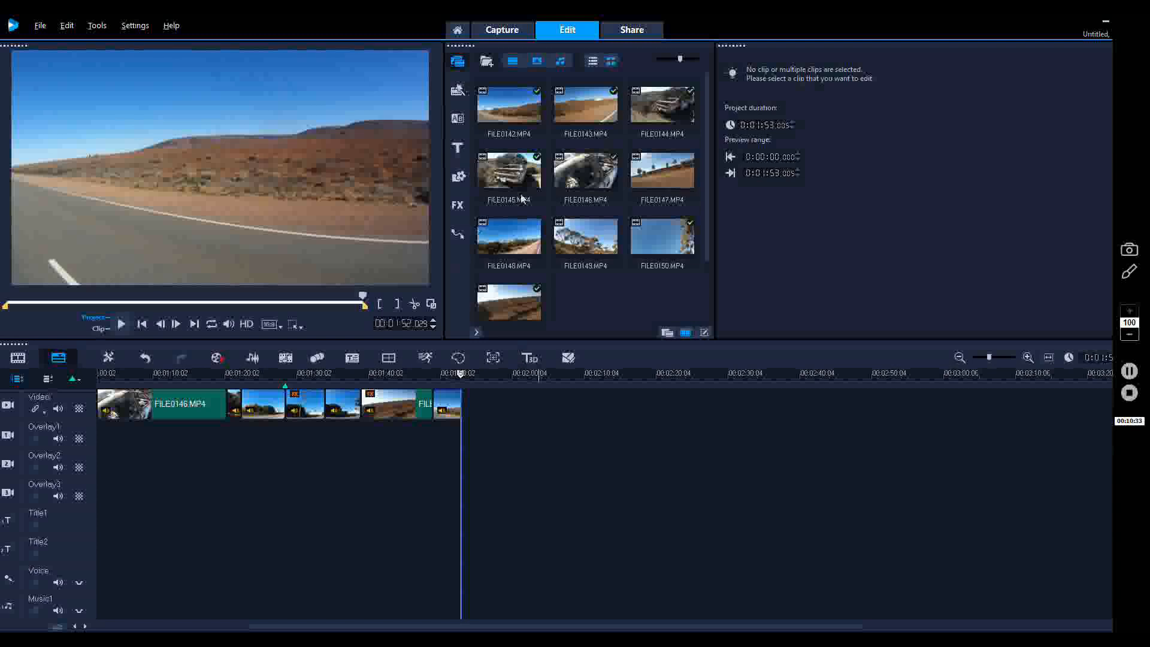
pyautogui.moveTo(455, 192)
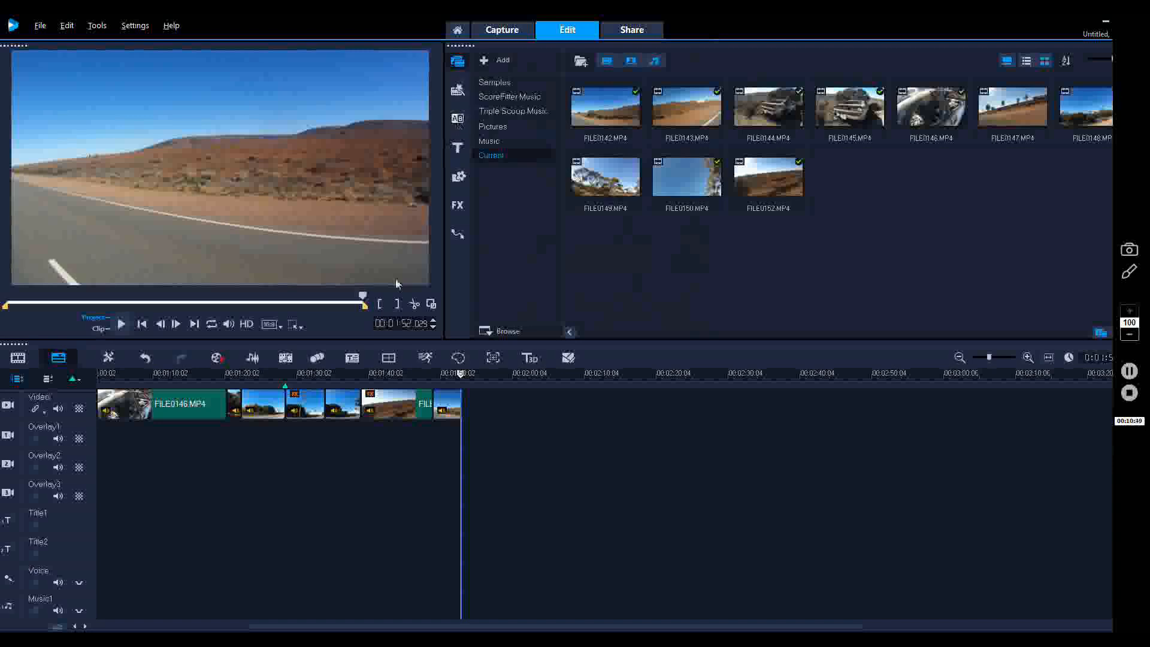
# - Drop transitions from the Transition library between the road-trip clips and preview them, then move to the Title library
pyautogui.click(457, 118)
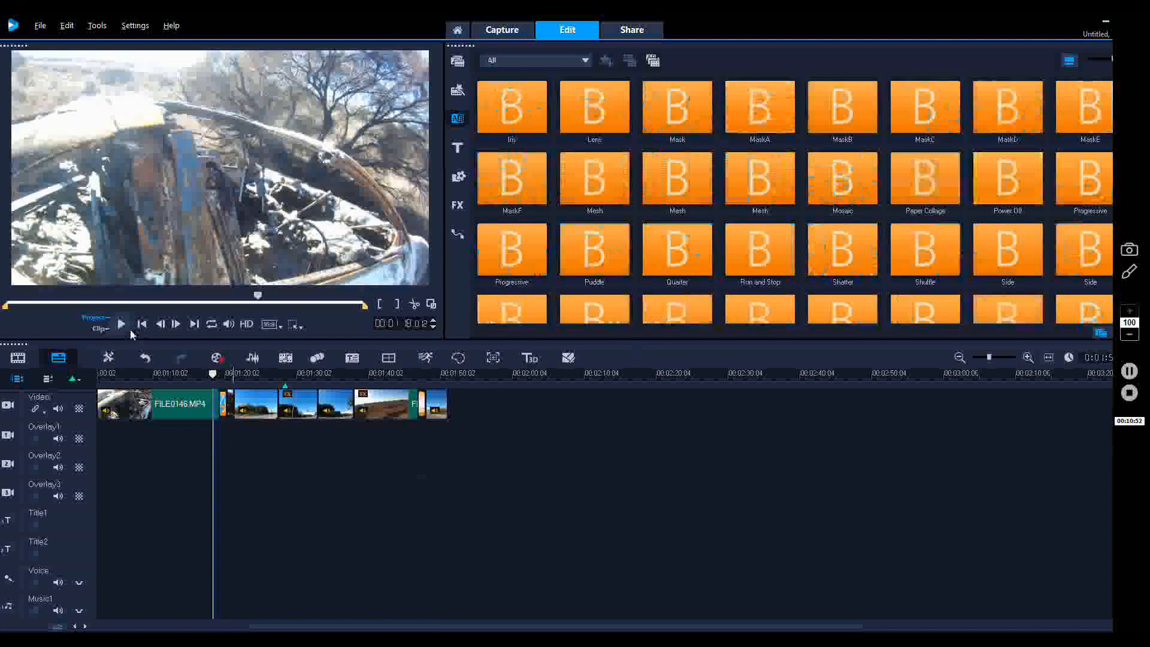
pyautogui.click(119, 324)
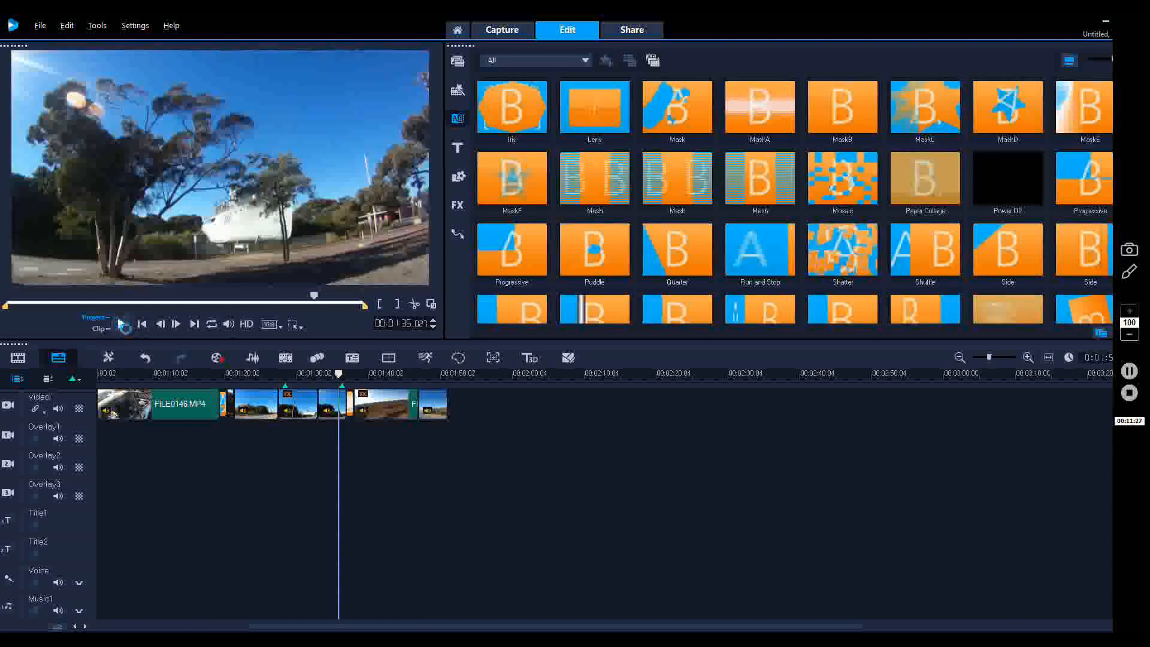
pyautogui.click(123, 324)
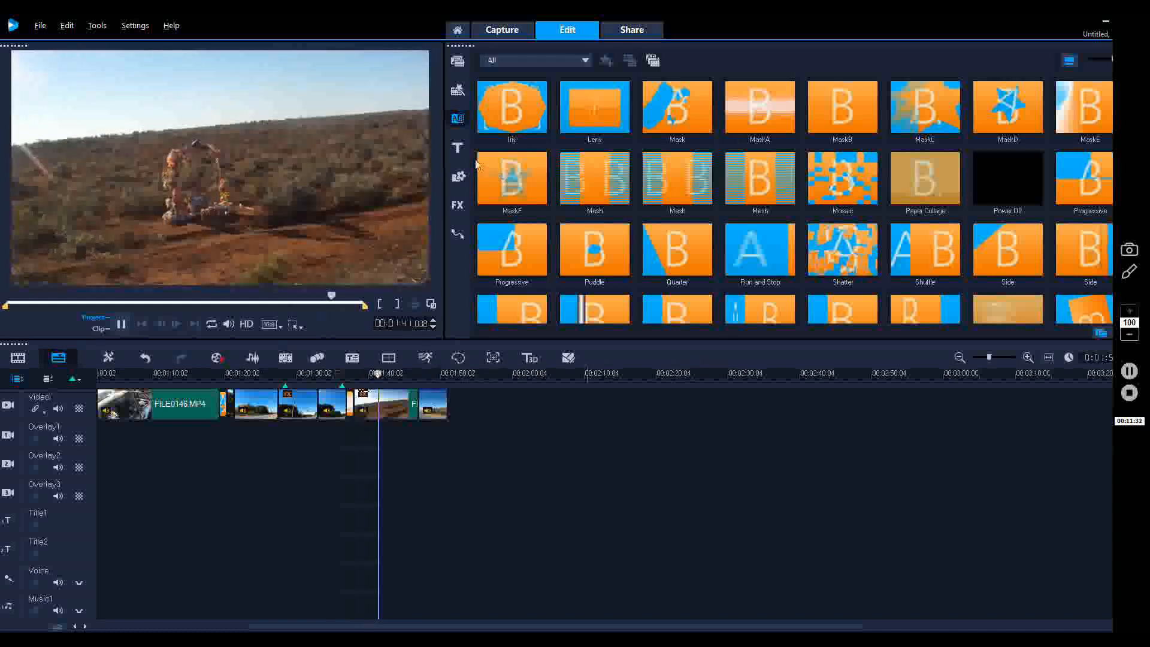
pyautogui.click(457, 147)
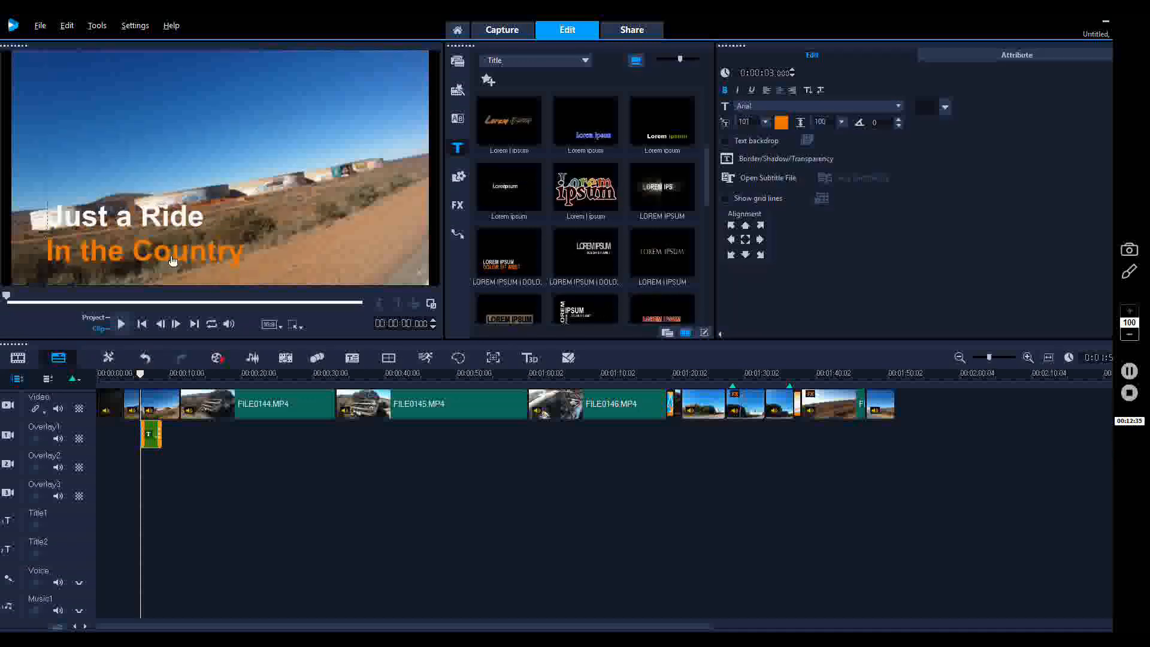
# - Switch the preview to the whole project instead of the title clip alone
pyautogui.click(146, 248)
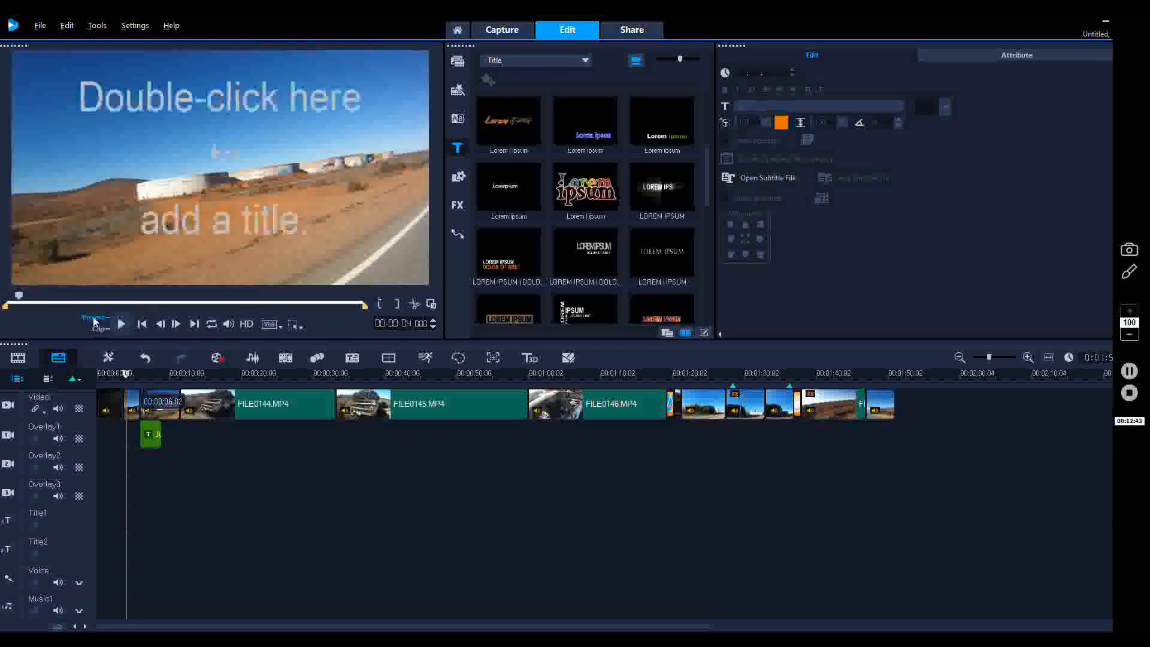
# - Play back the title, then browse the Graphics and FX filter libraries
pyautogui.click(120, 323)
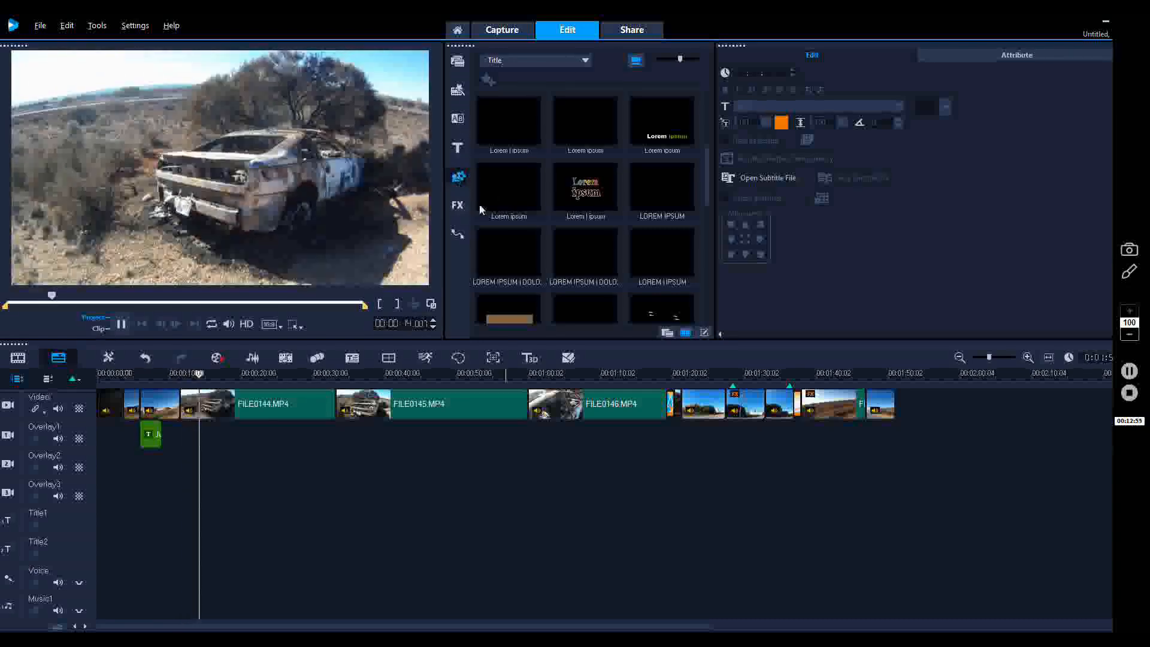
pyautogui.click(457, 177)
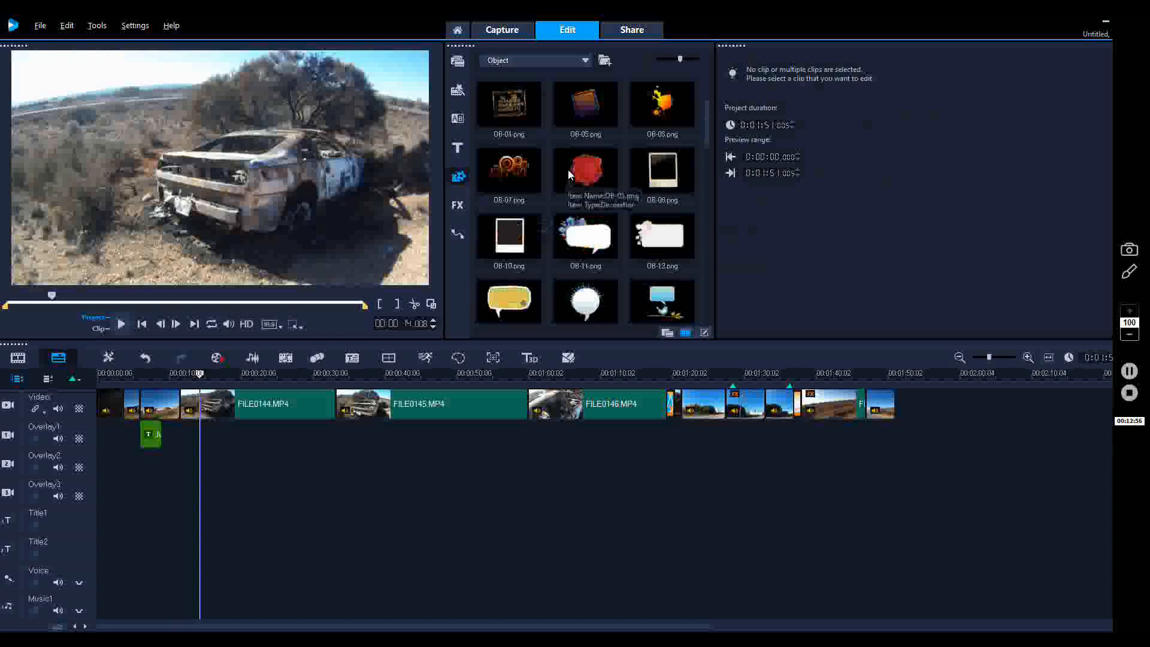
pyautogui.click(456, 205)
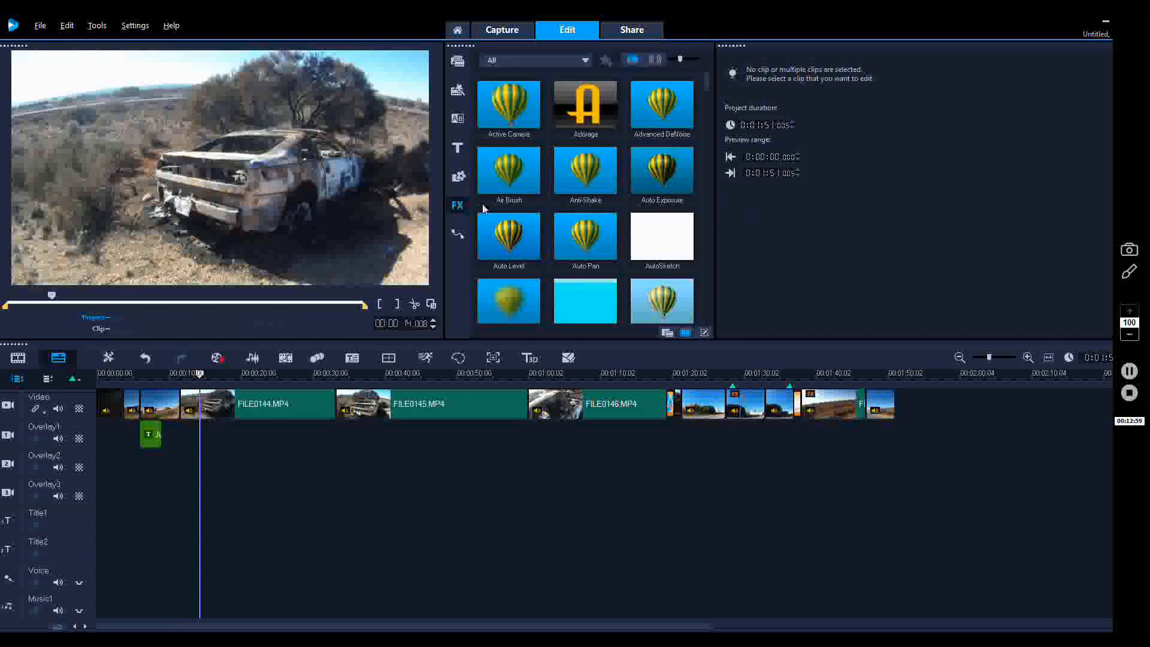
pyautogui.scroll(-3)
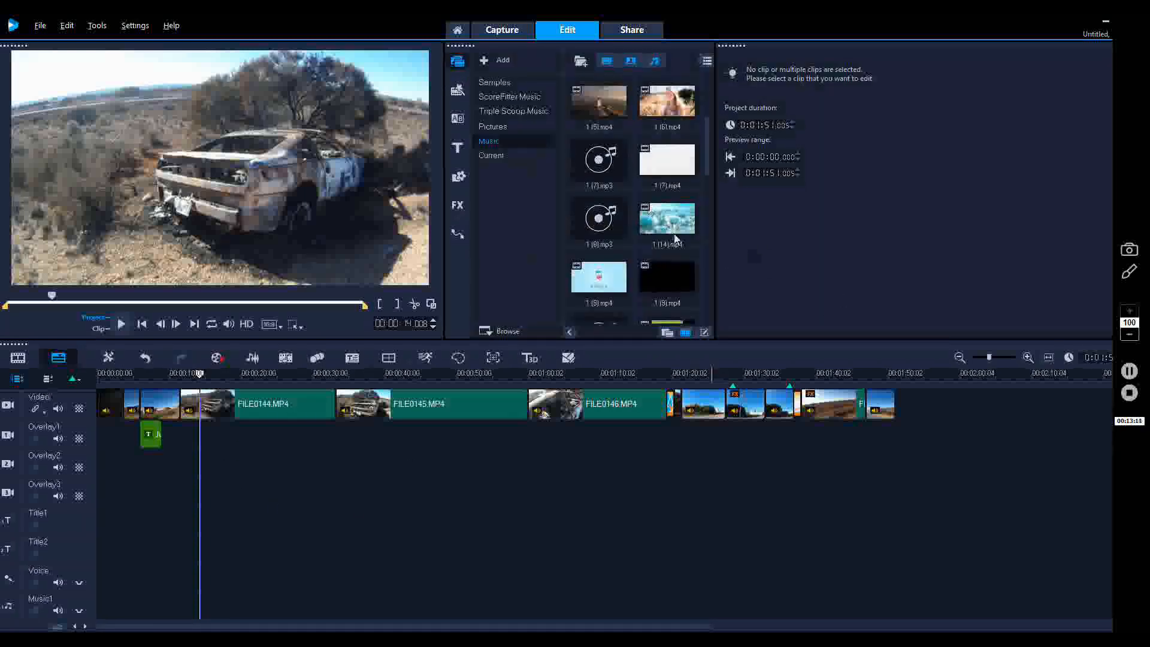
pyautogui.moveTo(721, 196)
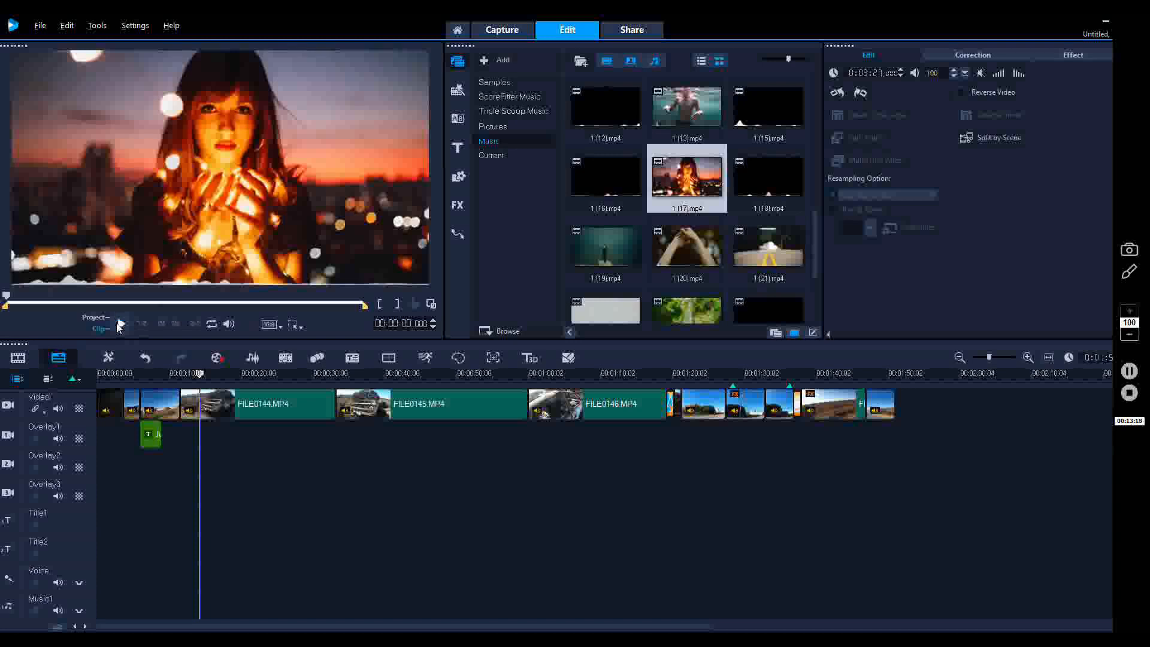
# - Play the 1 (17).mp4 clip in the preview window to audition it
pyautogui.click(121, 323)
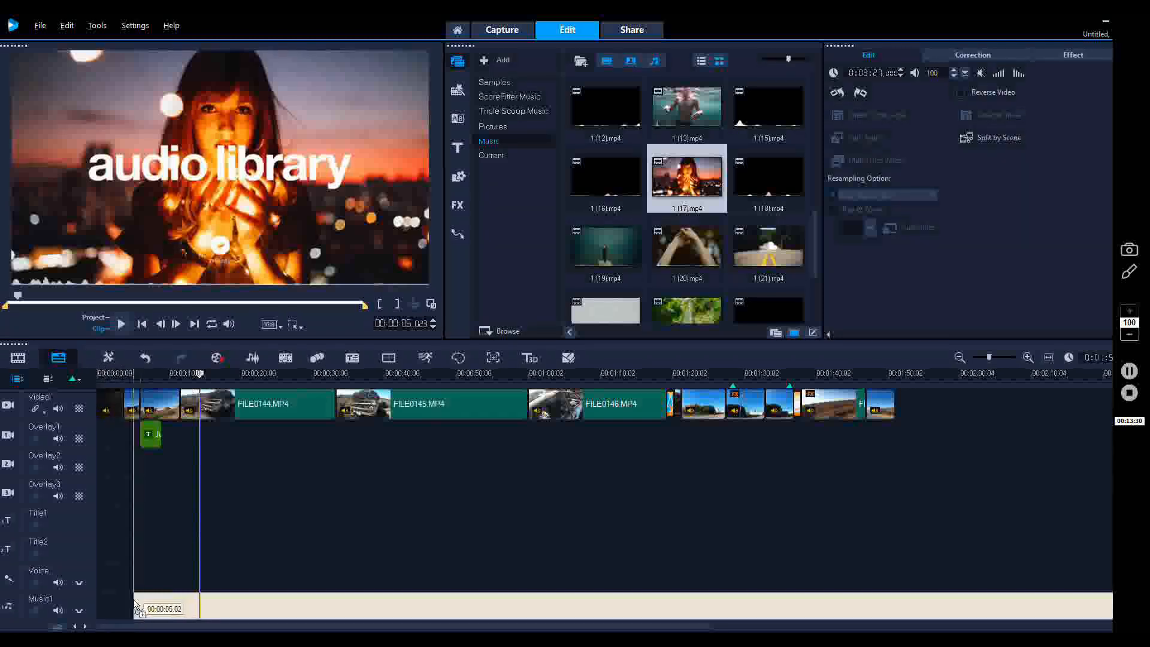
# - Drop 1 (17).mp4 onto the Music1 track near five seconds and play it back
pyautogui.click(156, 606)
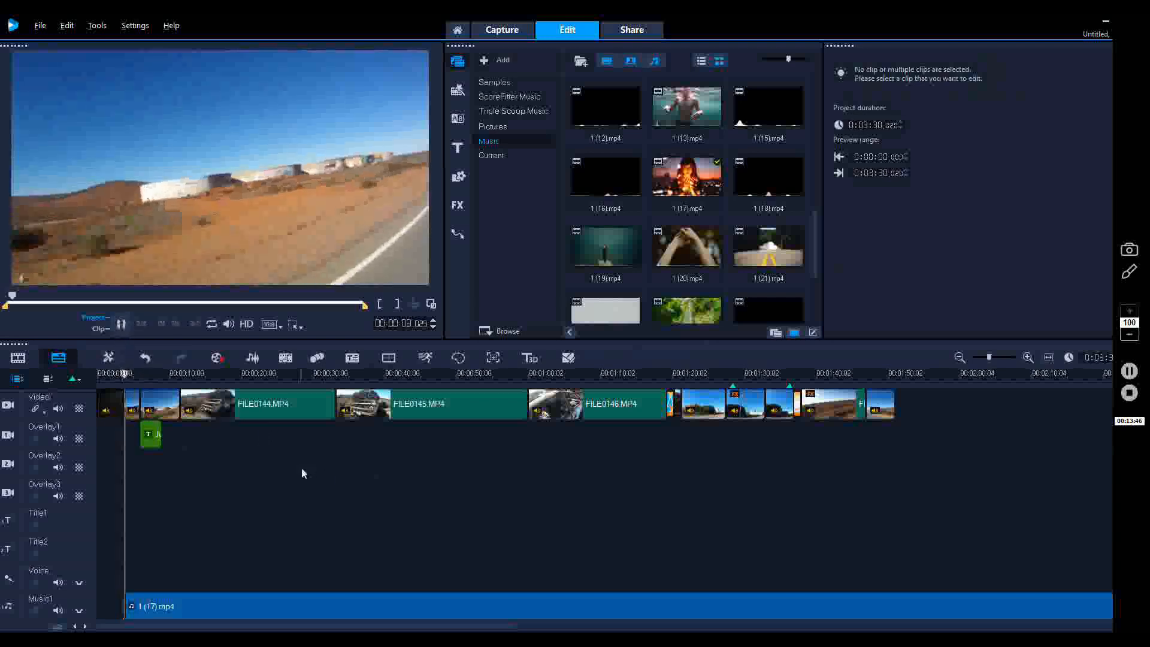
pyautogui.click(121, 324)
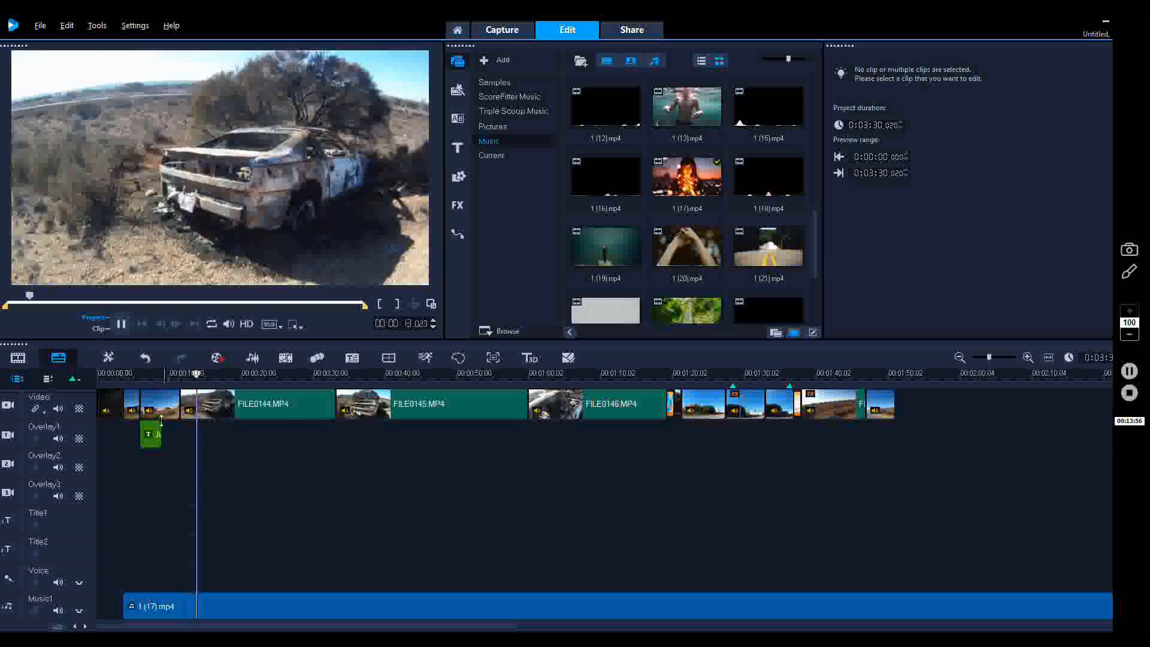
pyautogui.click(131, 404)
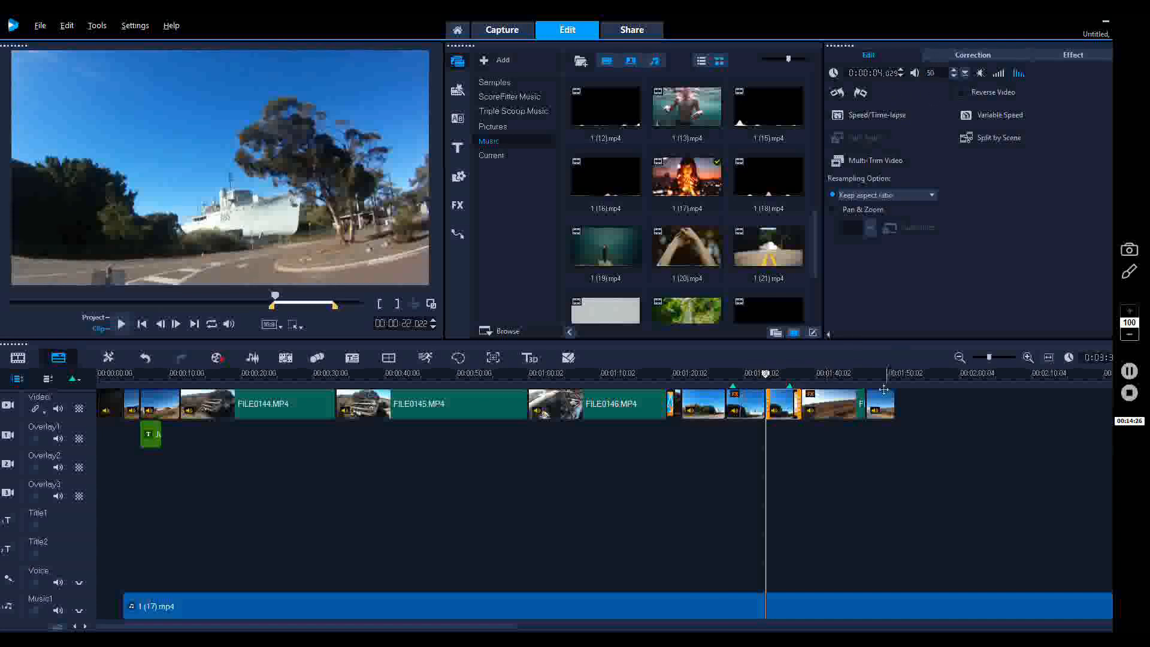
pyautogui.click(835, 209)
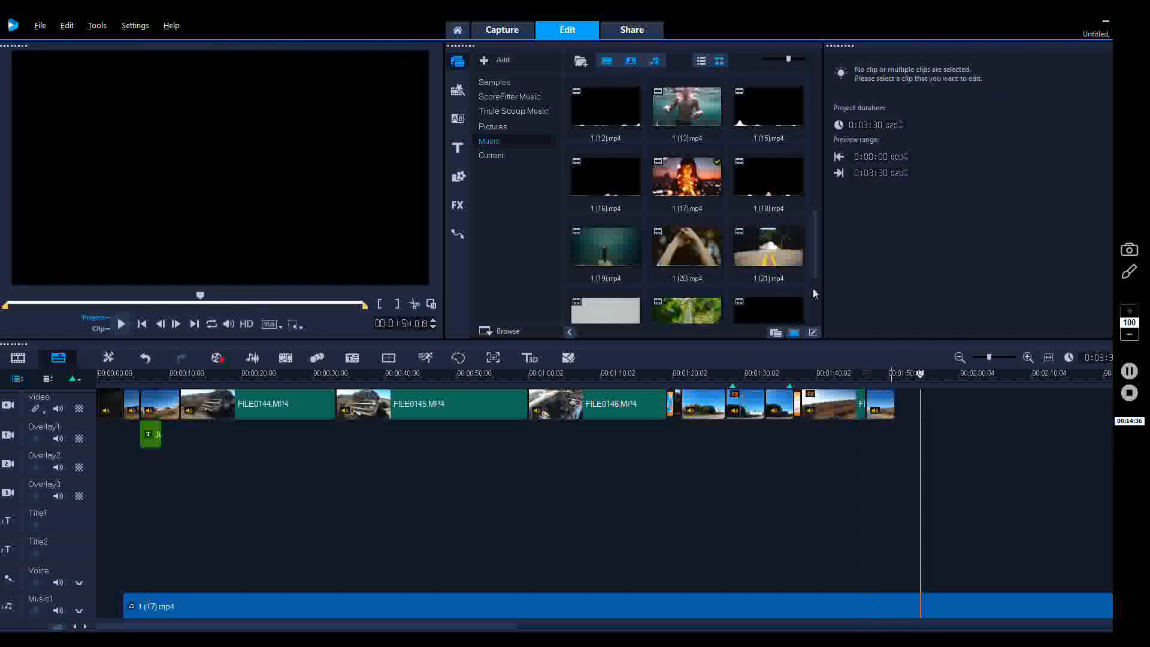
pyautogui.moveTo(135, 595)
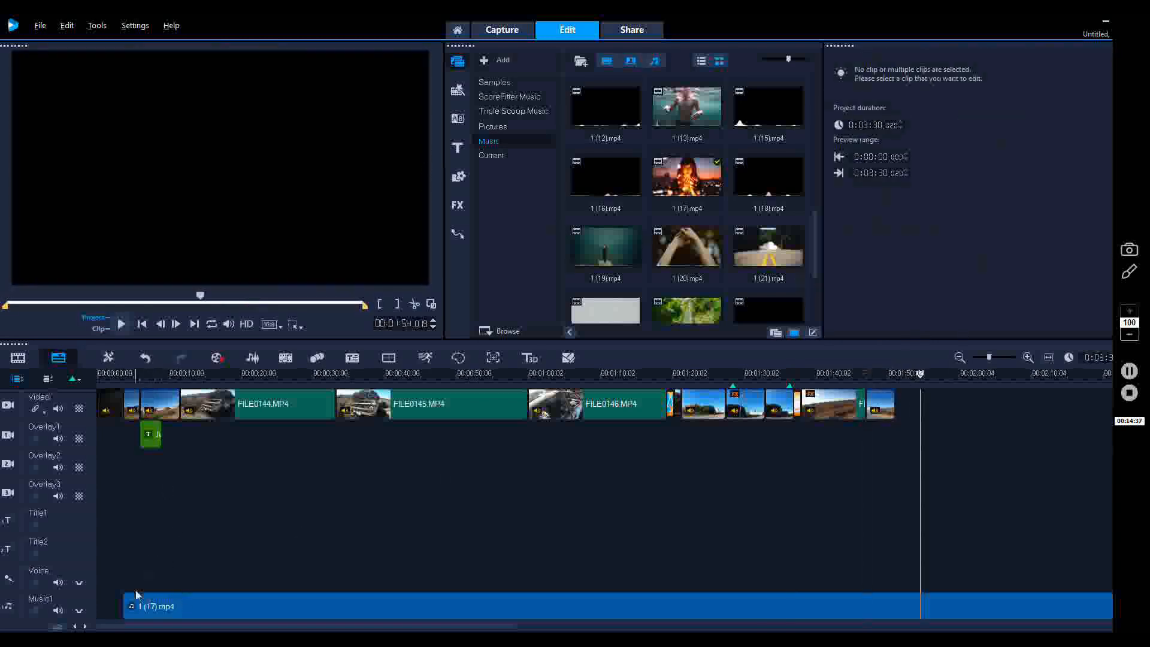
pyautogui.click(107, 404)
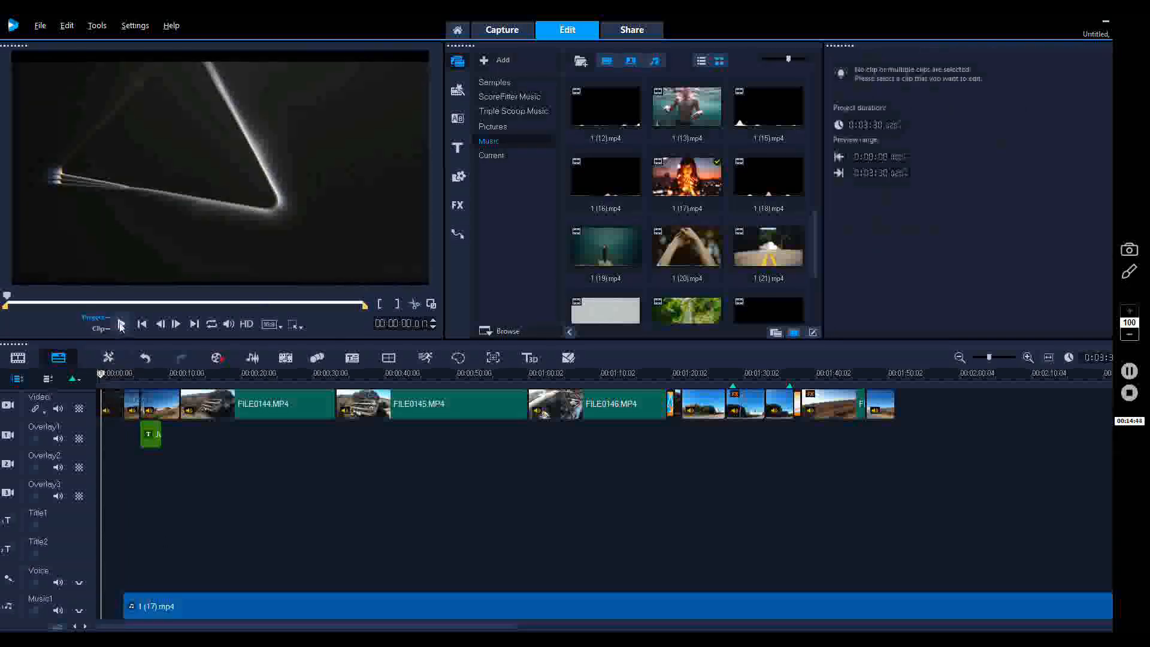
pyautogui.click(121, 324)
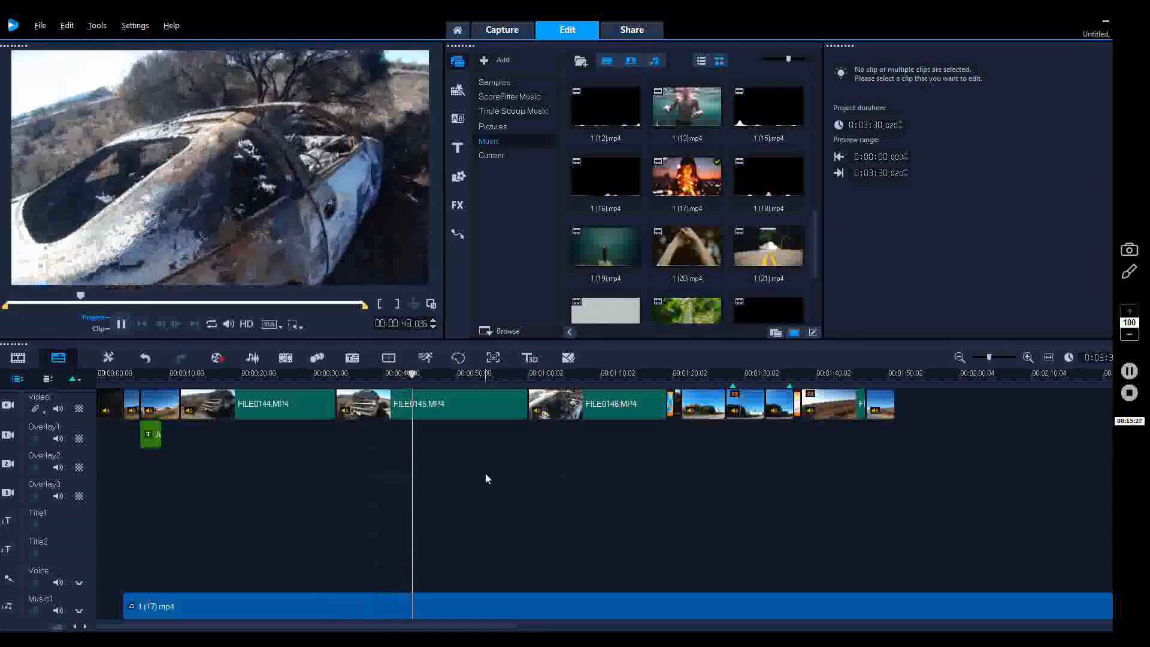
pyautogui.click(121, 323)
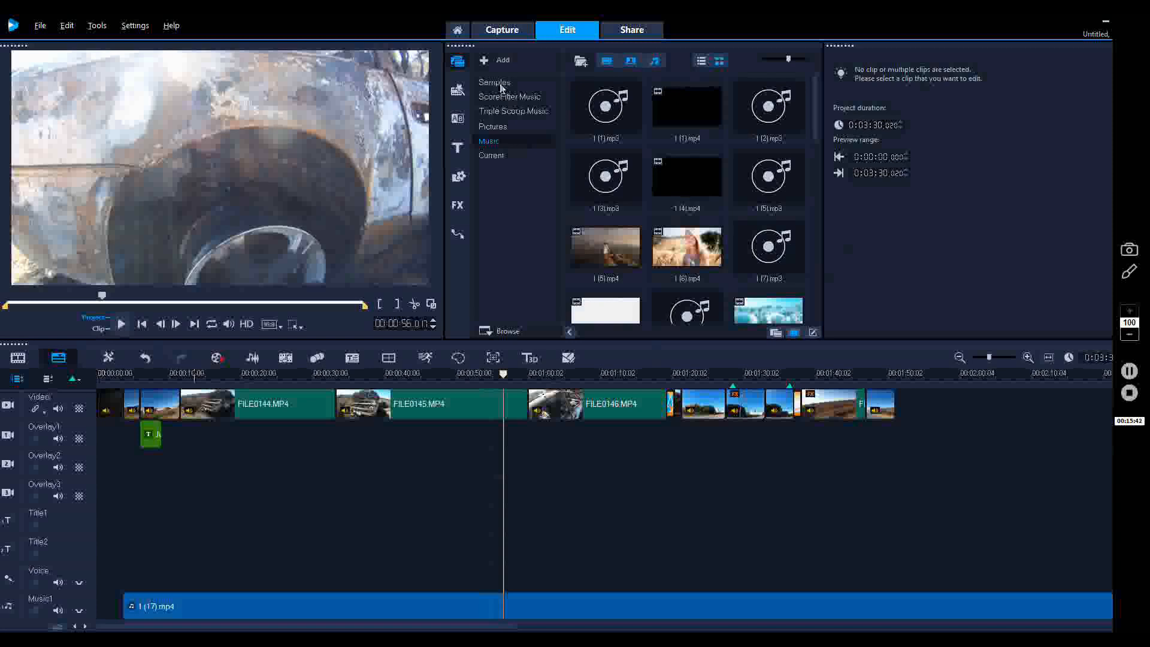
# - Browse the Instant Project Beginning, Middle and Ending categories and scroll to the IP-09 TV template
pyautogui.click(495, 83)
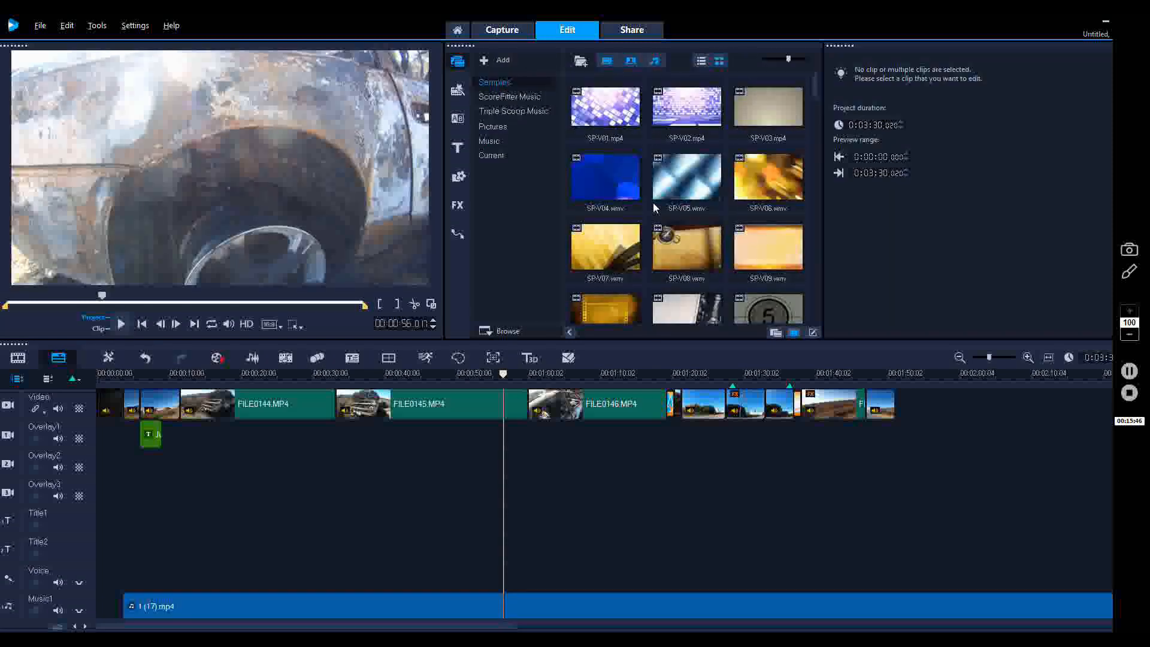
pyautogui.scroll(-3)
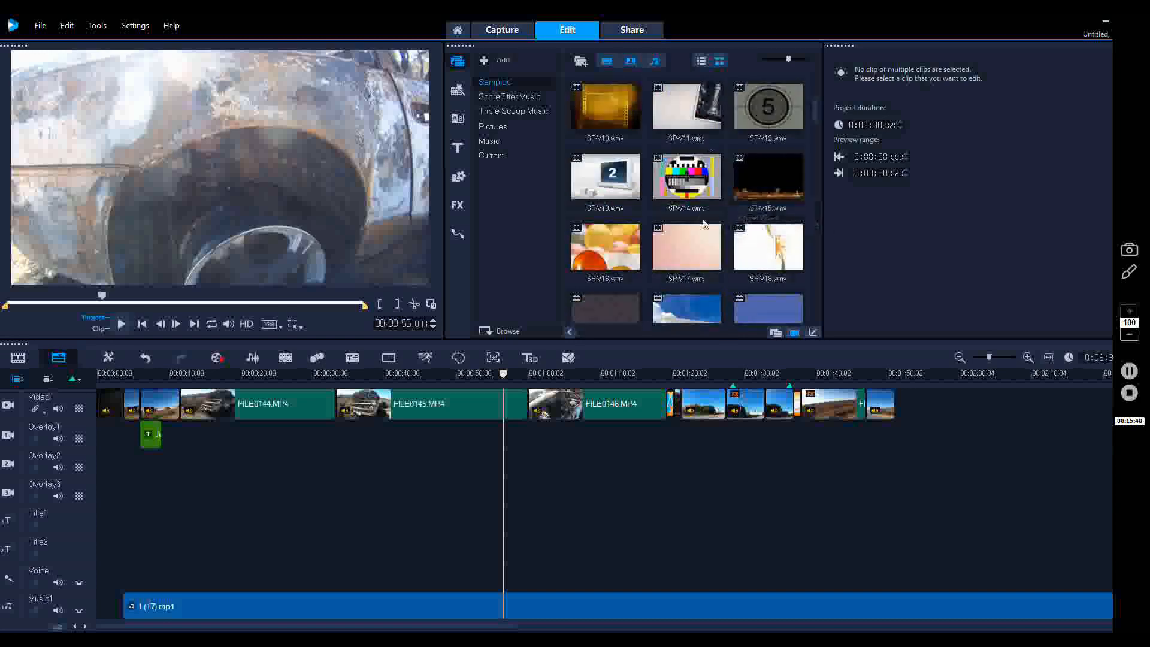
pyautogui.click(457, 89)
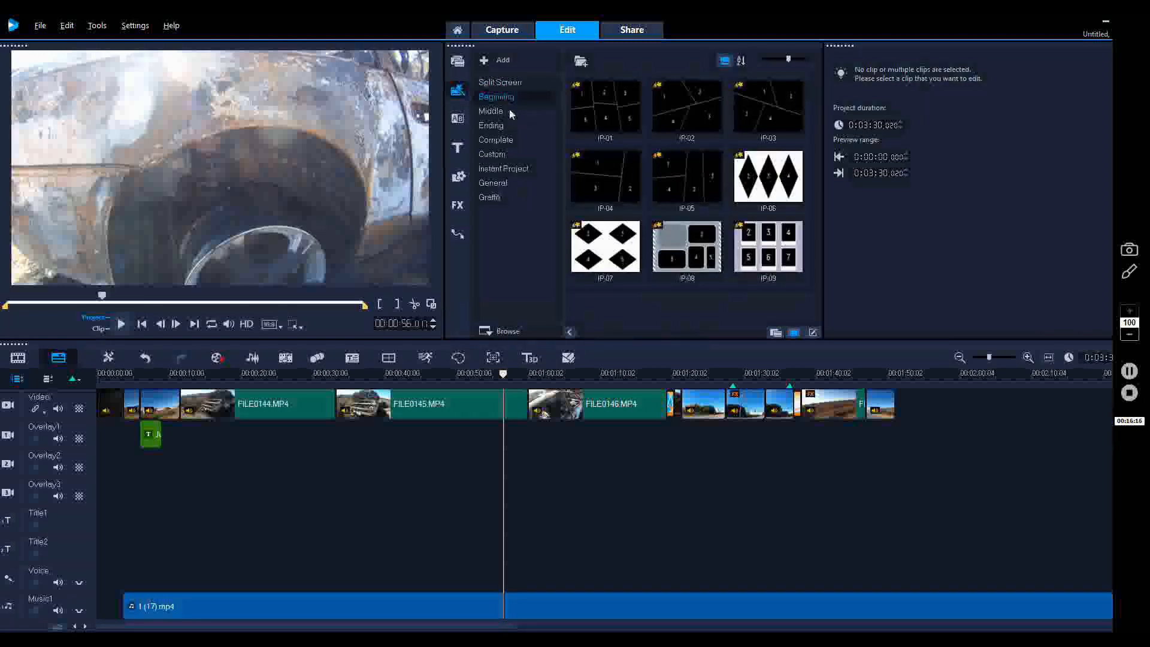
pyautogui.click(491, 111)
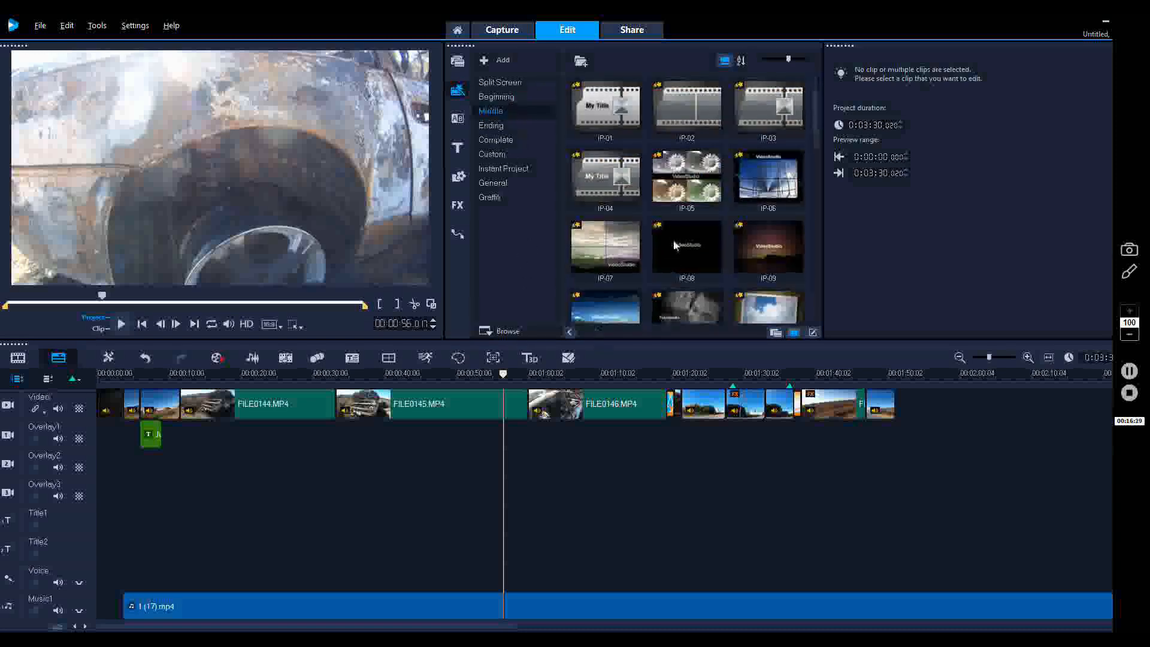
pyautogui.click(496, 96)
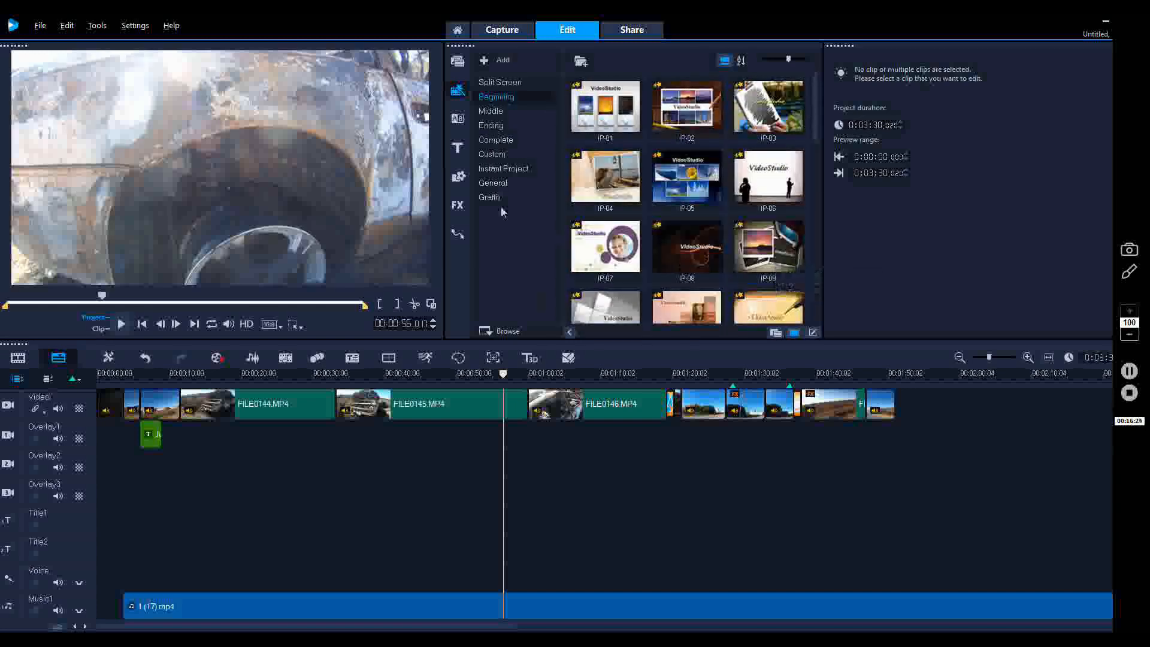
pyautogui.click(492, 125)
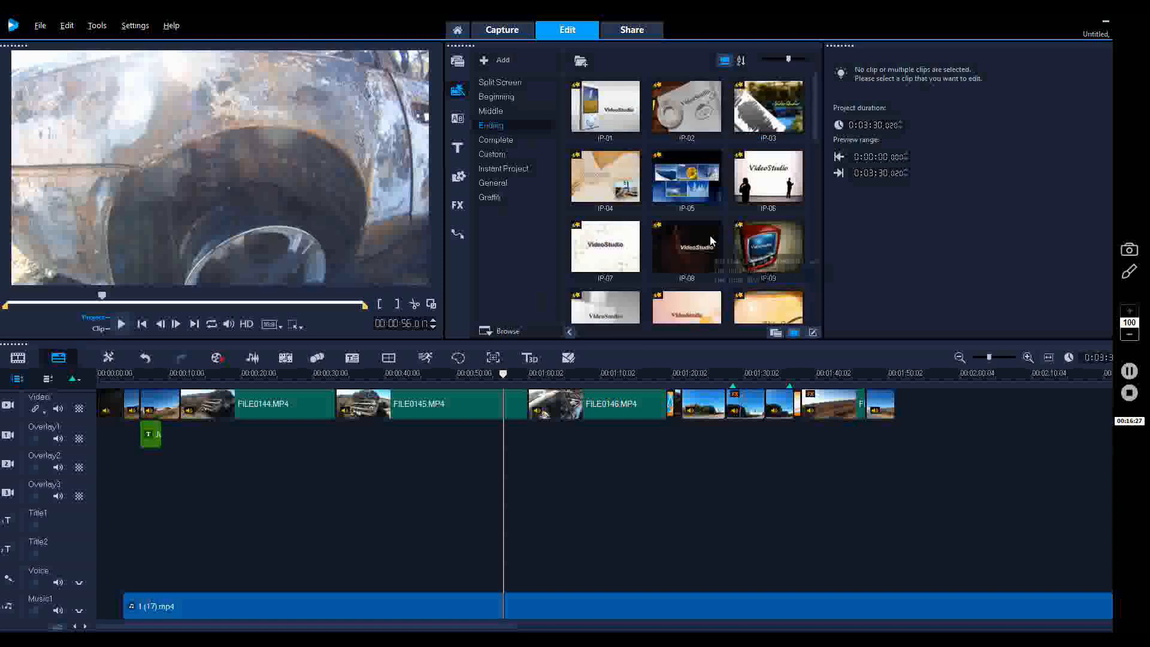
pyautogui.scroll(-3)
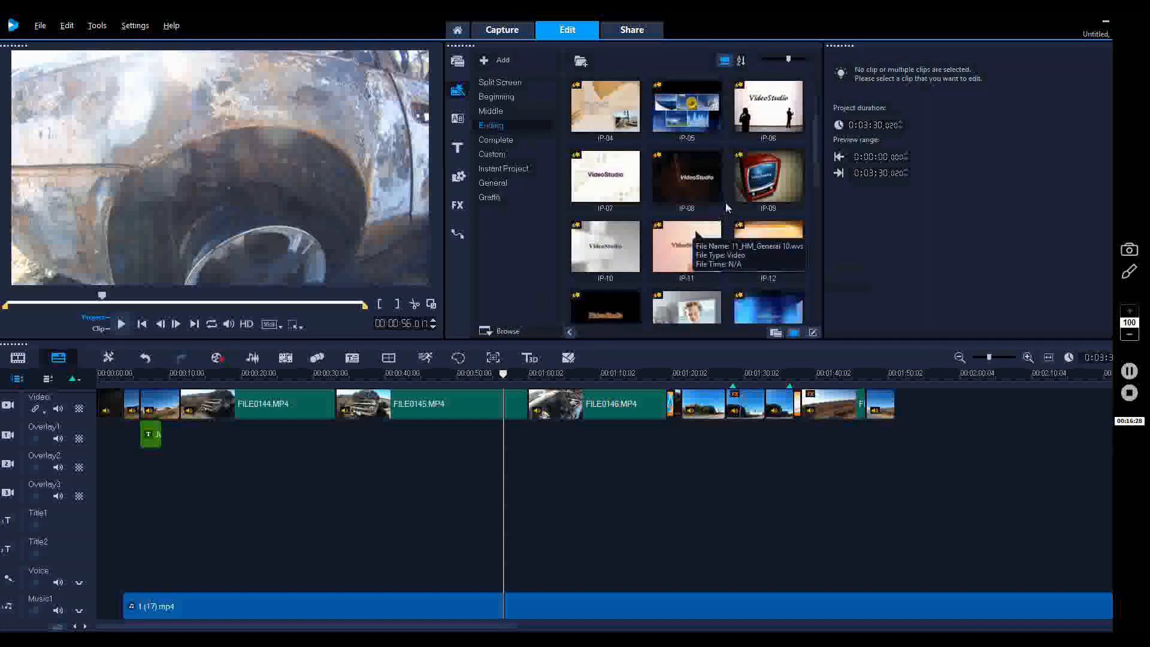
pyautogui.scroll(-3)
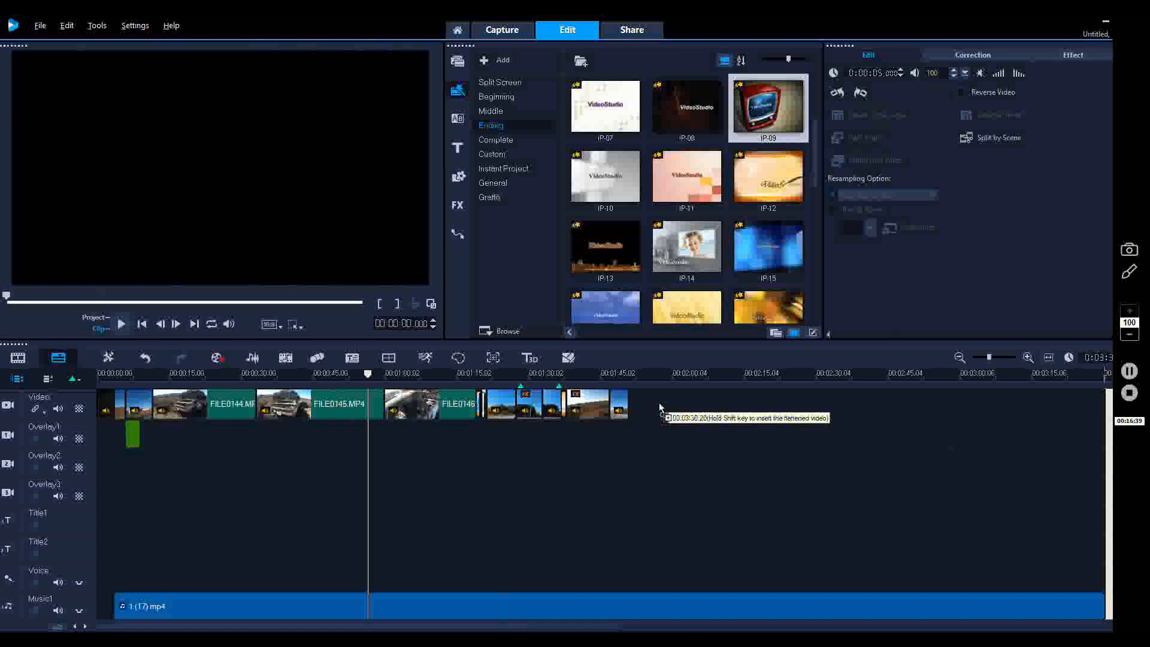
# - Place IP-09 after the last clip, preview the TV ending, and list the Pictures media
pyautogui.click(866, 472)
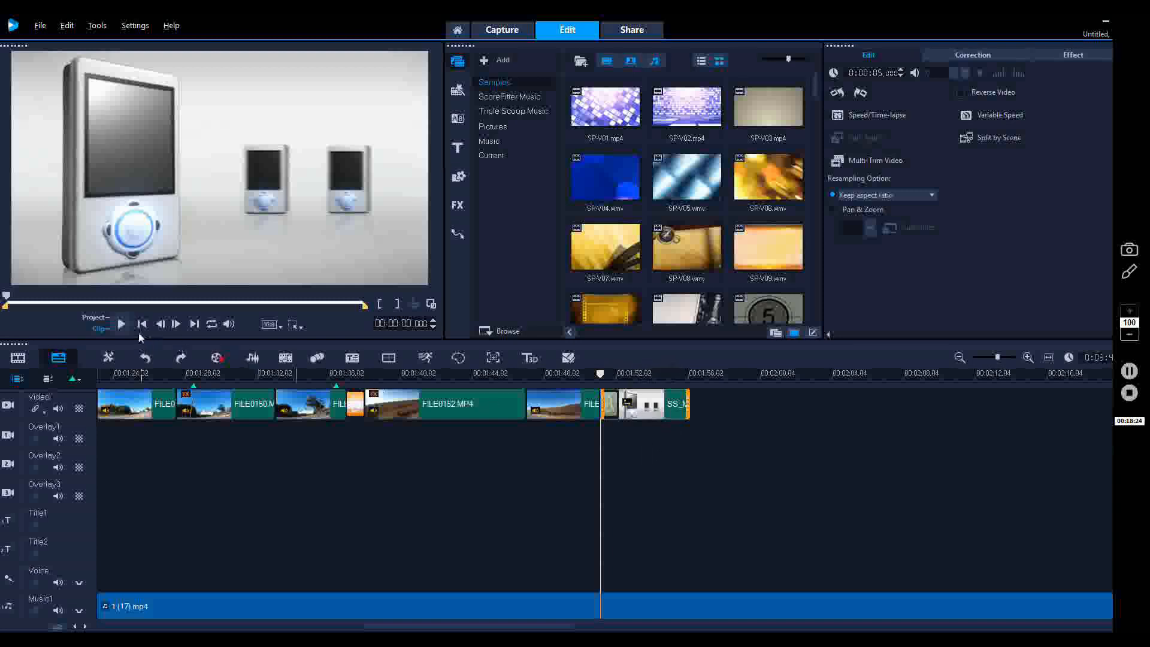
pyautogui.click(120, 323)
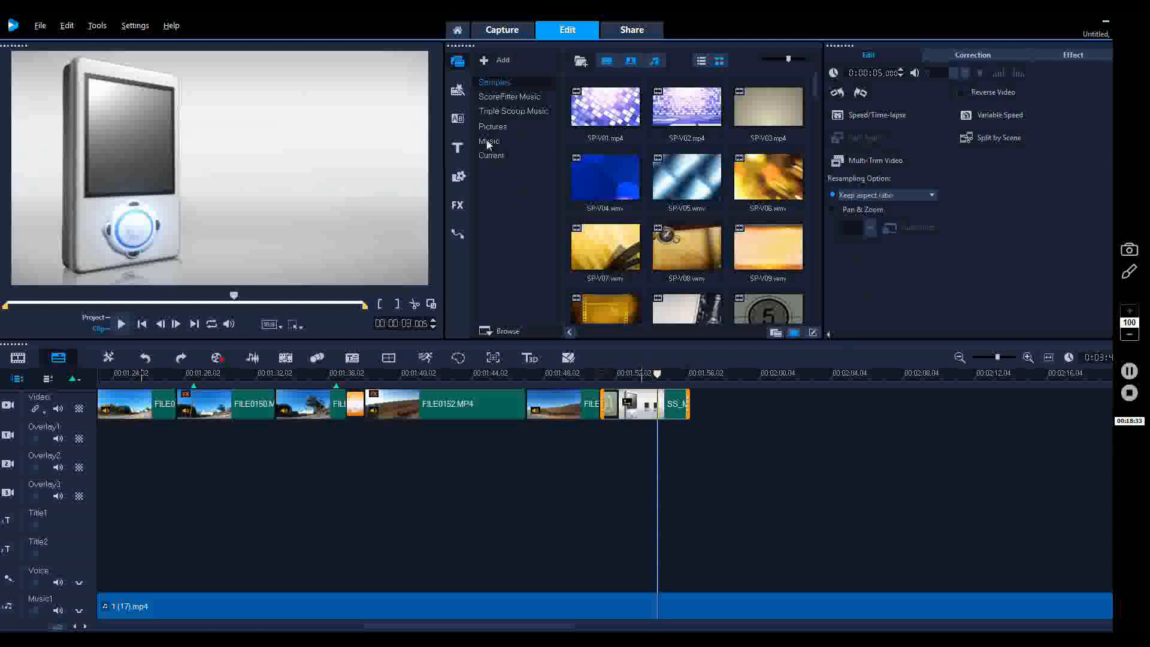
pyautogui.click(492, 126)
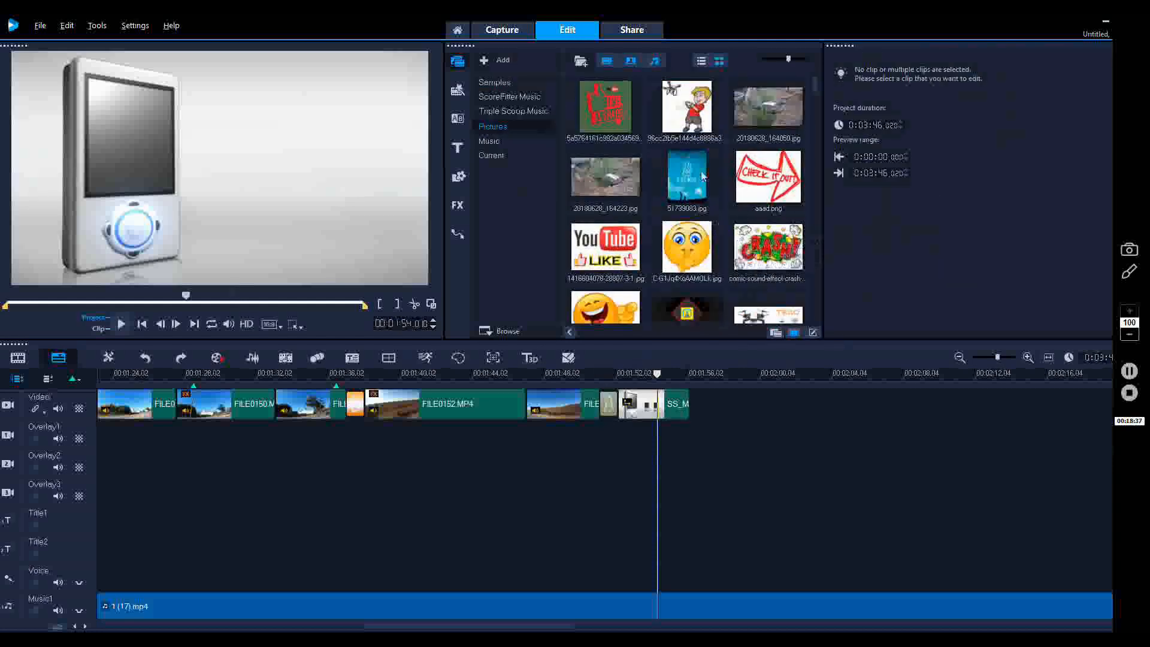
# - Scroll to the ending and select the SkyPilot logo 2.png overlay on Overlay1
pyautogui.scroll(-3)
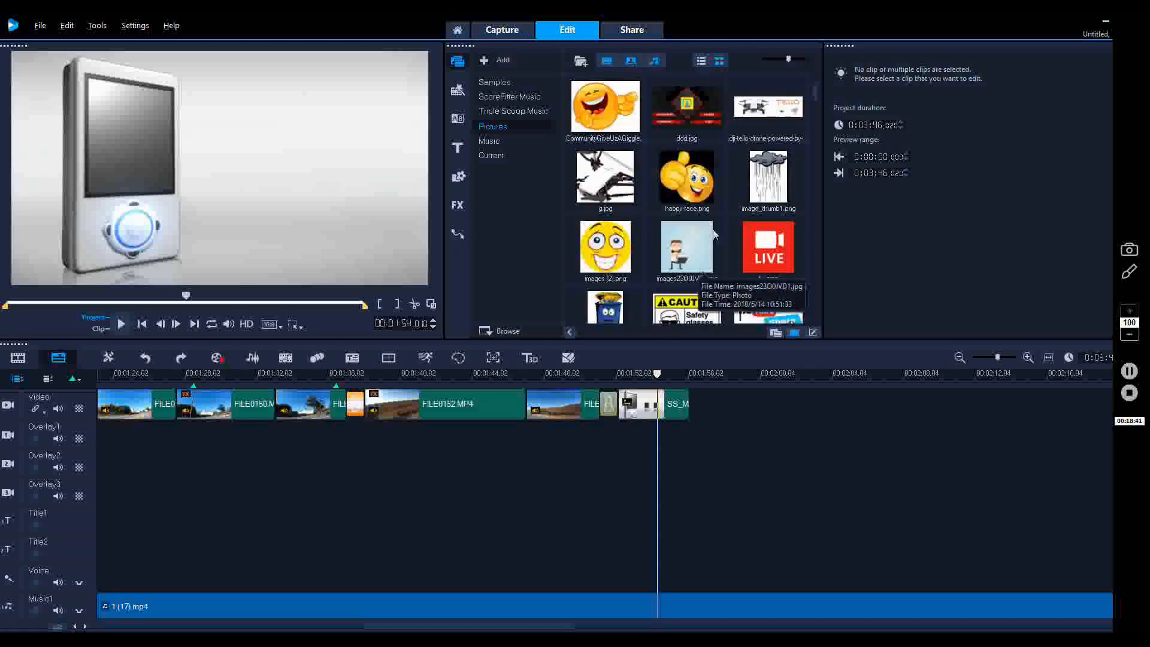
pyautogui.scroll(-3)
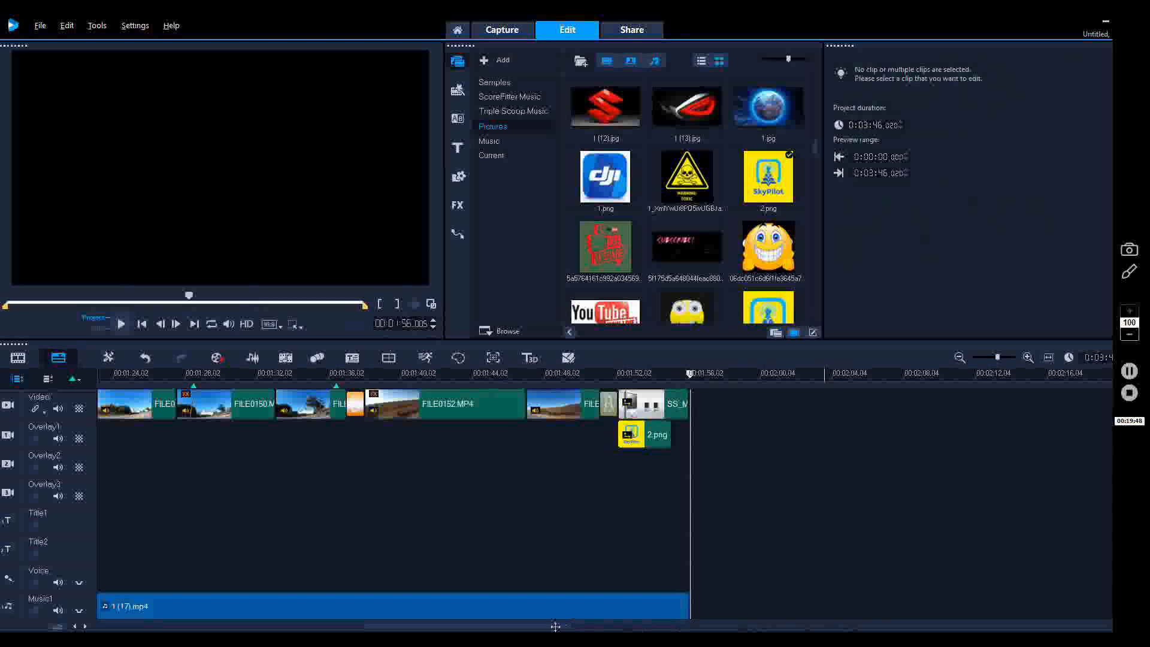
pyautogui.hscroll(3)
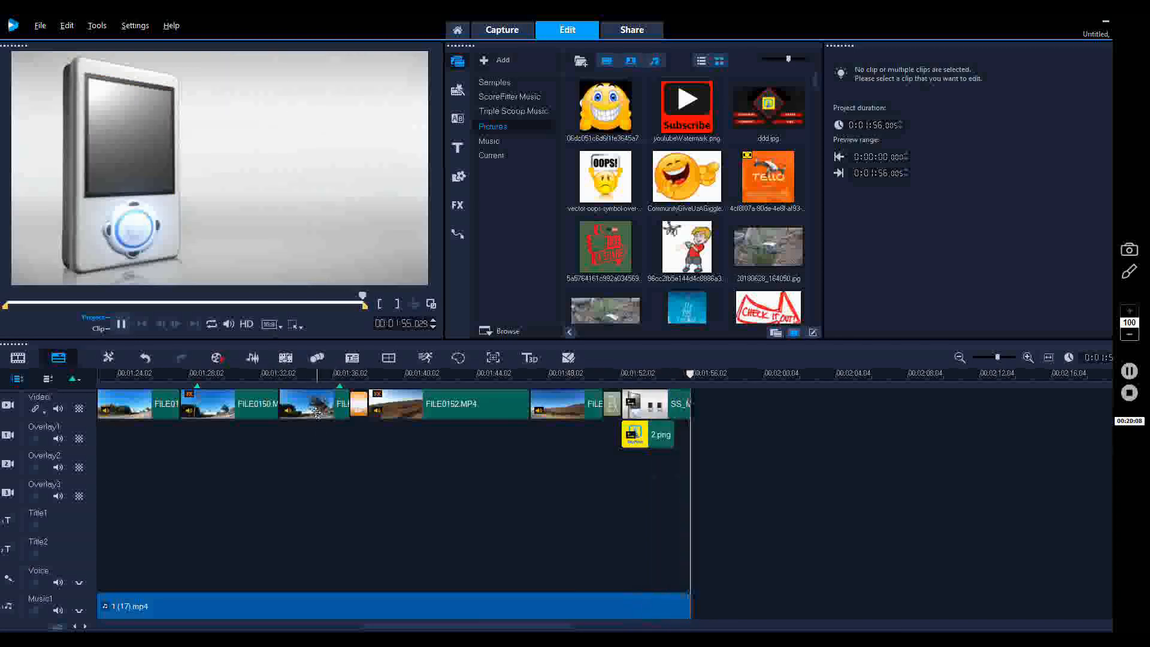
pyautogui.click(646, 434)
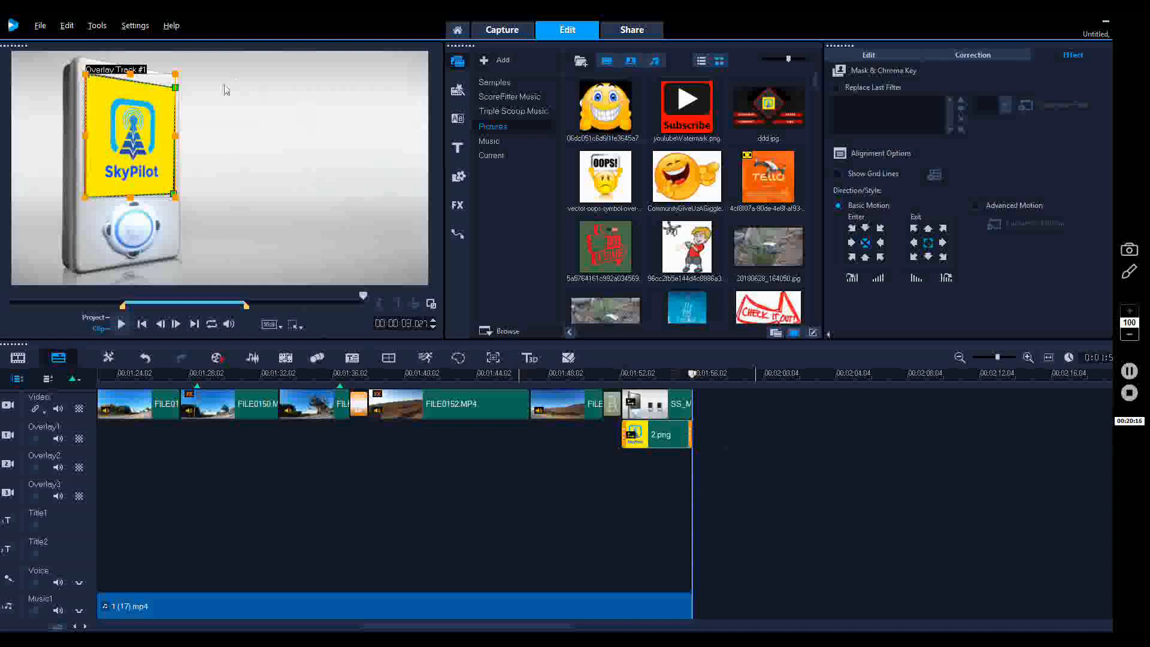
pyautogui.moveTo(282, 154)
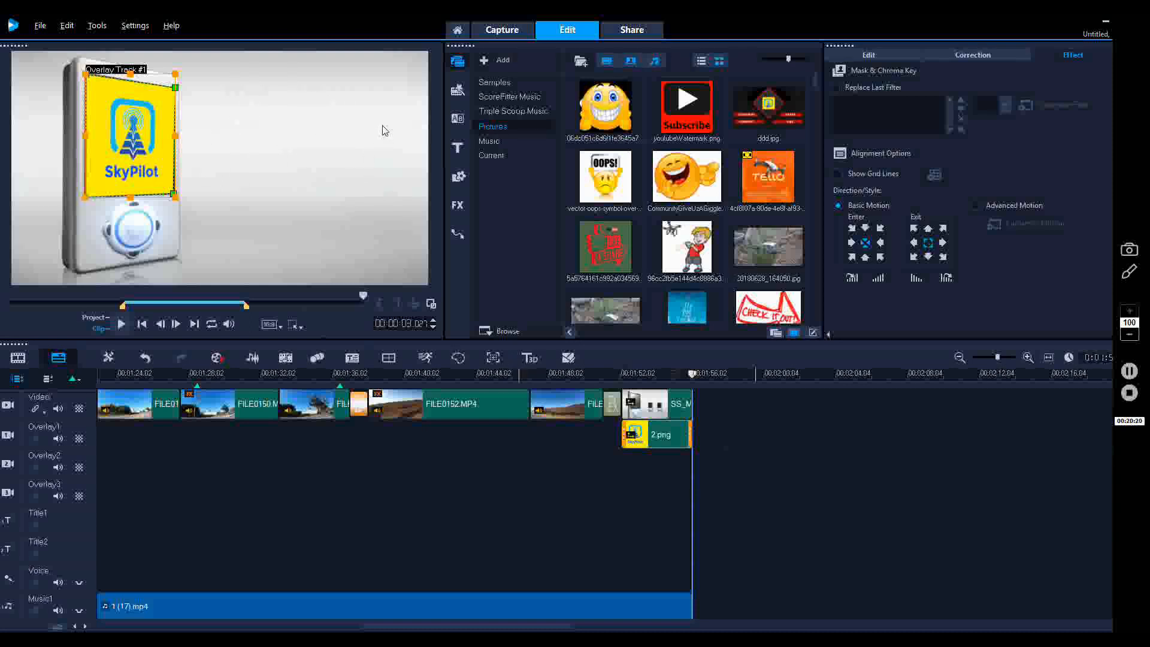
pyautogui.moveTo(241, 68)
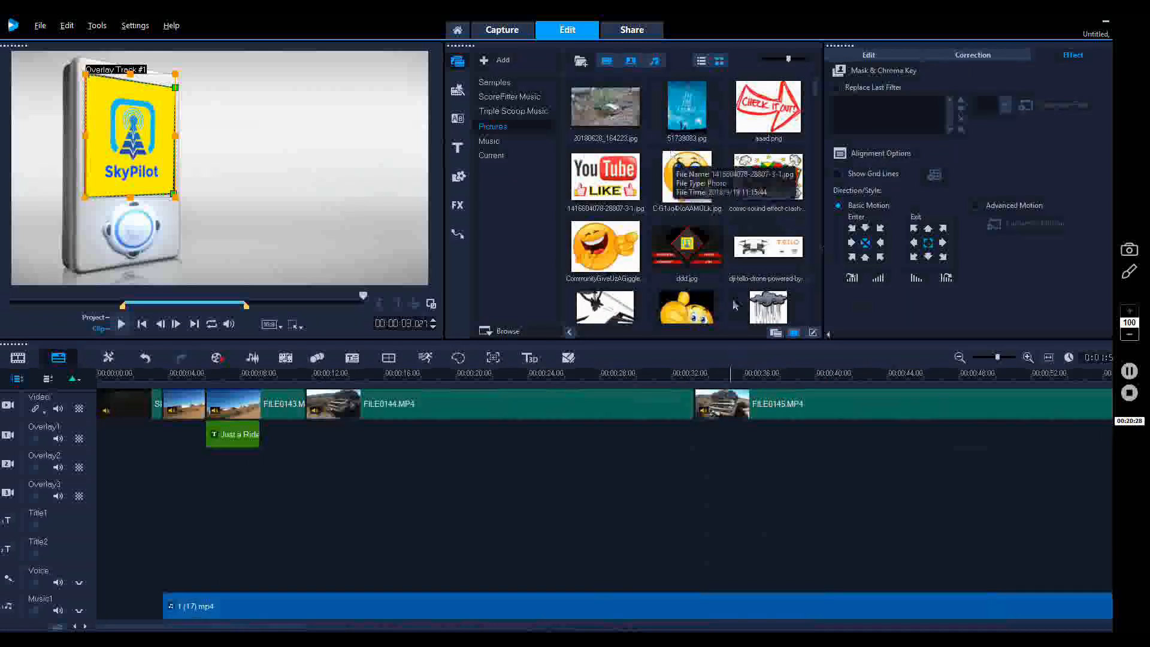
# - Scroll the timeline back toward the movie's opening clips
pyautogui.scroll(-3)
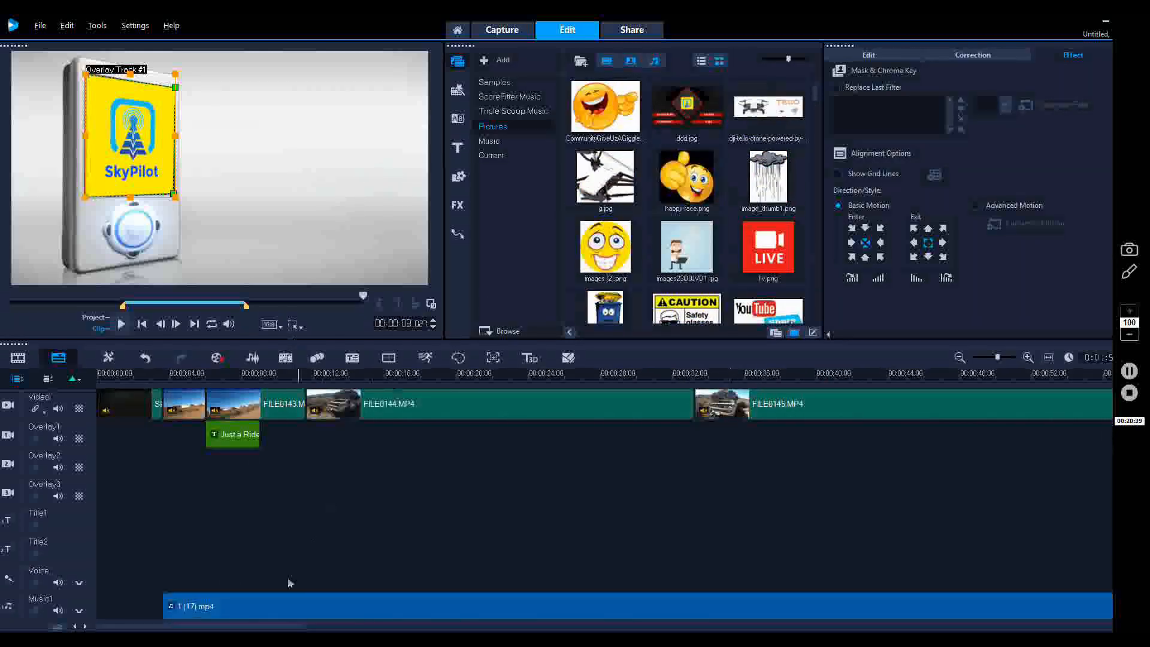
pyautogui.moveTo(604, 178)
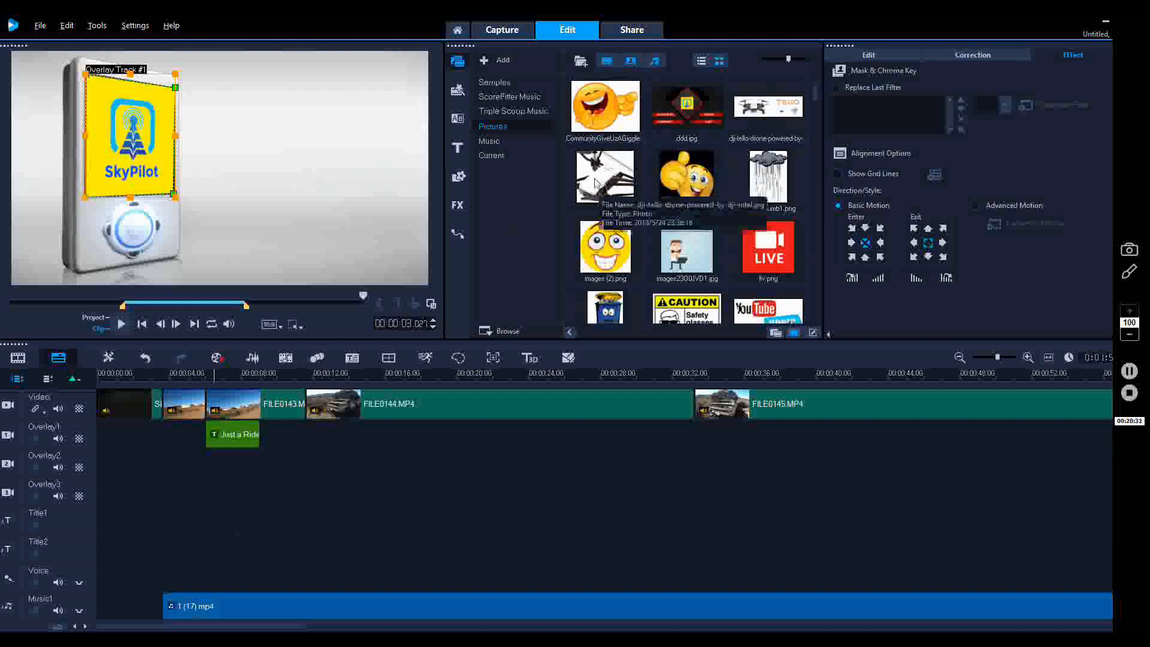
pyautogui.moveTo(244, 495)
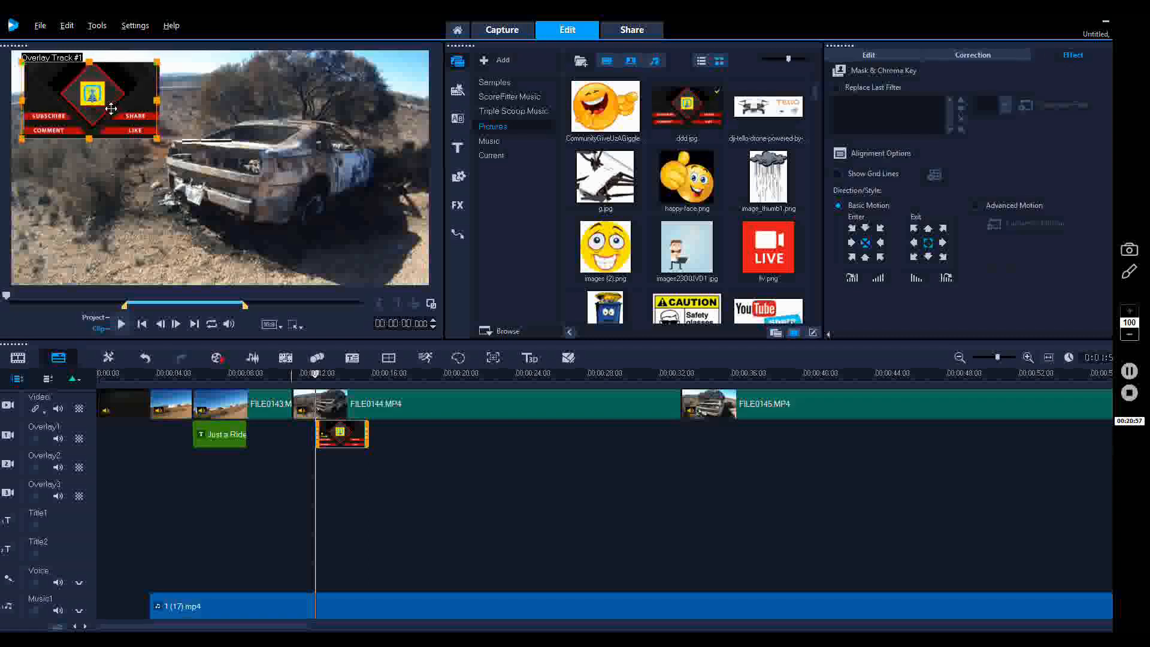
pyautogui.moveTo(945, 276)
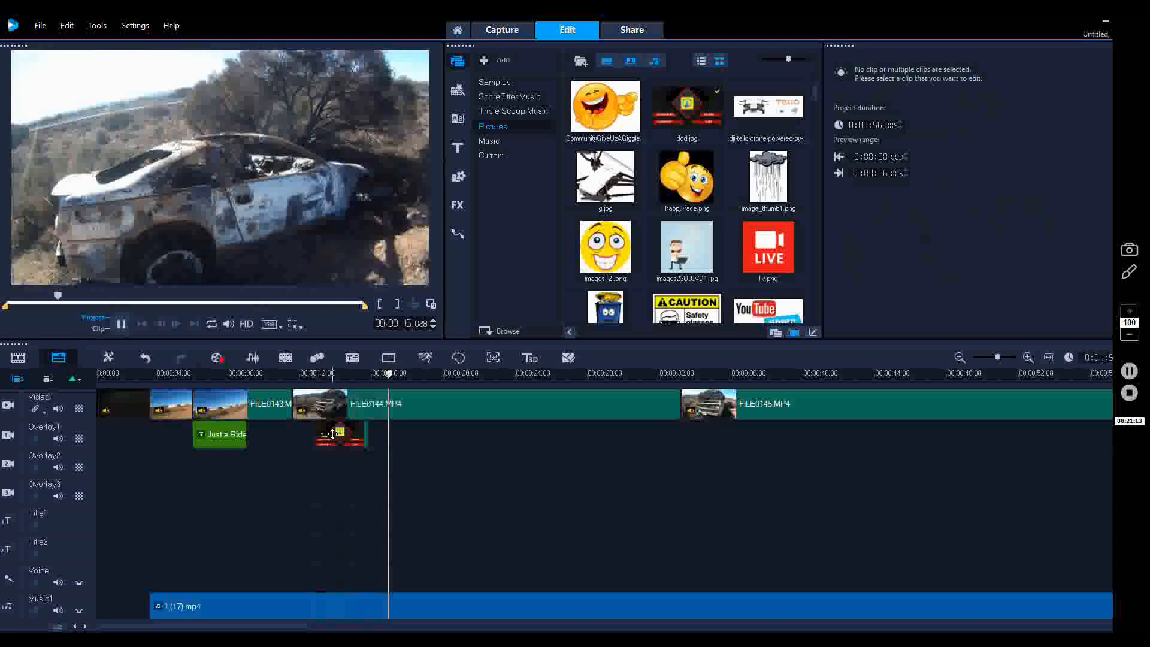
# - Select the ddd.jpg subscribe overlay and nudge it into position in the preview frame
pyautogui.click(339, 434)
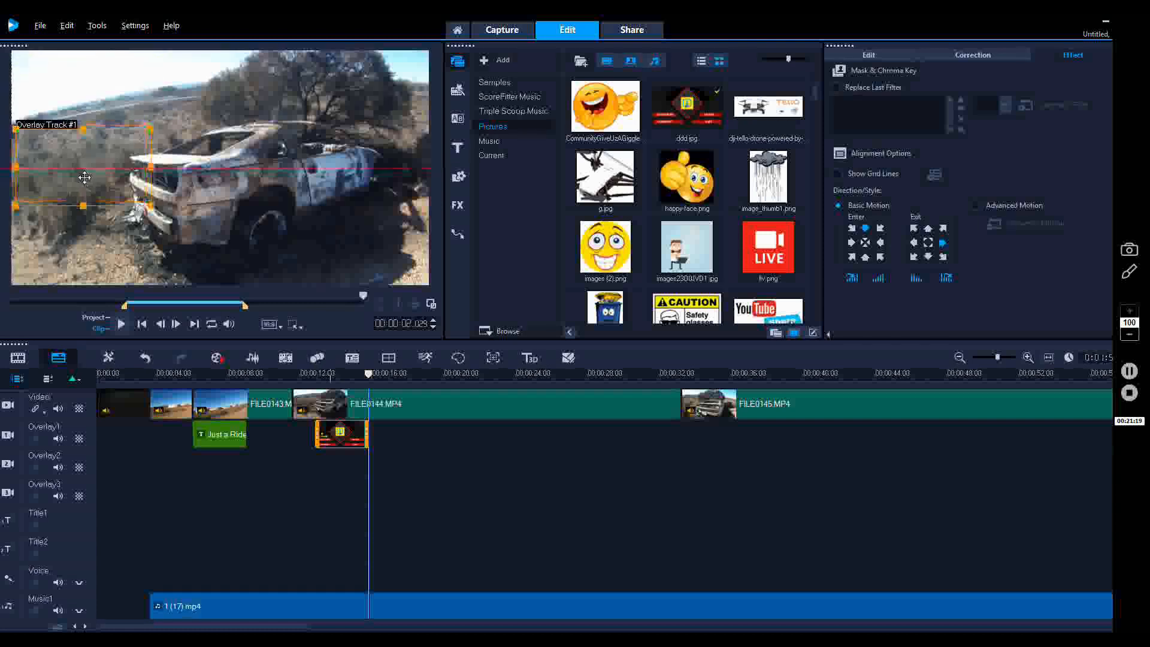
pyautogui.moveTo(84, 170); pyautogui.dragTo(87, 191)
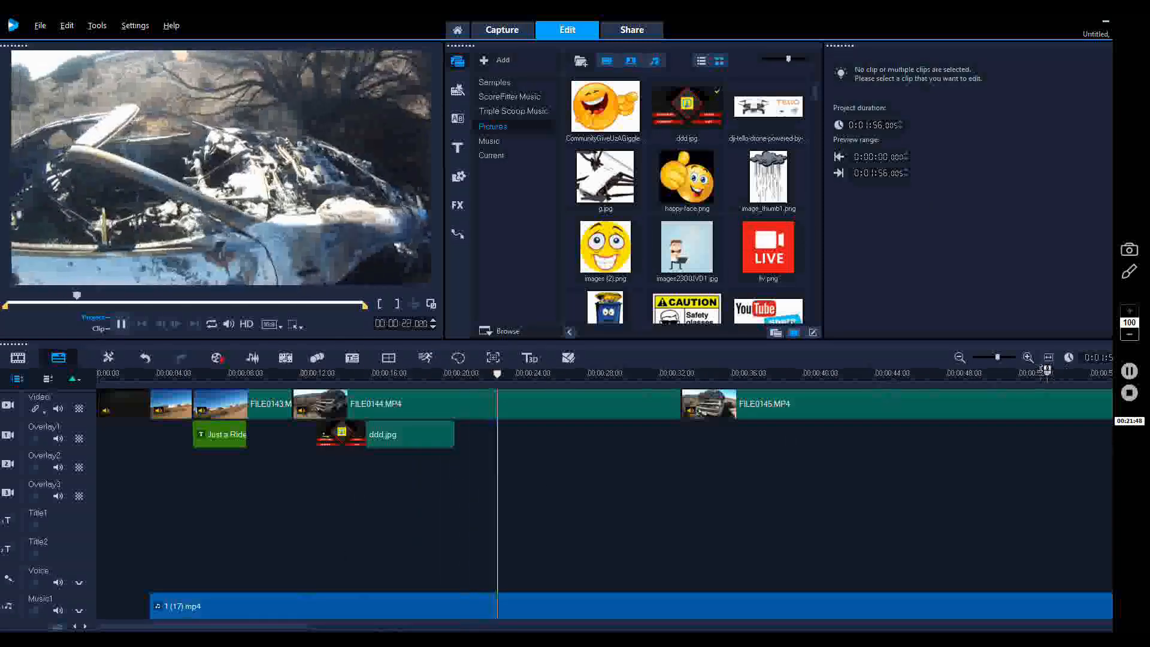
pyautogui.click(959, 358)
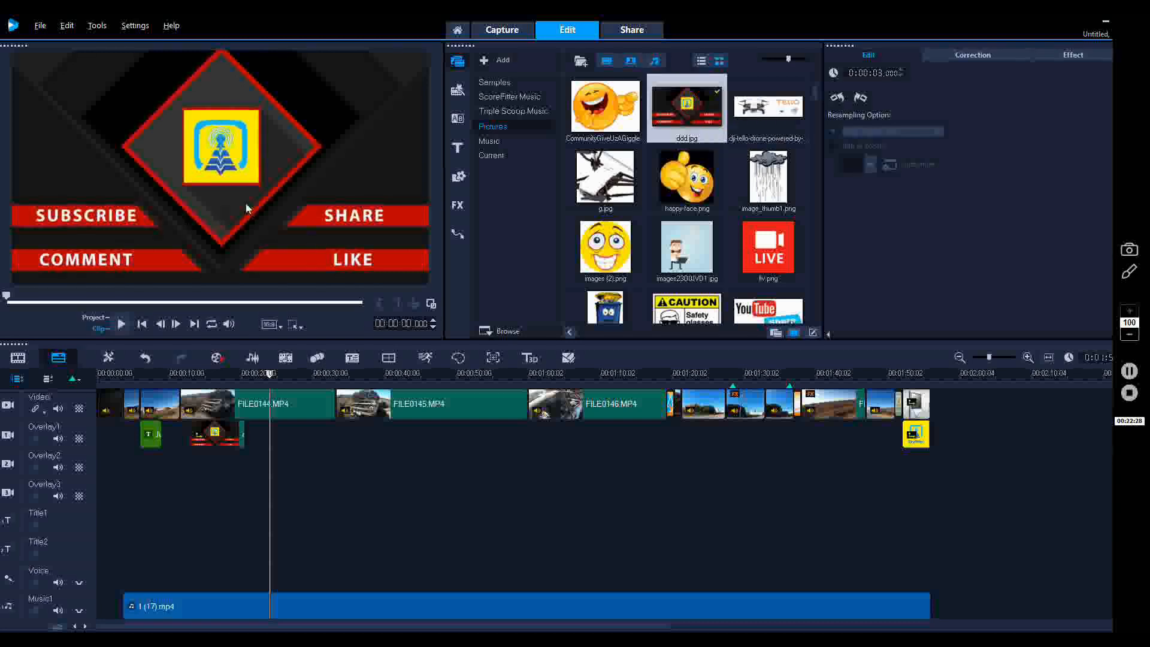
pyautogui.moveTo(472, 310)
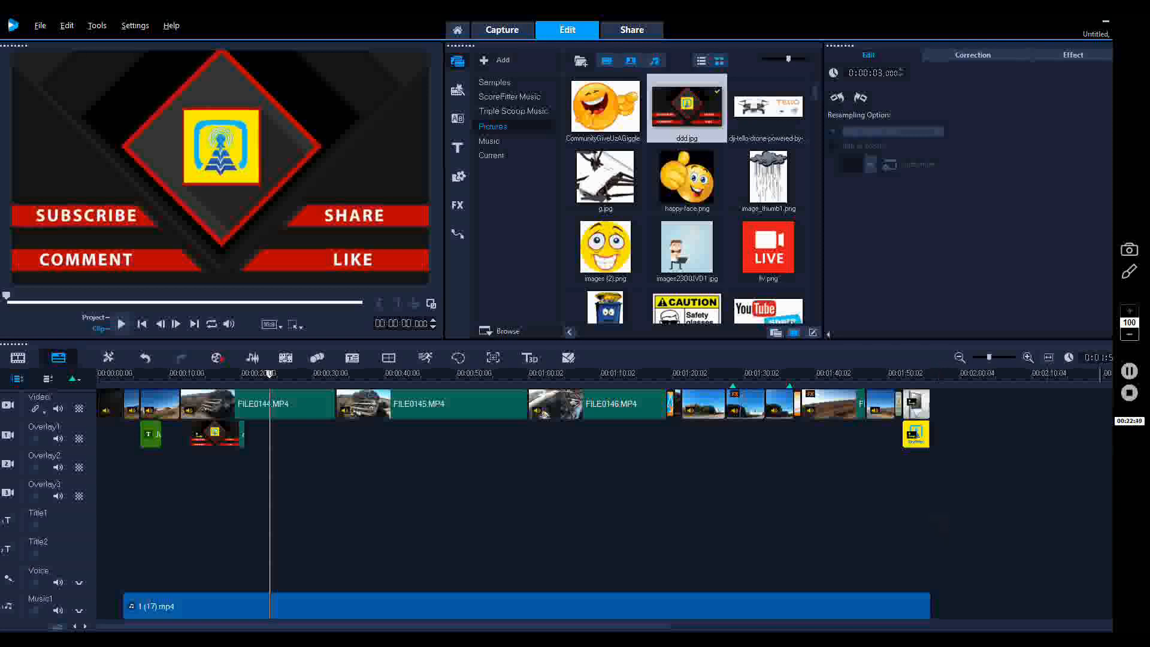
# - In the Share workspace, start rendering the movie as MPEG-4 AVC 1920x1080 30p
pyautogui.click(630, 28)
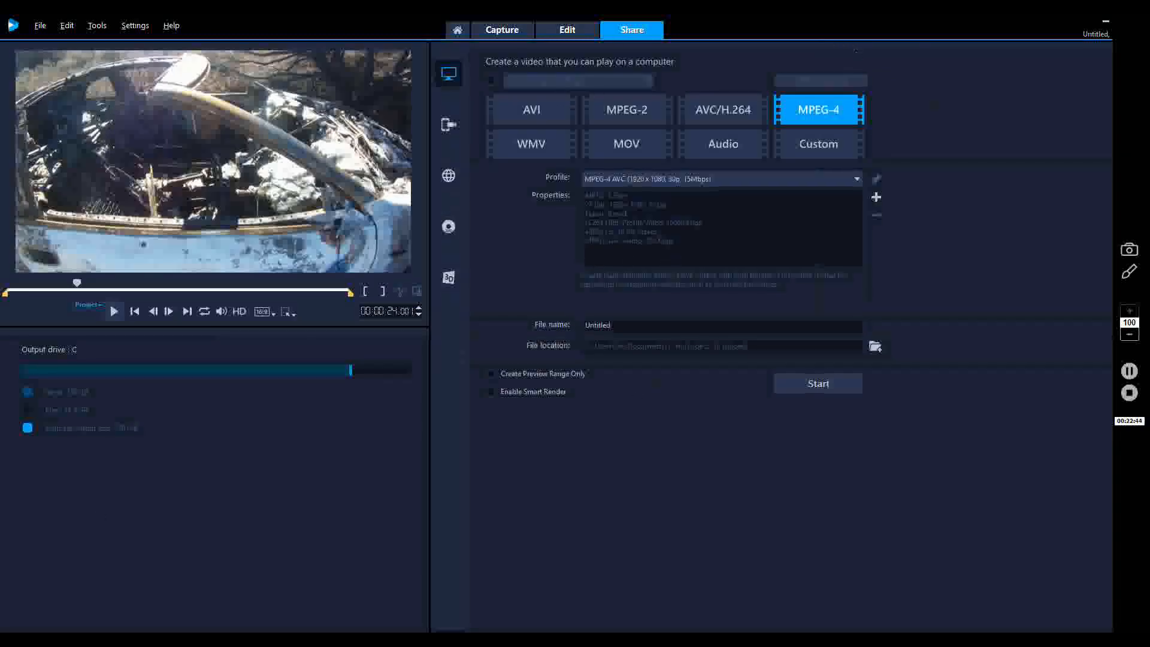
pyautogui.moveTo(932, 117)
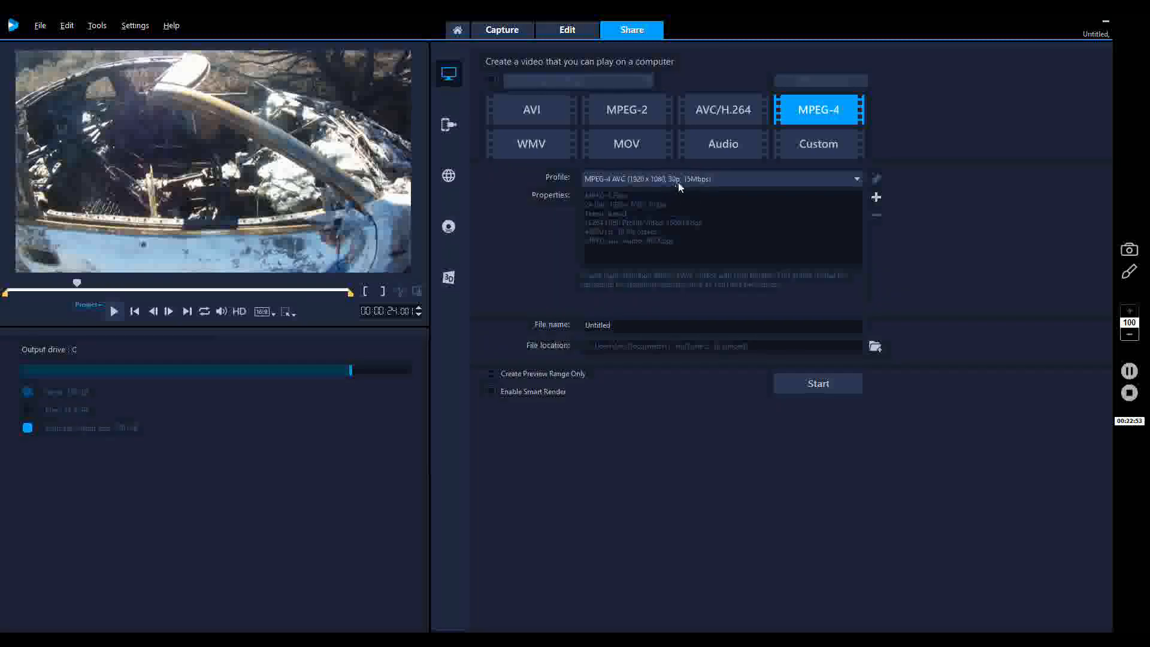
pyautogui.moveTo(731, 194)
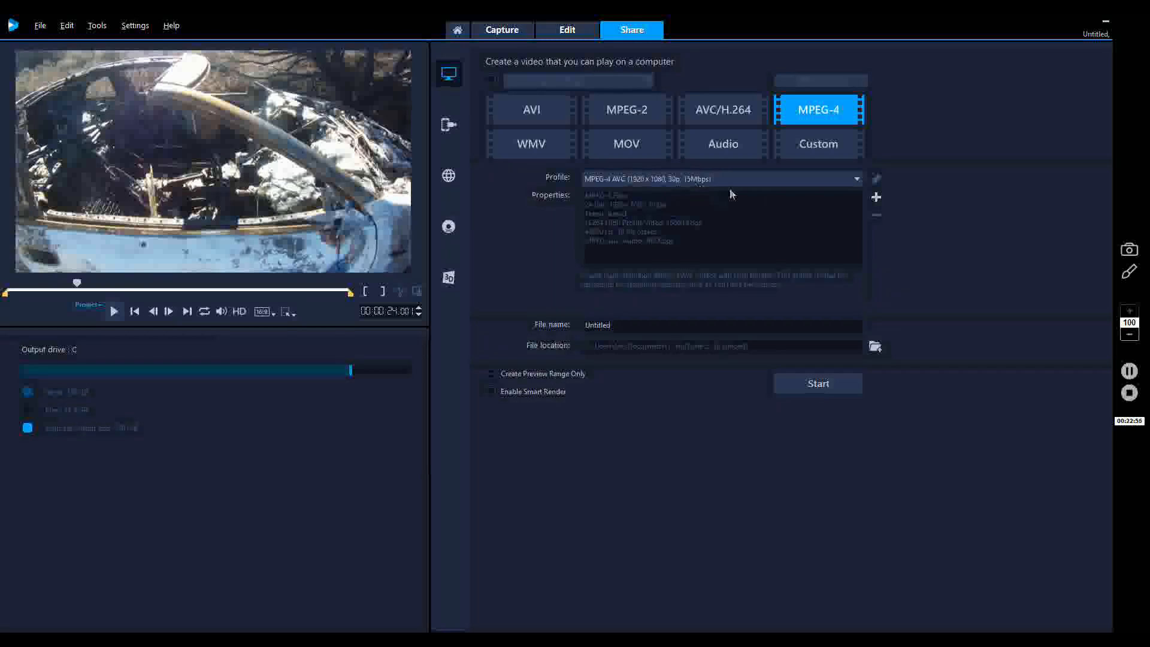
pyautogui.moveTo(927, 489)
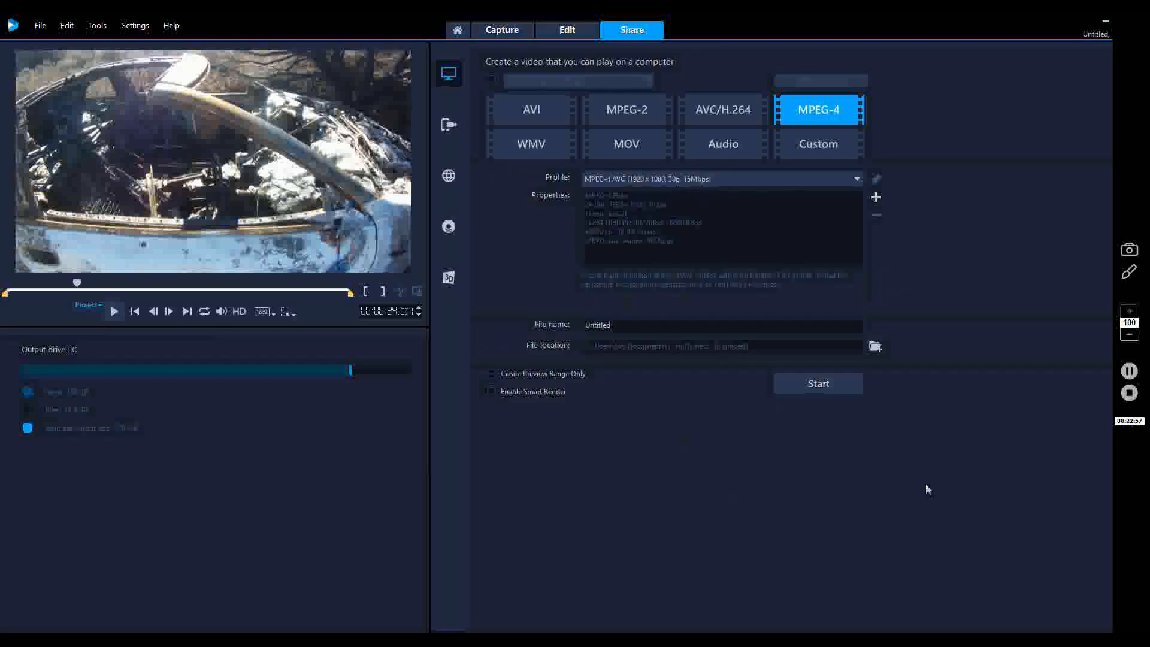
pyautogui.moveTo(826, 535)
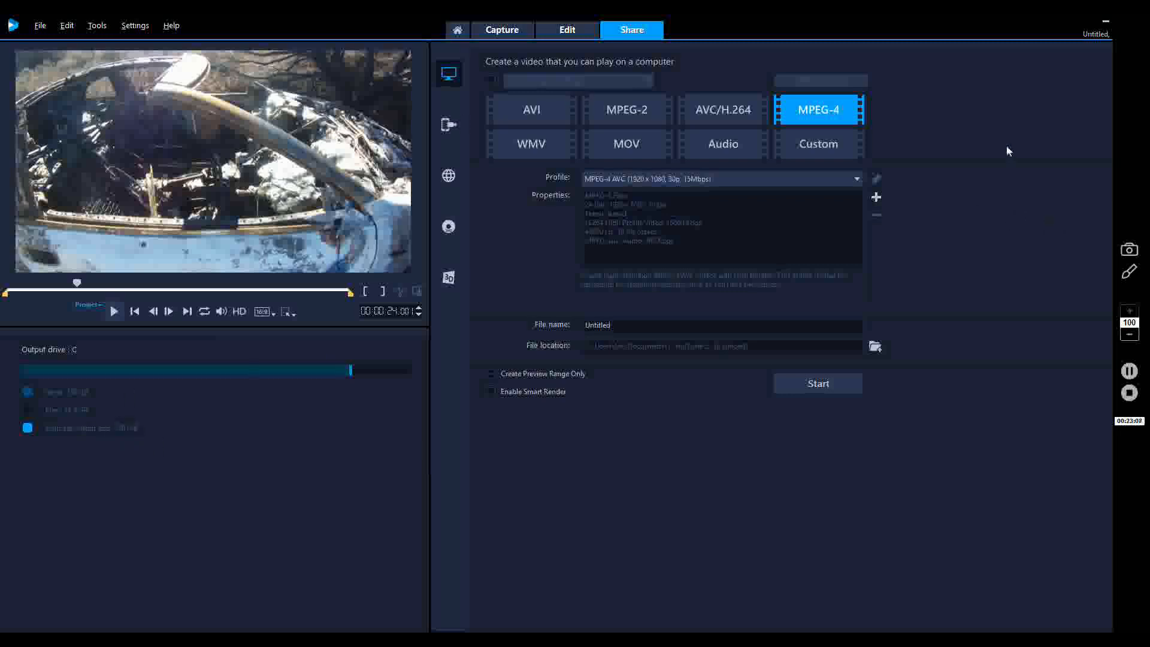
pyautogui.moveTo(1014, 162)
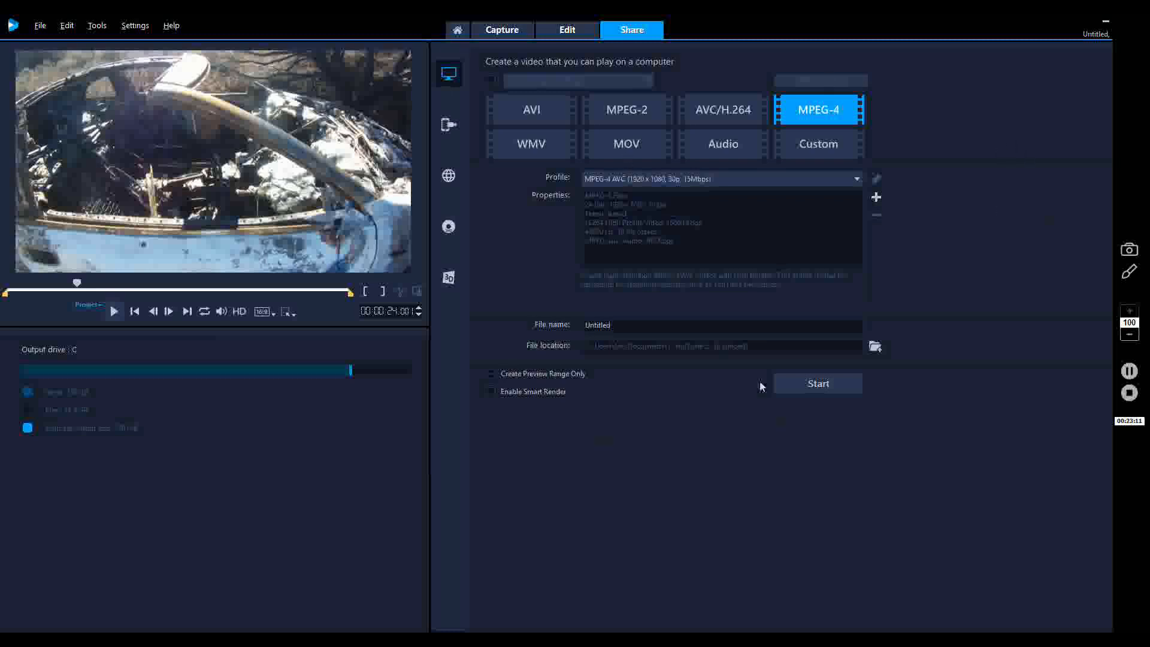
pyautogui.click(817, 384)
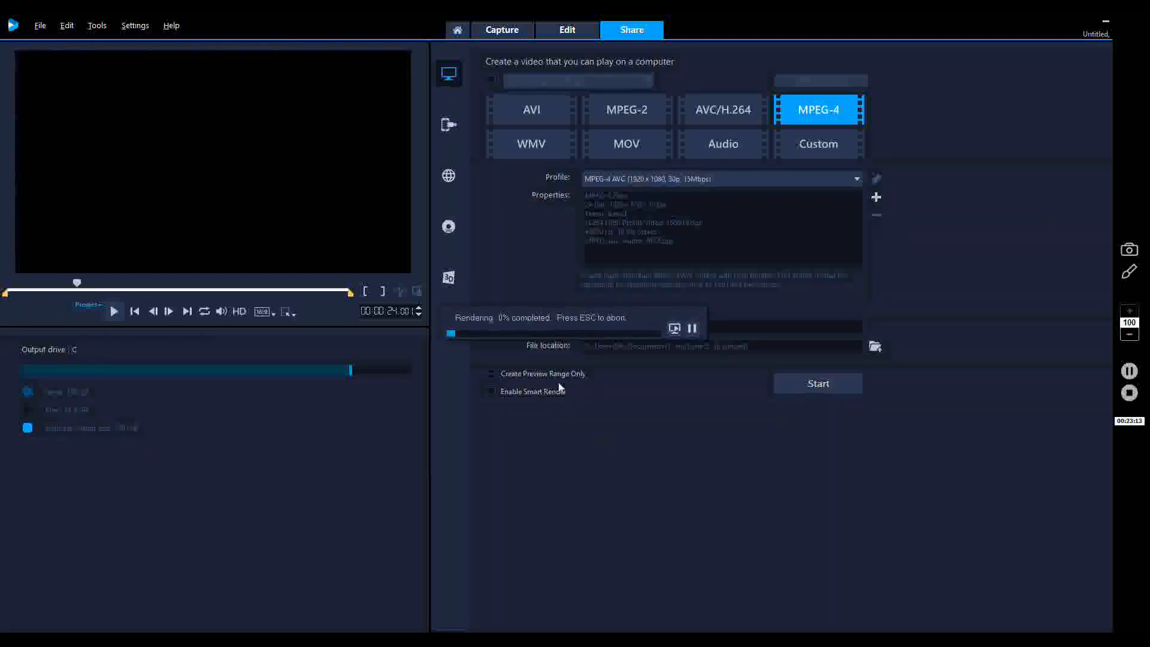